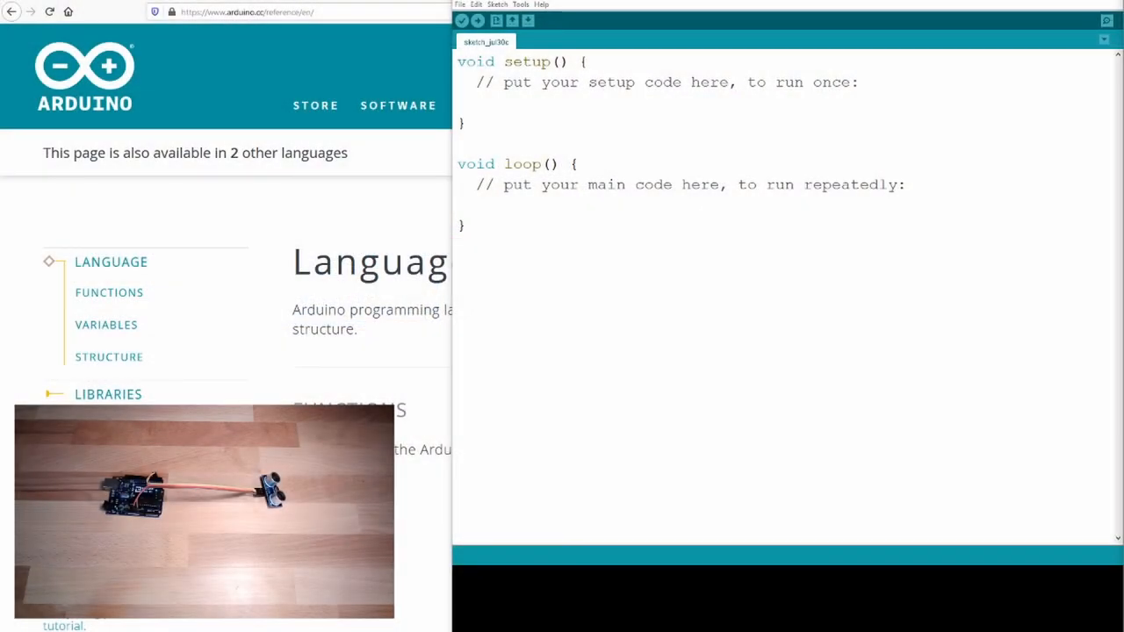
Step: Save the blank sketch in the Programs folder under a numbered 'Distance' name
{"action": "left_click", "coordinate": [459, 5]}
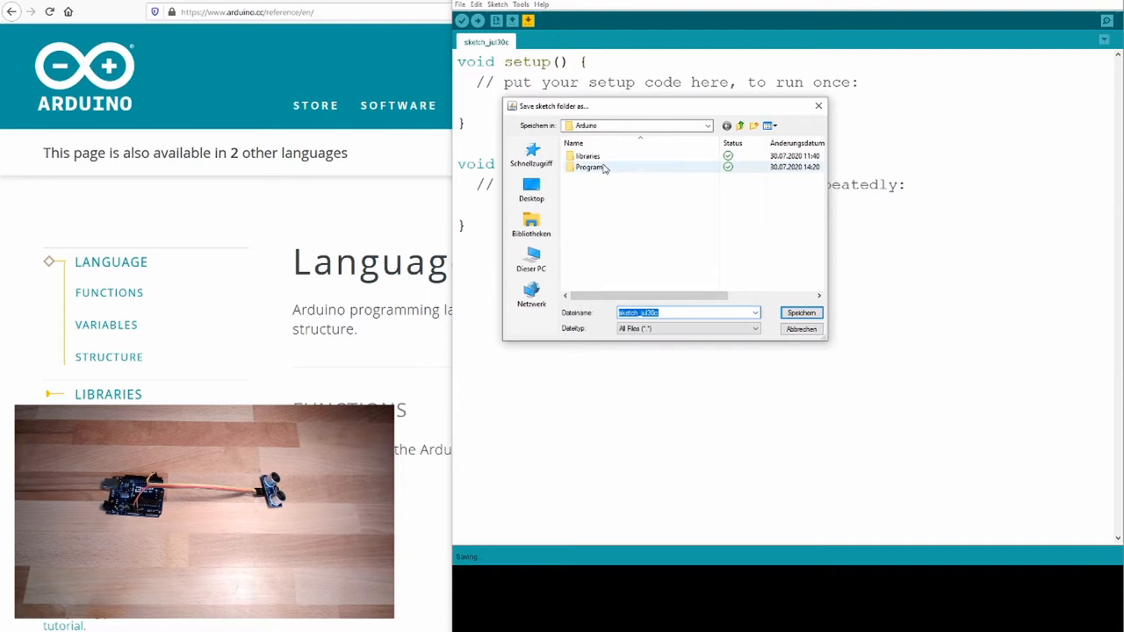
{"action": "double_click", "coordinate": [589, 166]}
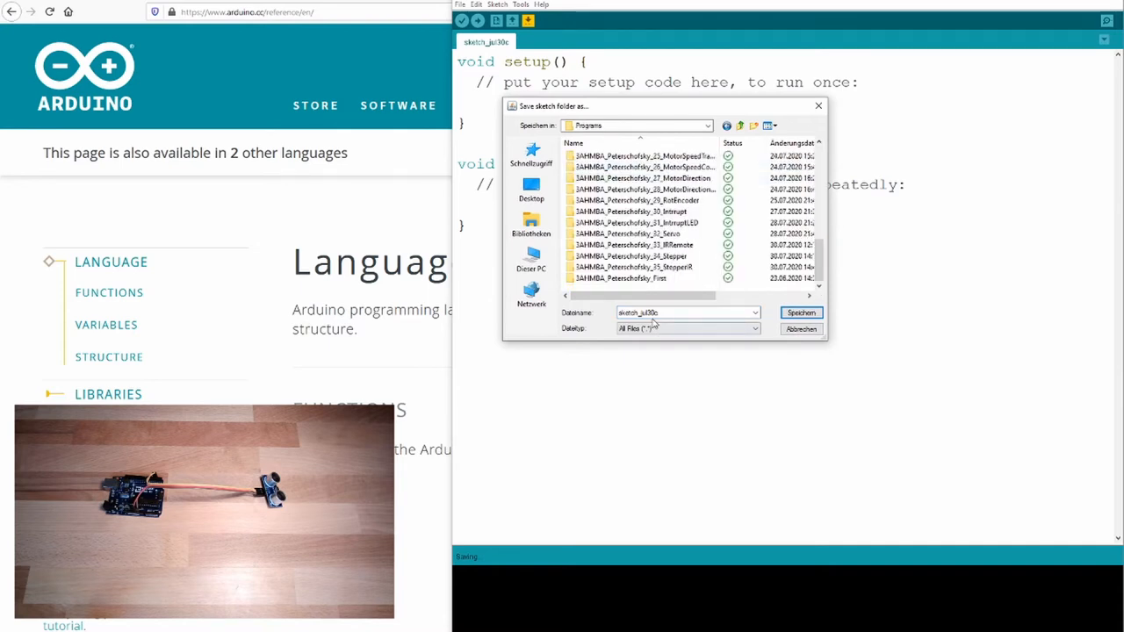
{"action": "left_click", "coordinate": [687, 312]}
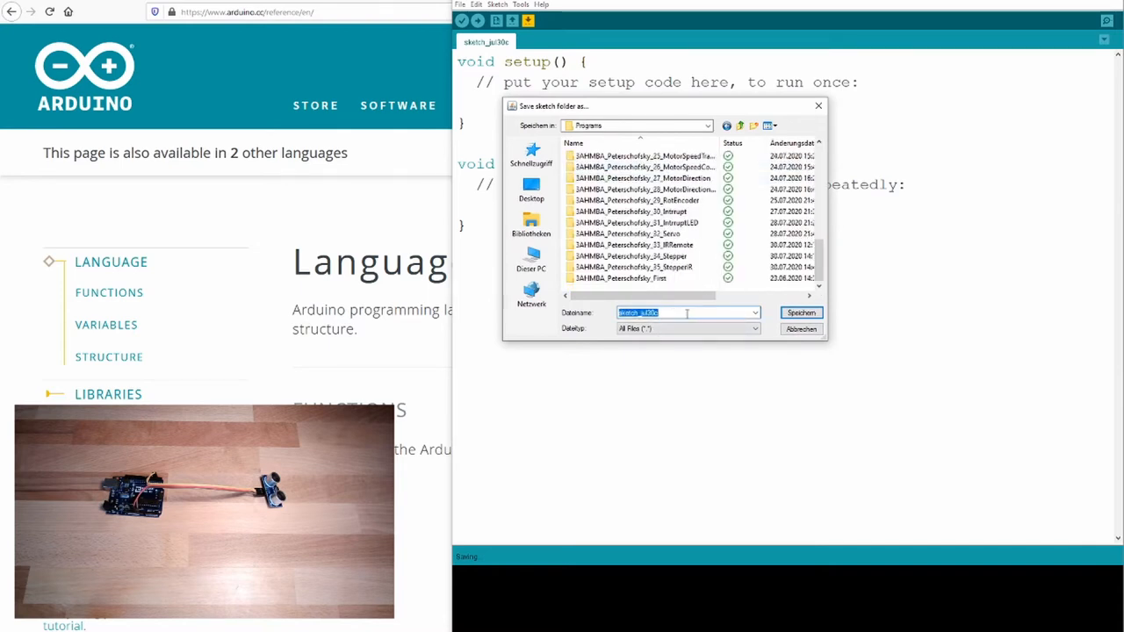
{"action": "type", "text": "3AHMBA_Peterschofsky_36_"}
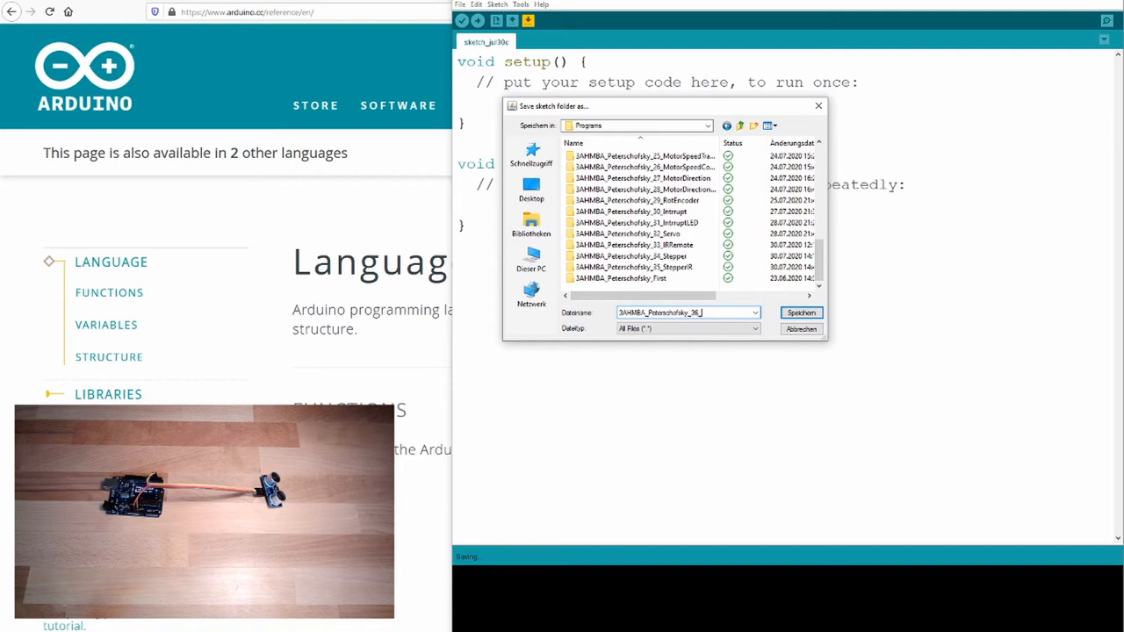
{"action": "type", "text": "Dat"}
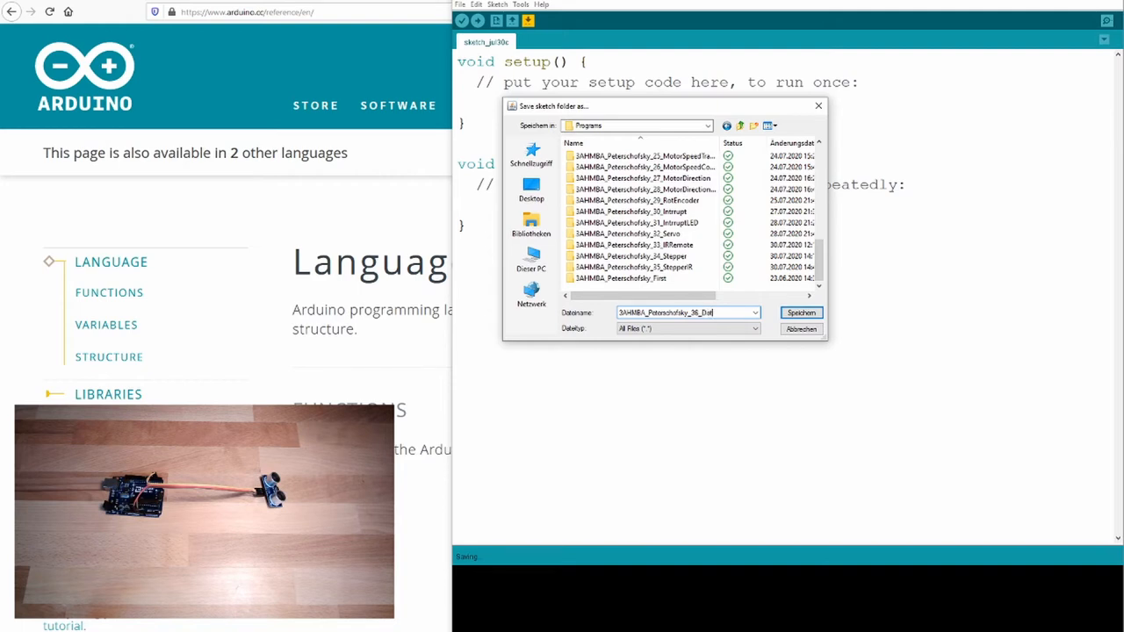
{"action": "left_click", "coordinate": [799, 313]}
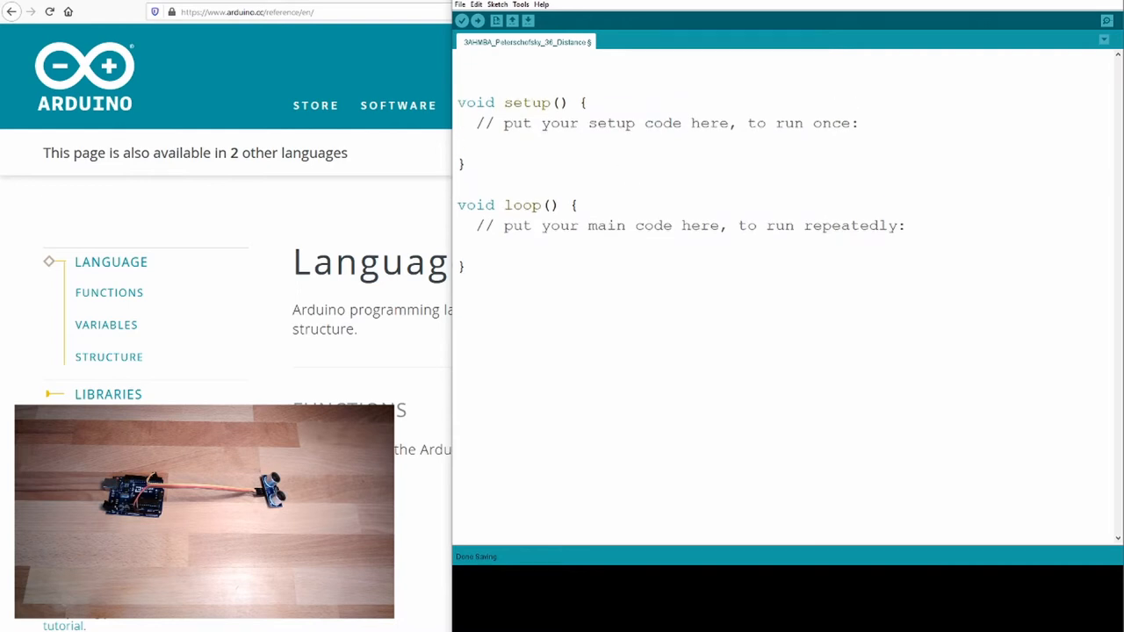
Step: Write '#define TRIGGER_PIN 2' and rename a duplicated line to ECHO_PIN with value 3
{"action": "left_click", "coordinate": [501, 62]}
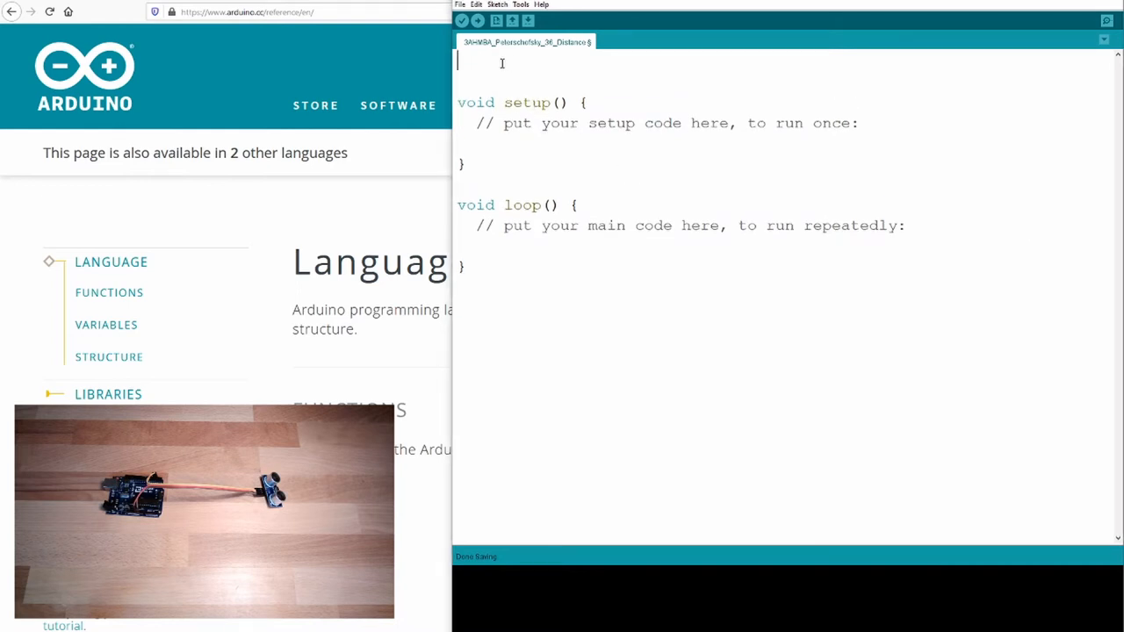
{"action": "type", "text": "#"}
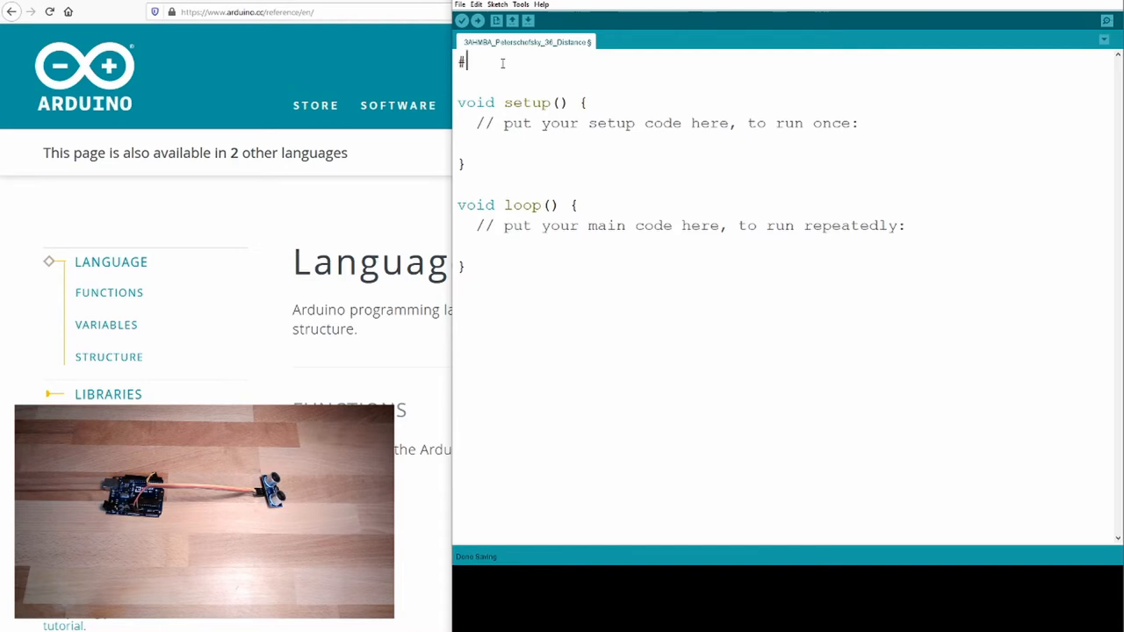
{"action": "type", "text": "define"}
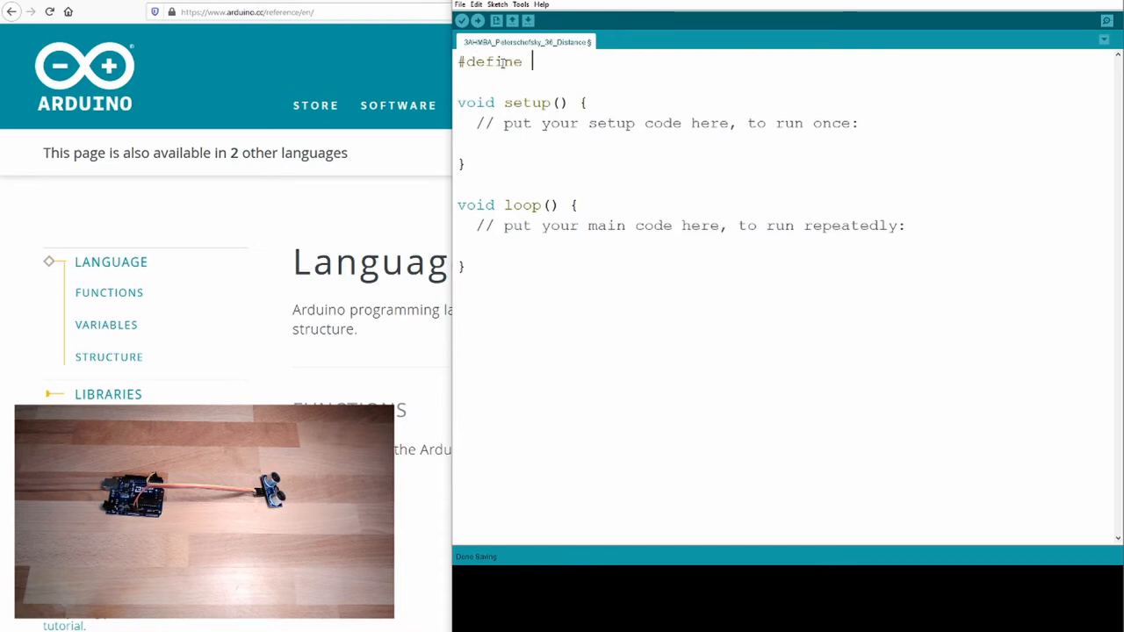
{"action": "type", "text": "TRIGG"}
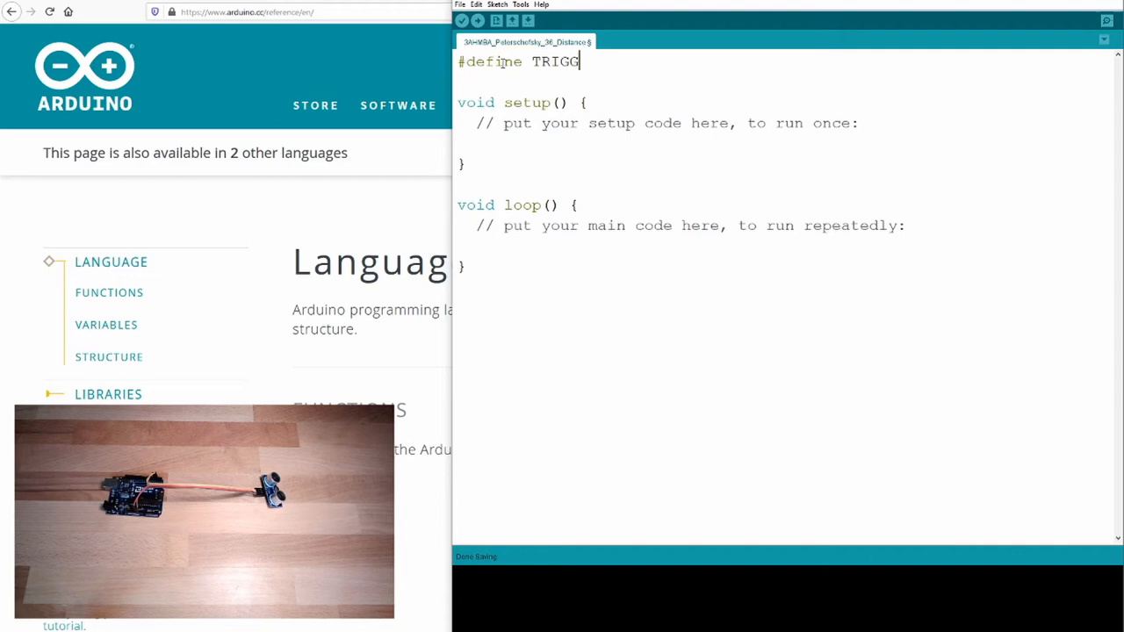
{"action": "type", "text": "ER_PIN"}
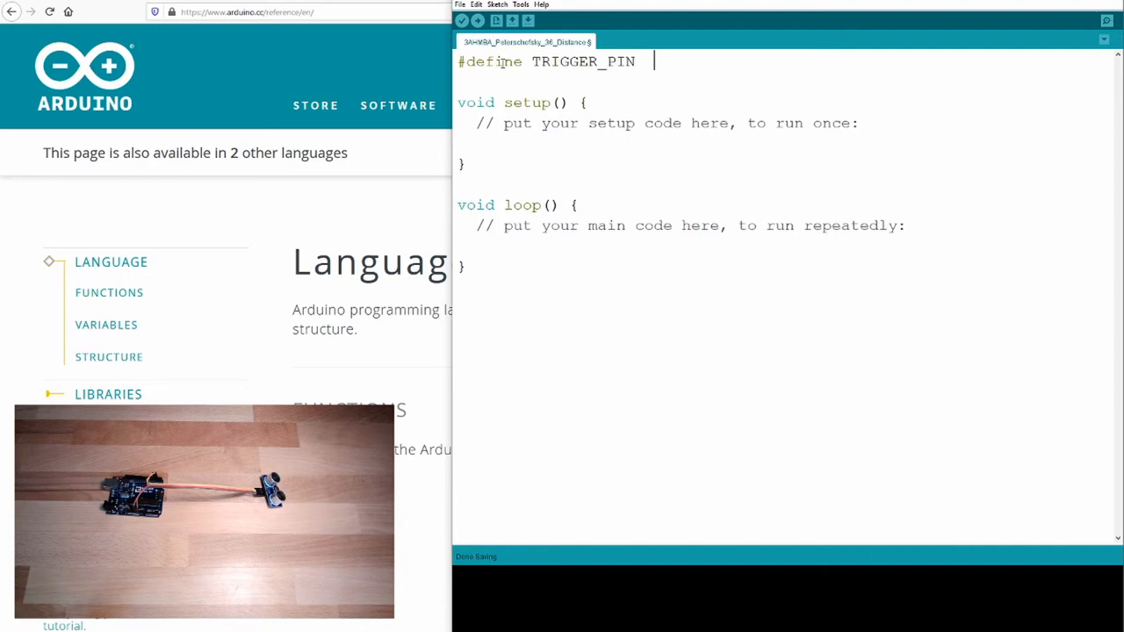
{"action": "type", "text": "2"}
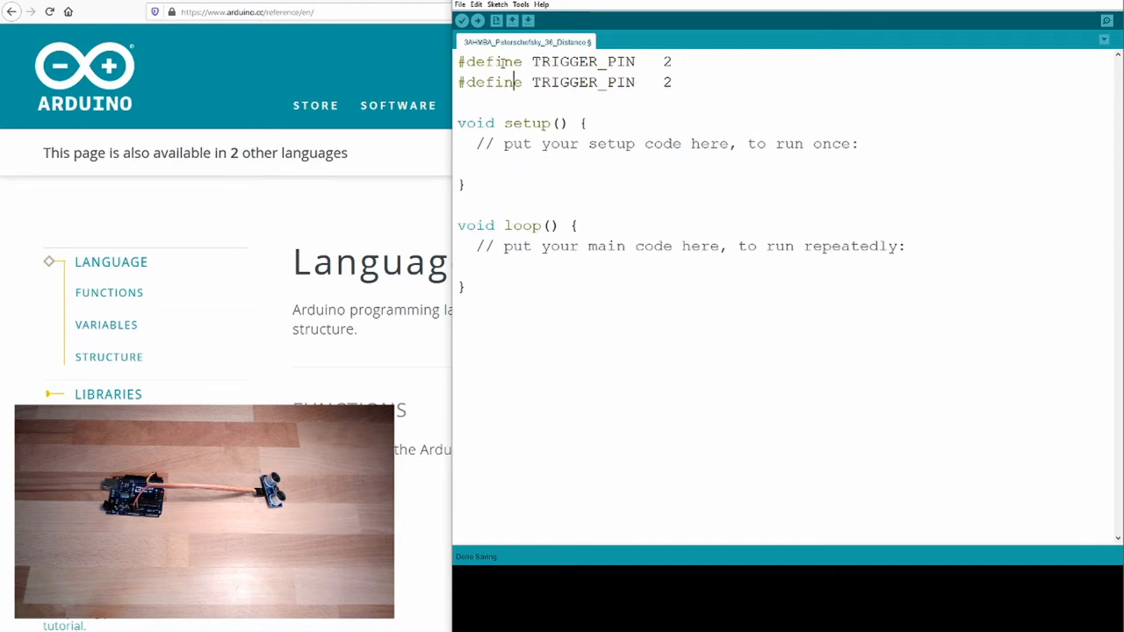
{"action": "double_click", "coordinate": [564, 81]}
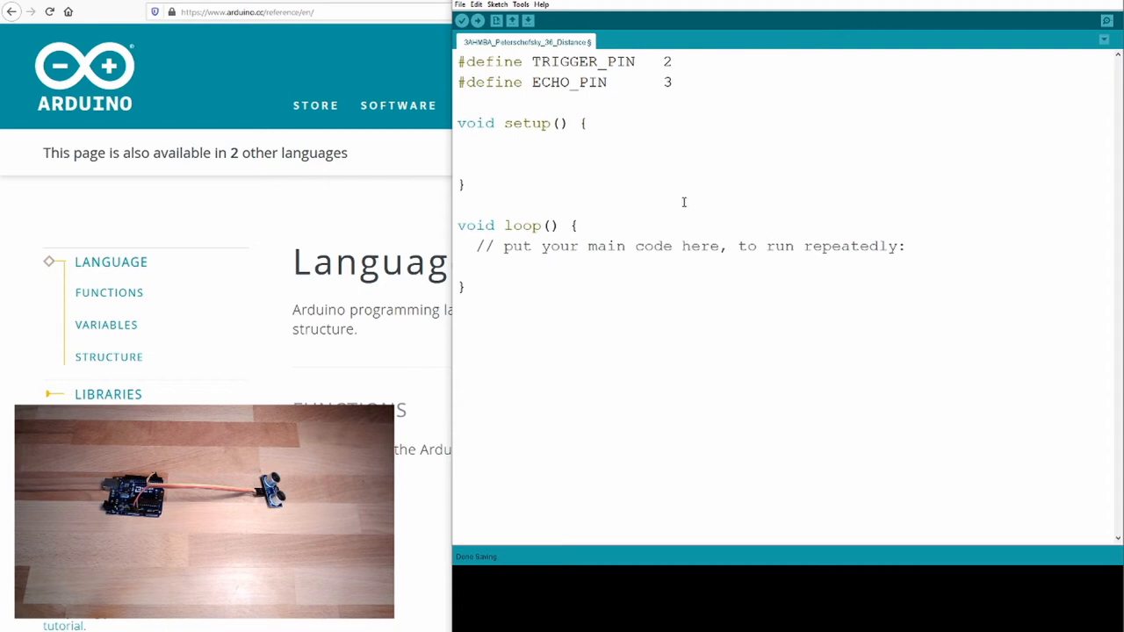
Step: Add Serial.begin(9600); to setup()
{"action": "type", "text": "Ser"}
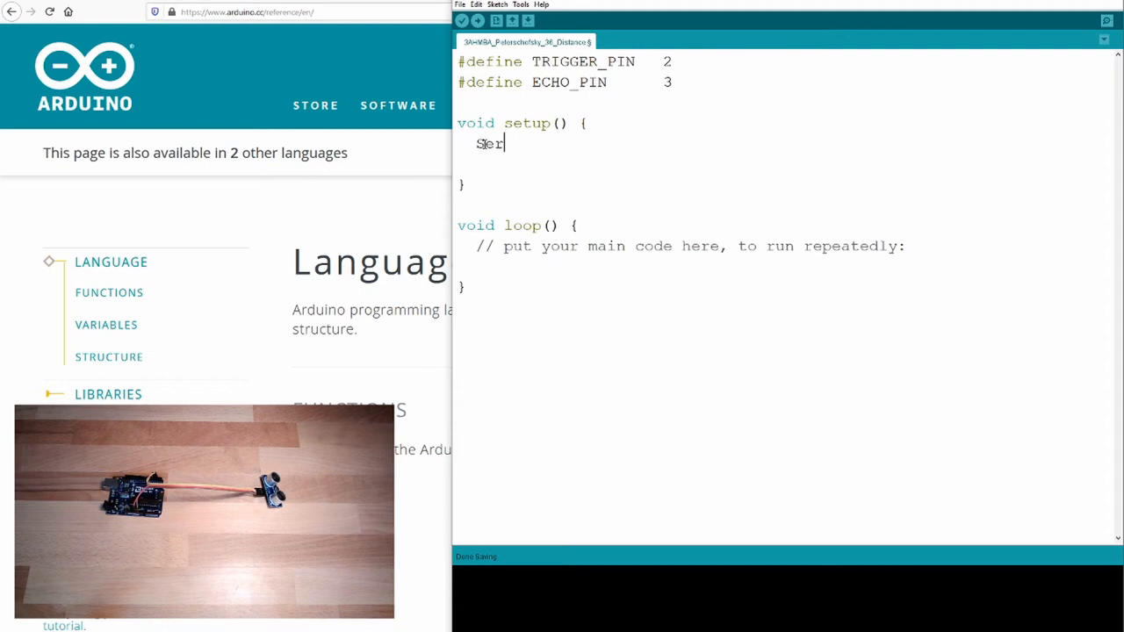
{"action": "type", "text": "ila.begin"}
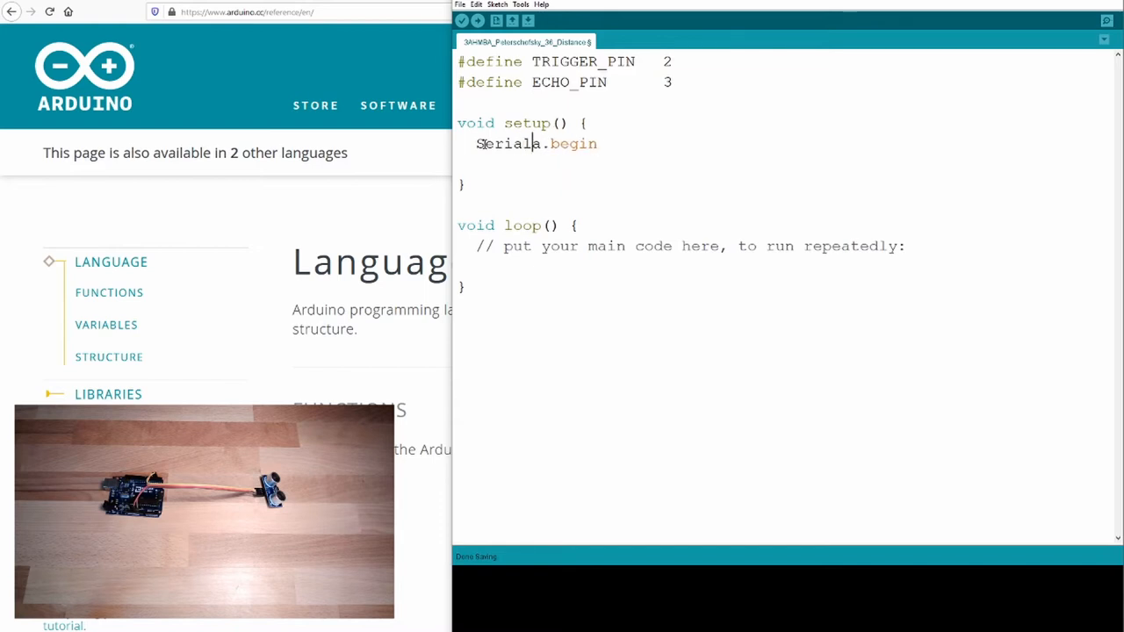
{"action": "type", "text": "(96"}
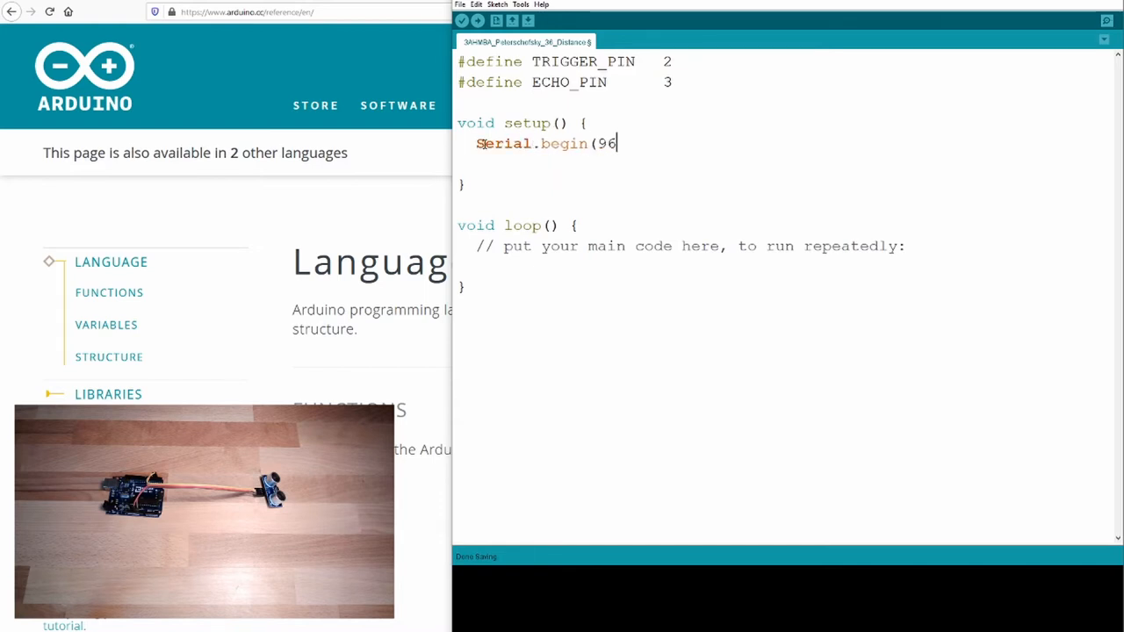
{"action": "type", "text": "00);"}
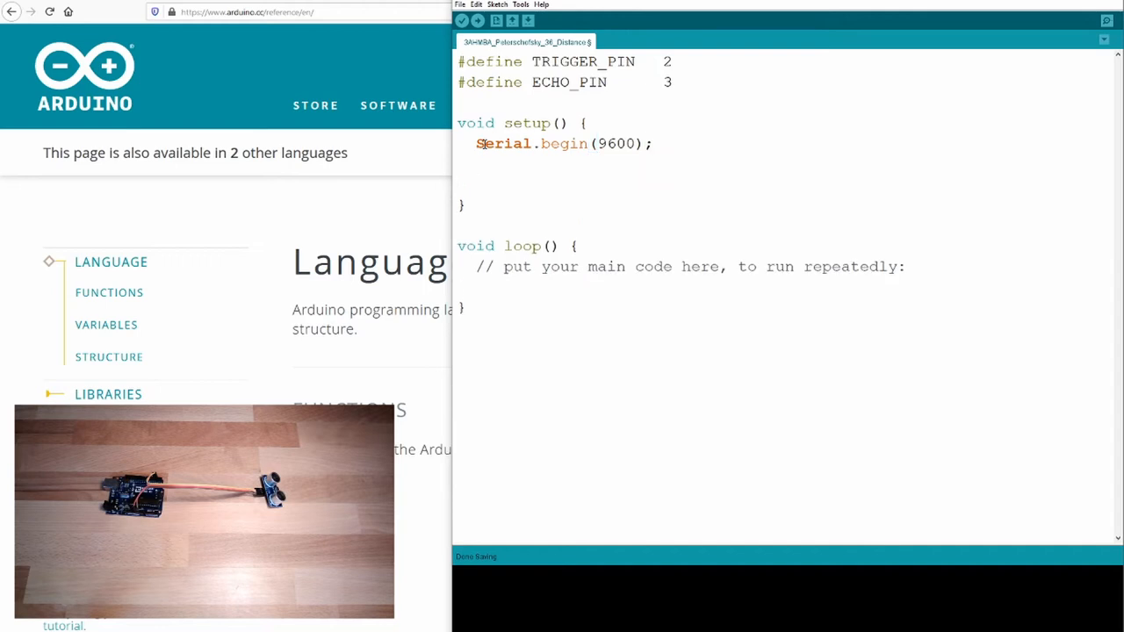
Step: Add pinMode lines setting TRIGGER_PIN as OUTPUT and ECHO_PIN as INPUT
{"action": "type", "text": "pinMode("}
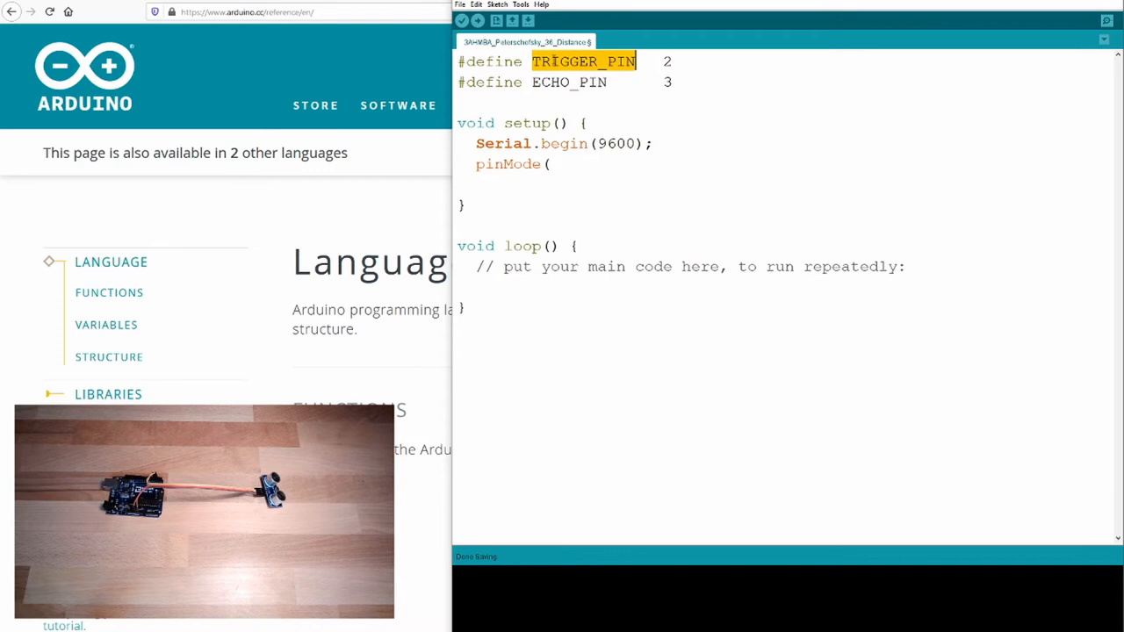
{"action": "type", "text": "TRIGGER_PIN"}
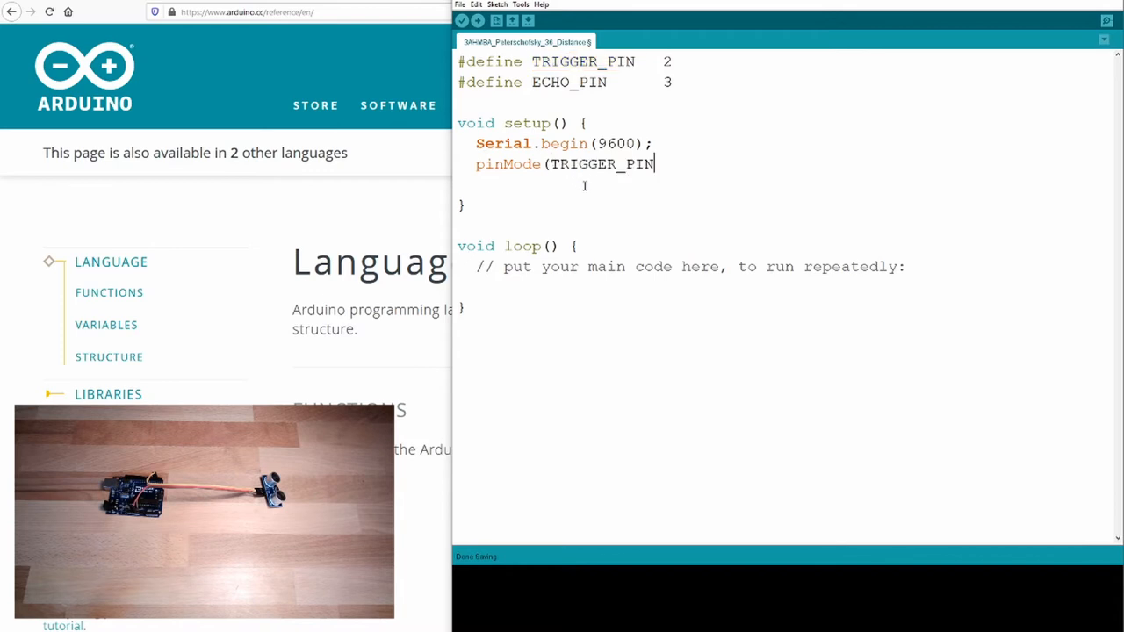
{"action": "type", "text": ", OUTPUT);"}
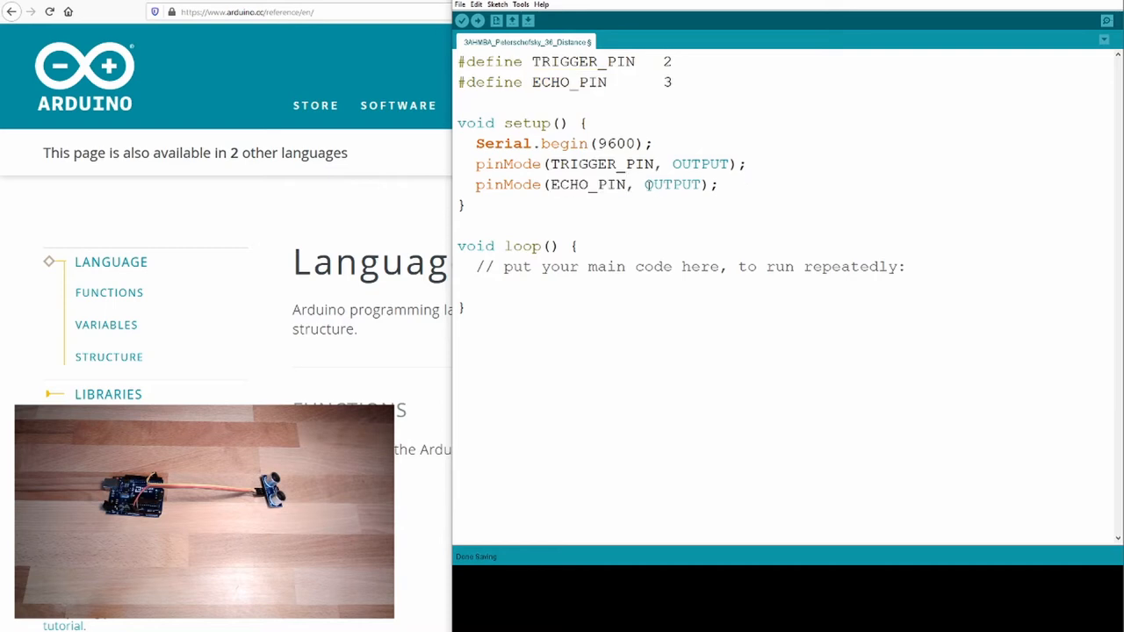
{"action": "double_click", "coordinate": [656, 184]}
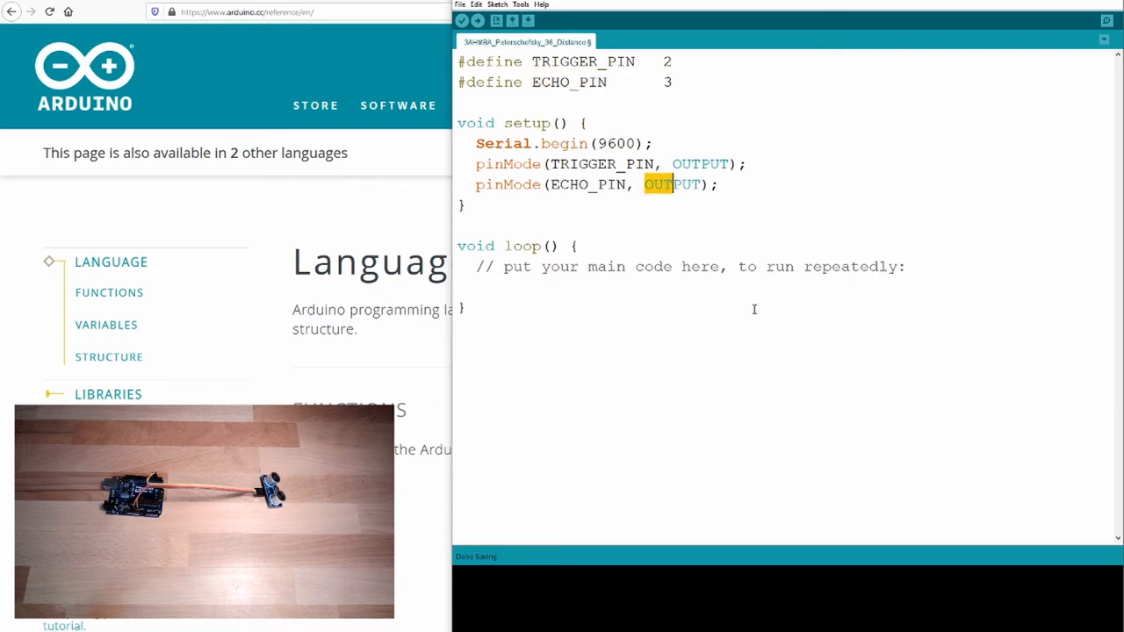
{"action": "type", "text": "INPUT"}
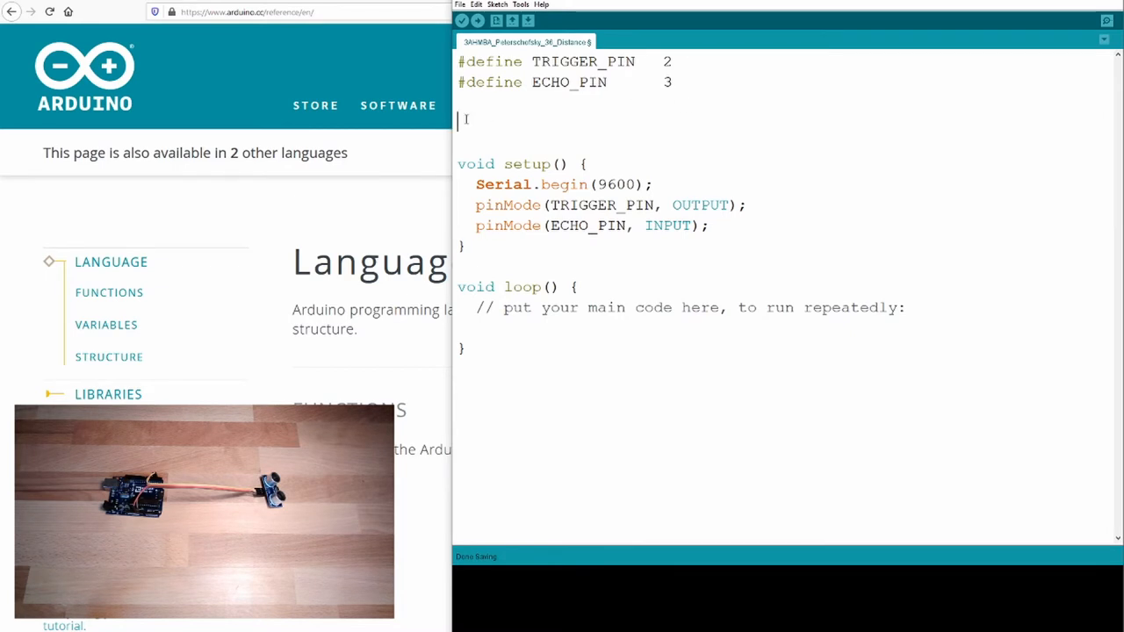
Step: Declare 'unsigned long get_duration() {' above setup()
{"action": "type", "text": "unsigne"}
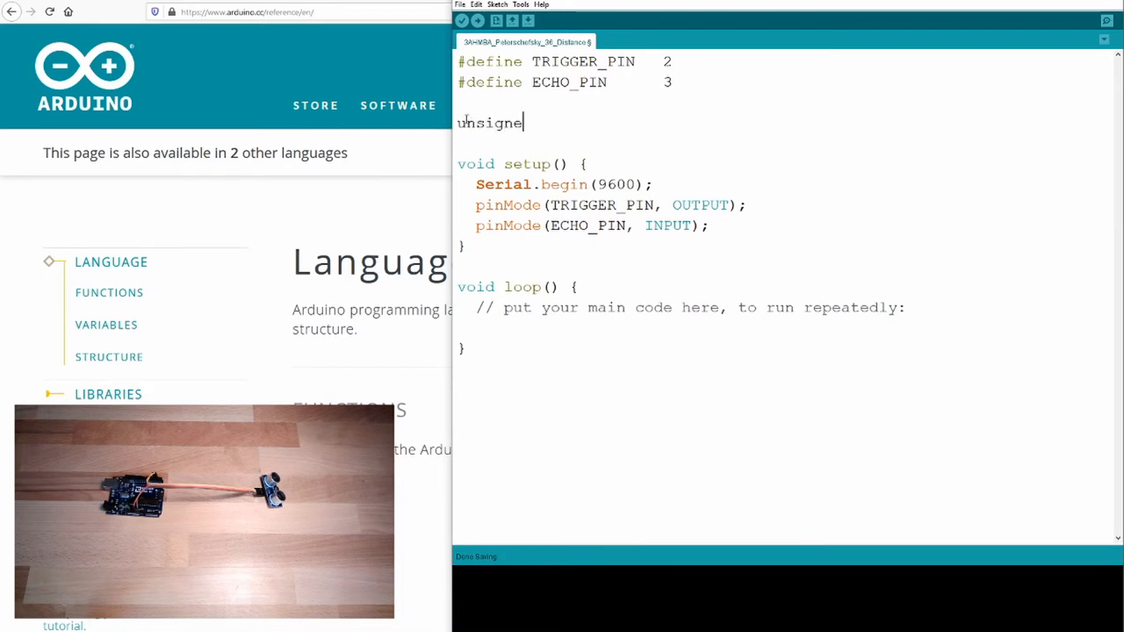
{"action": "type", "text": "d"}
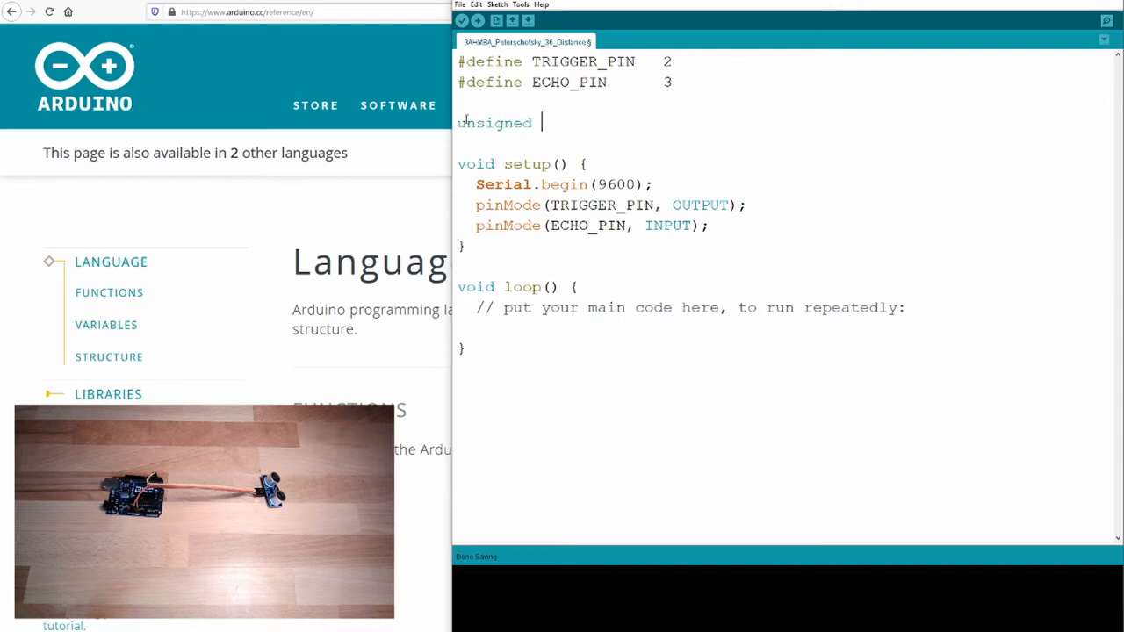
{"action": "type", "text": "long"}
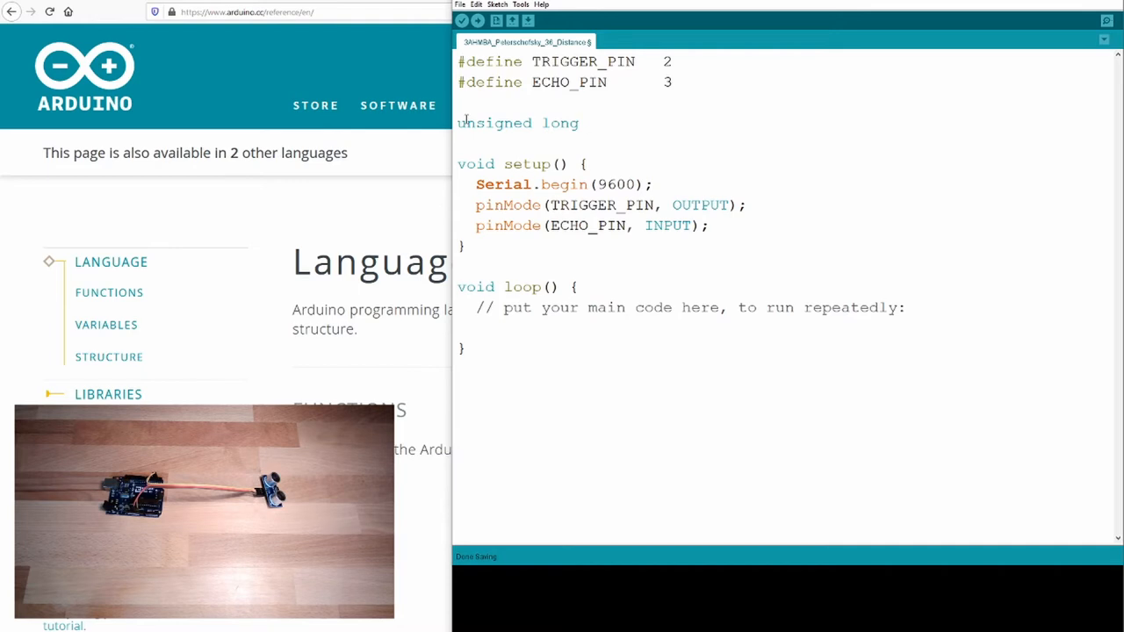
{"action": "type", "text": "get_"}
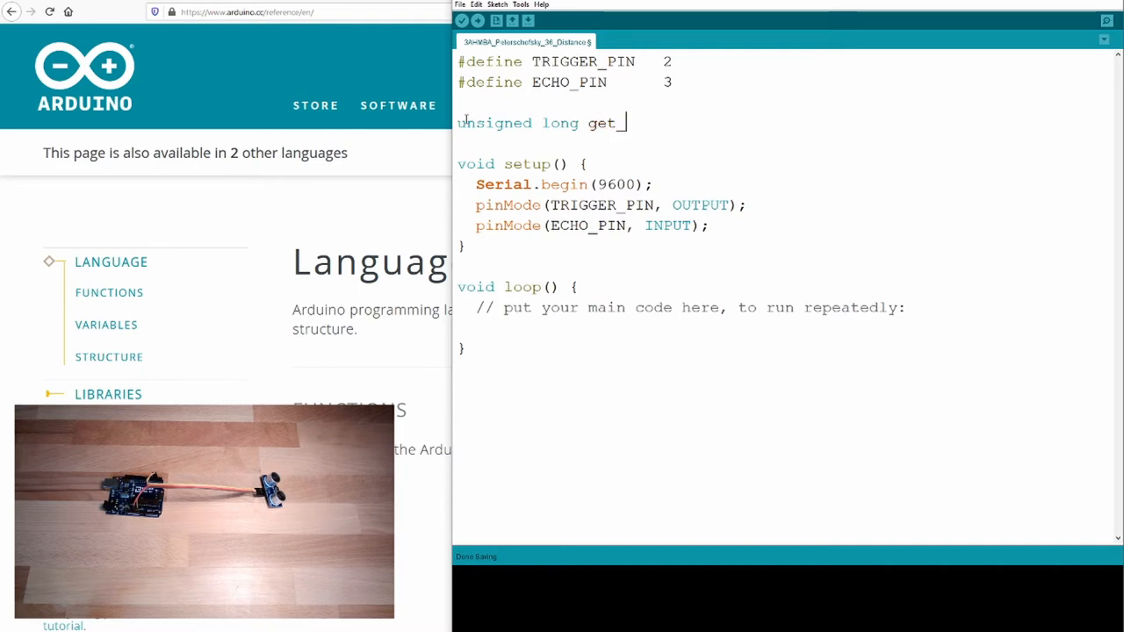
{"action": "type", "text": "duration"}
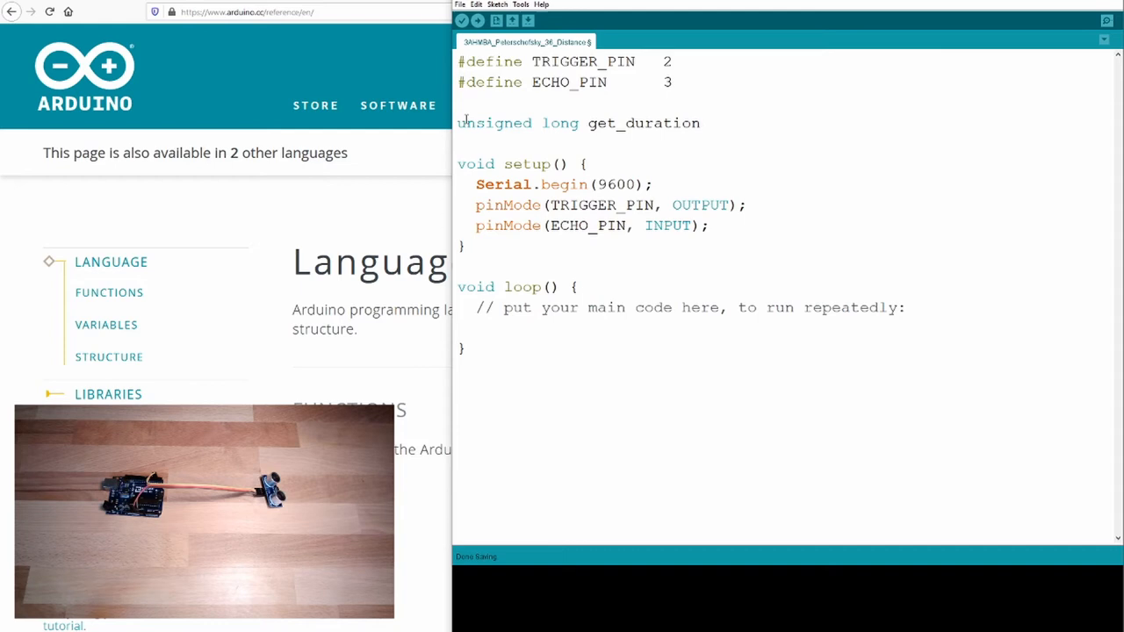
{"action": "type", "text": "()"}
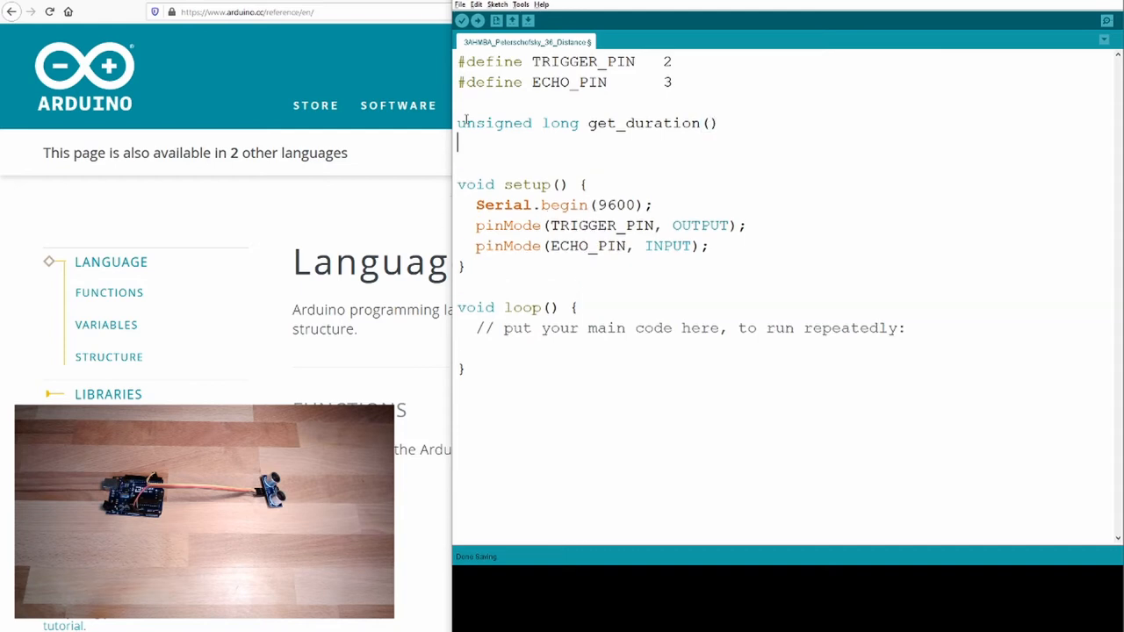
{"action": "type", "text": "{"}
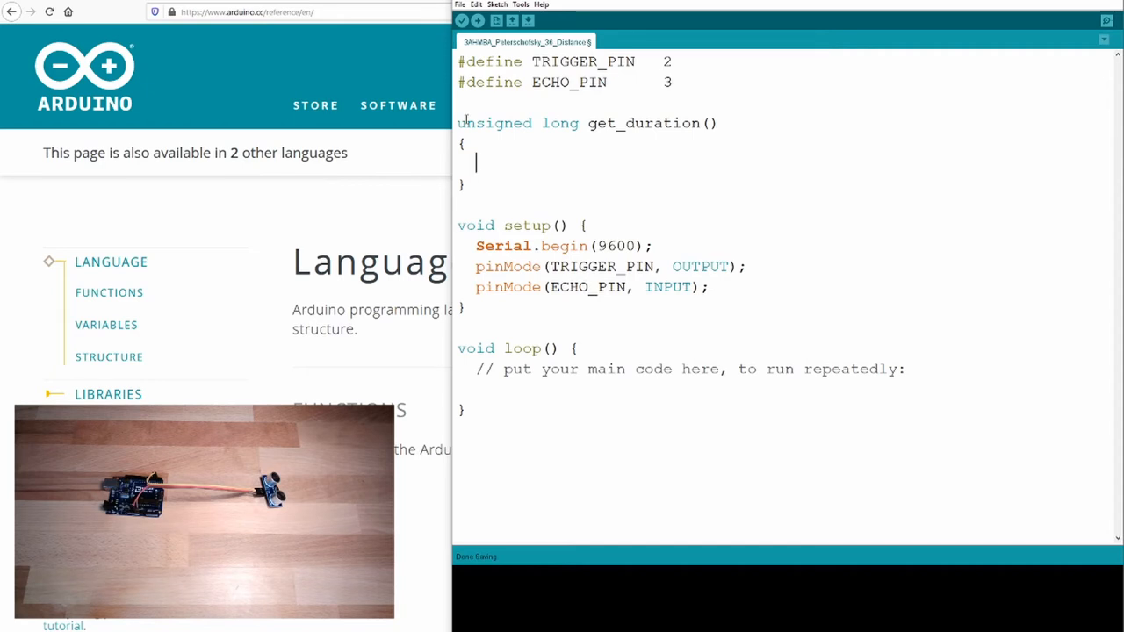
Step: Begin a digitalWrite call inside get_duration, fixing a misspelling
{"action": "type", "text": "digtia"}
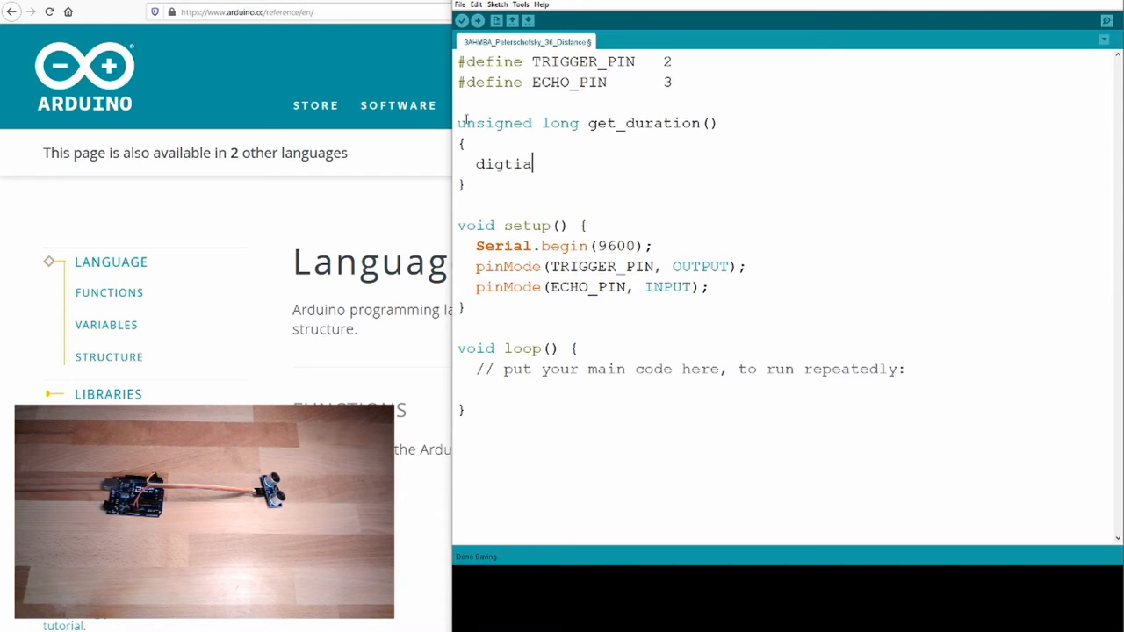
{"action": "key", "text": "Backspace"}
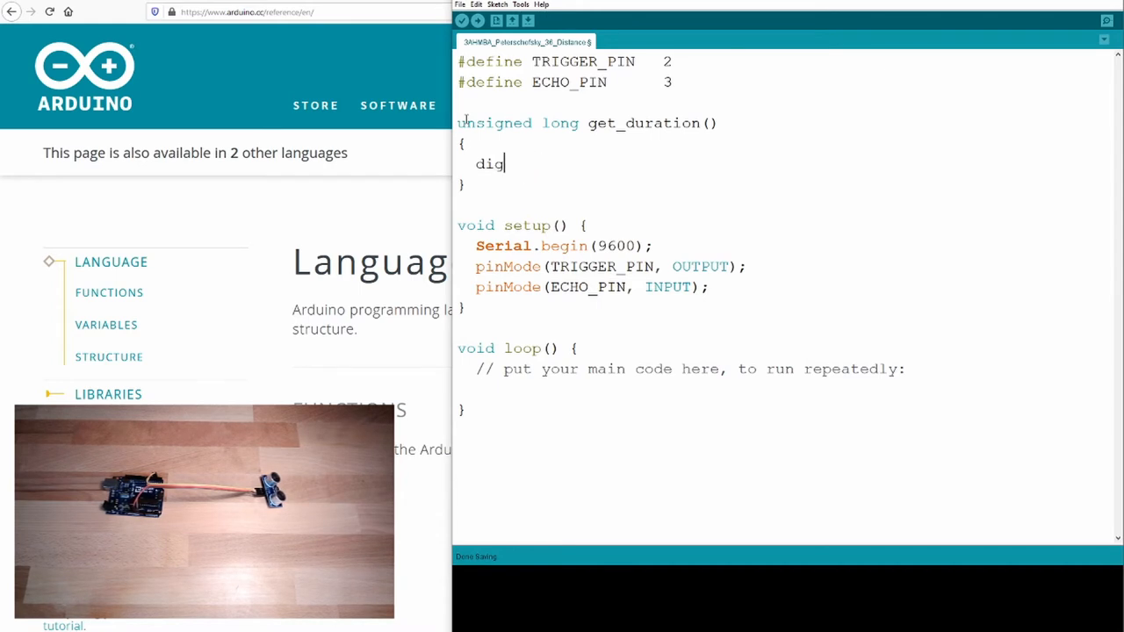
{"action": "type", "text": "ital"}
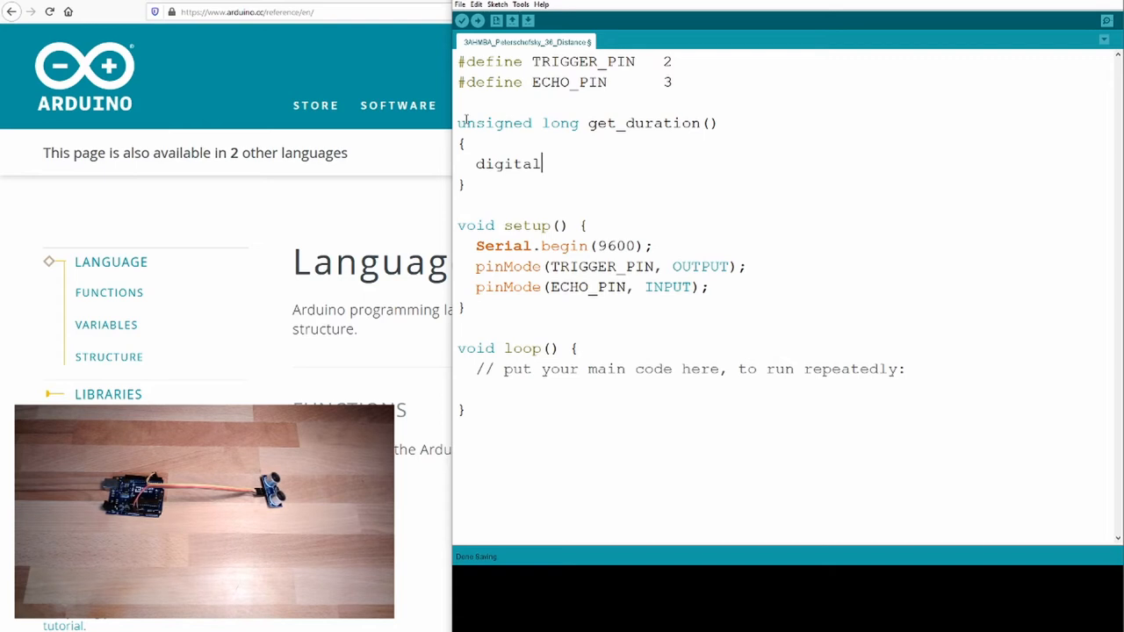
{"action": "type", "text": "Write"}
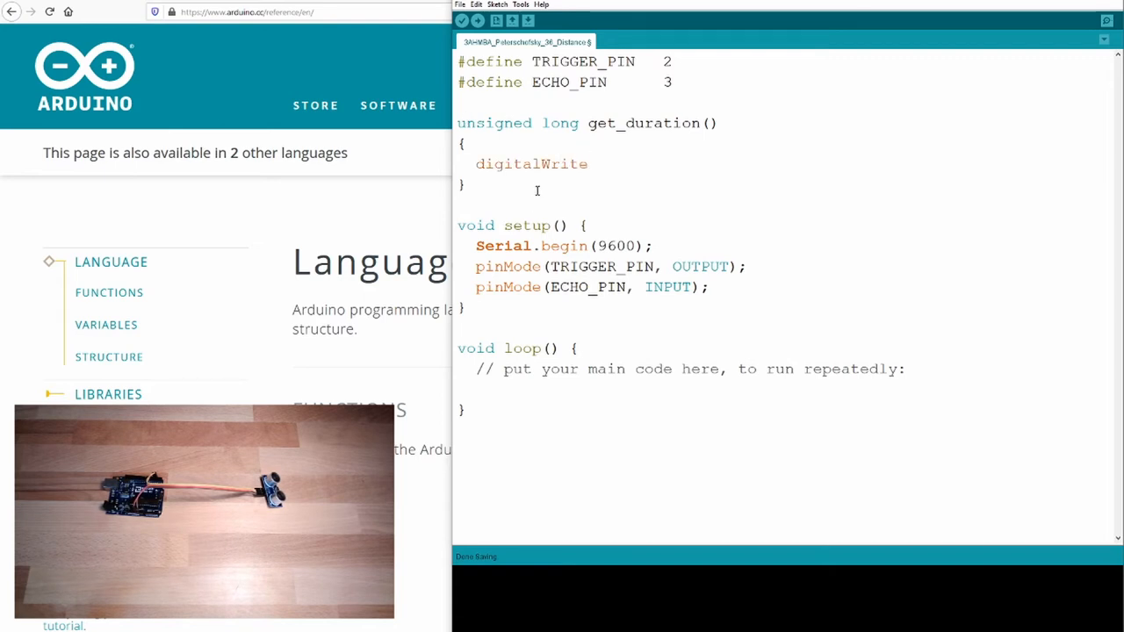
Step: Write digitalWrite(TRIGGER_PIN, LOW); followed by a delayMicroseconds call
{"action": "type", "text": "("}
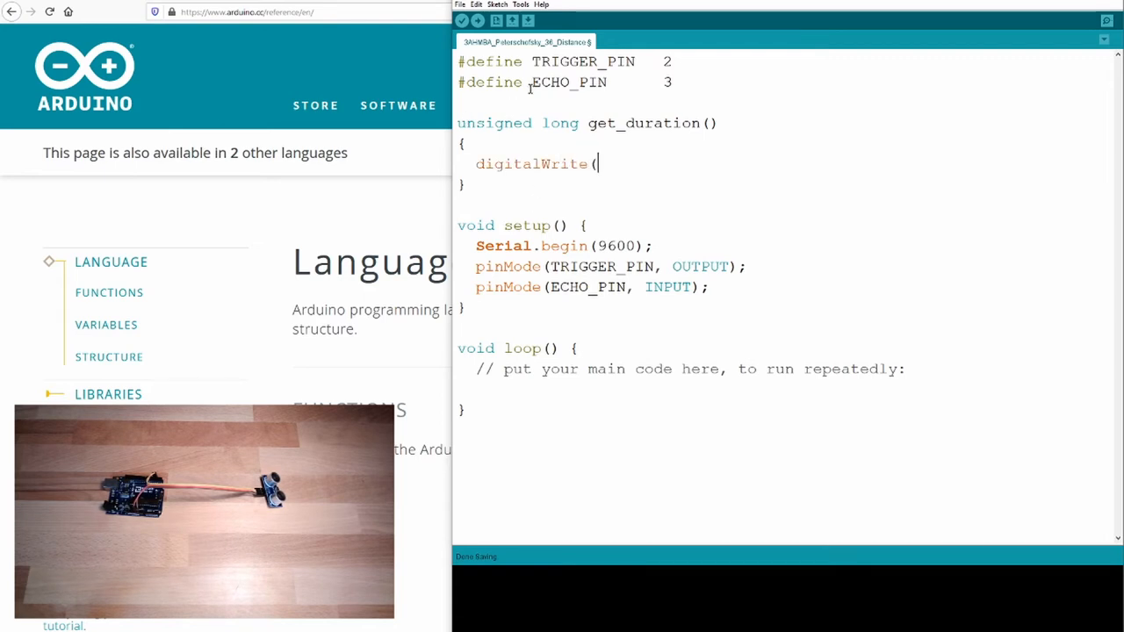
{"action": "double_click", "coordinate": [582, 62]}
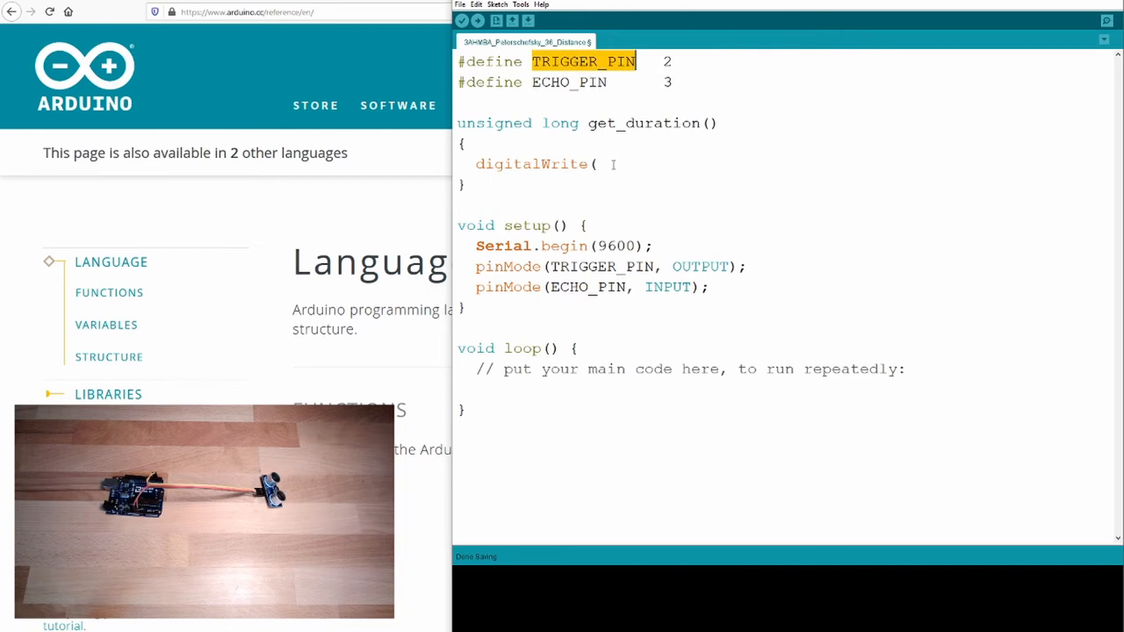
{"action": "type", "text": "TRIGGER_PIN, LOW"}
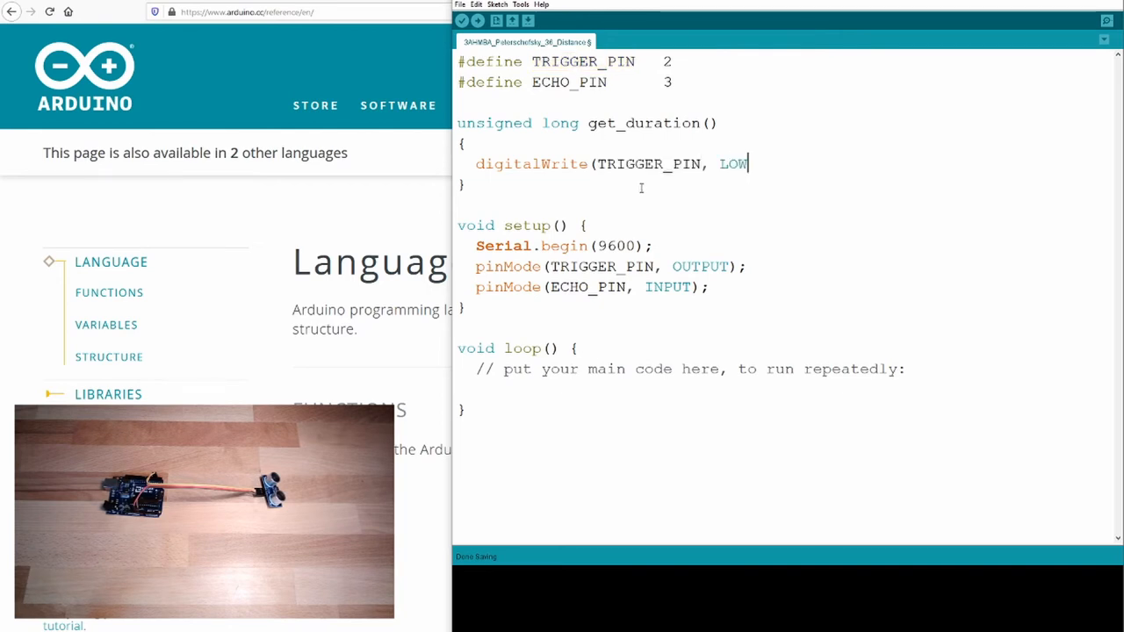
{"action": "type", "text": ");"}
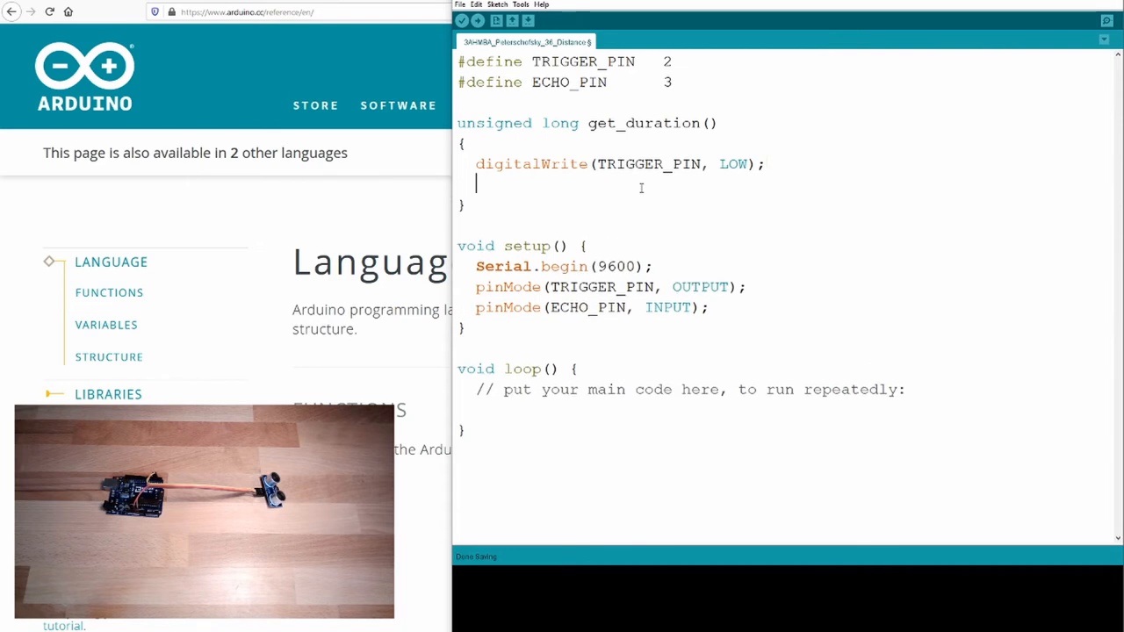
{"action": "type", "text": "delayM"}
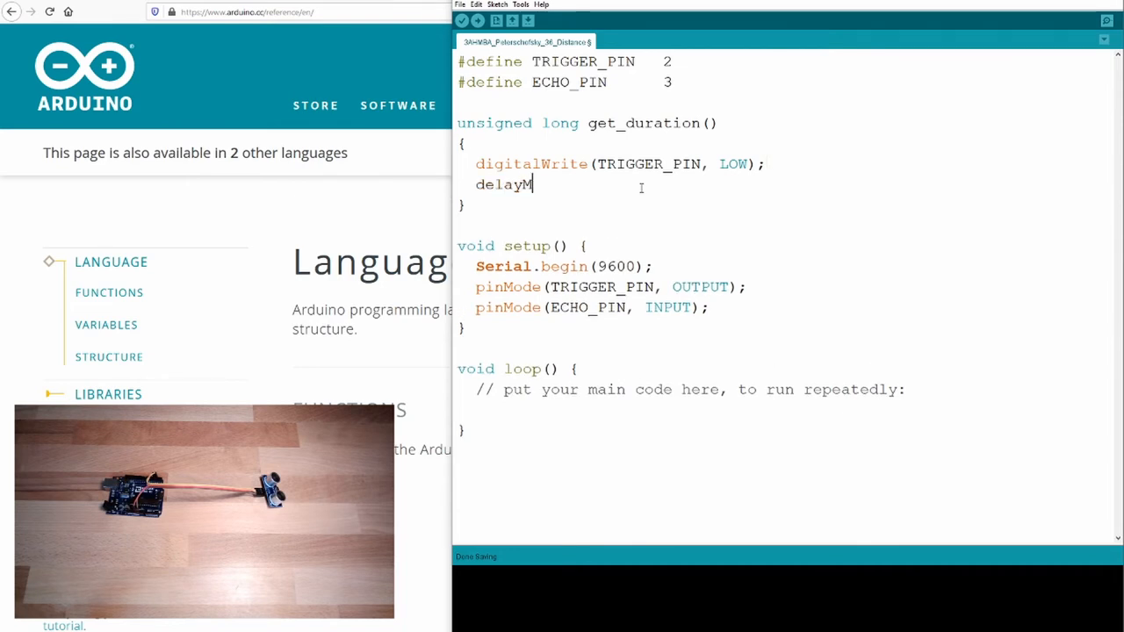
{"action": "type", "text": "icrosecond"}
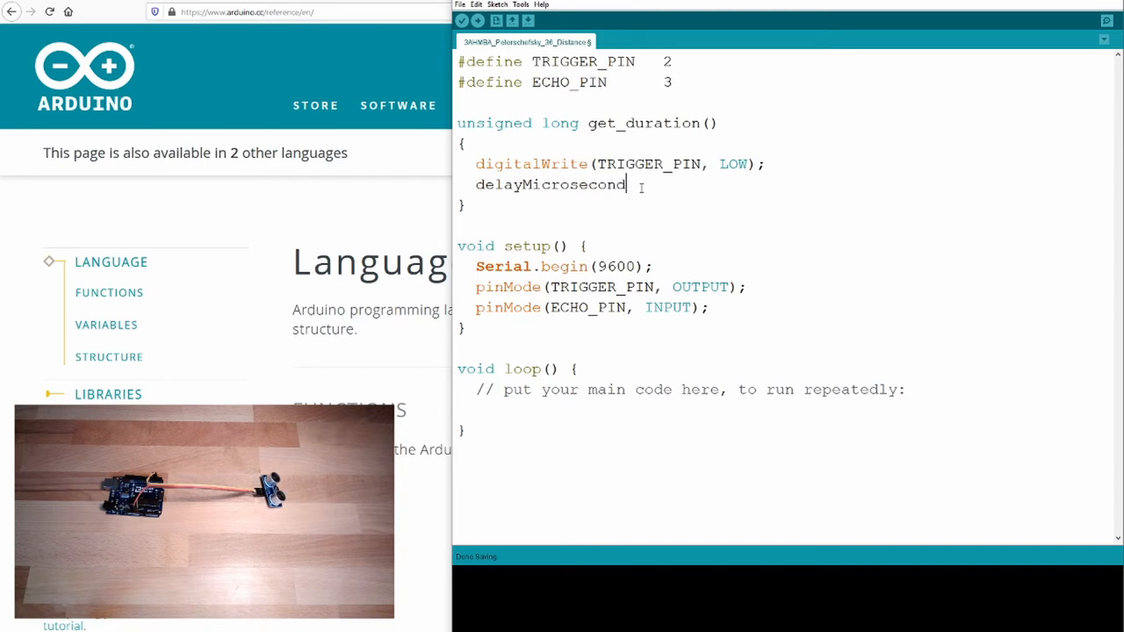
{"action": "type", "text": "s(2);"}
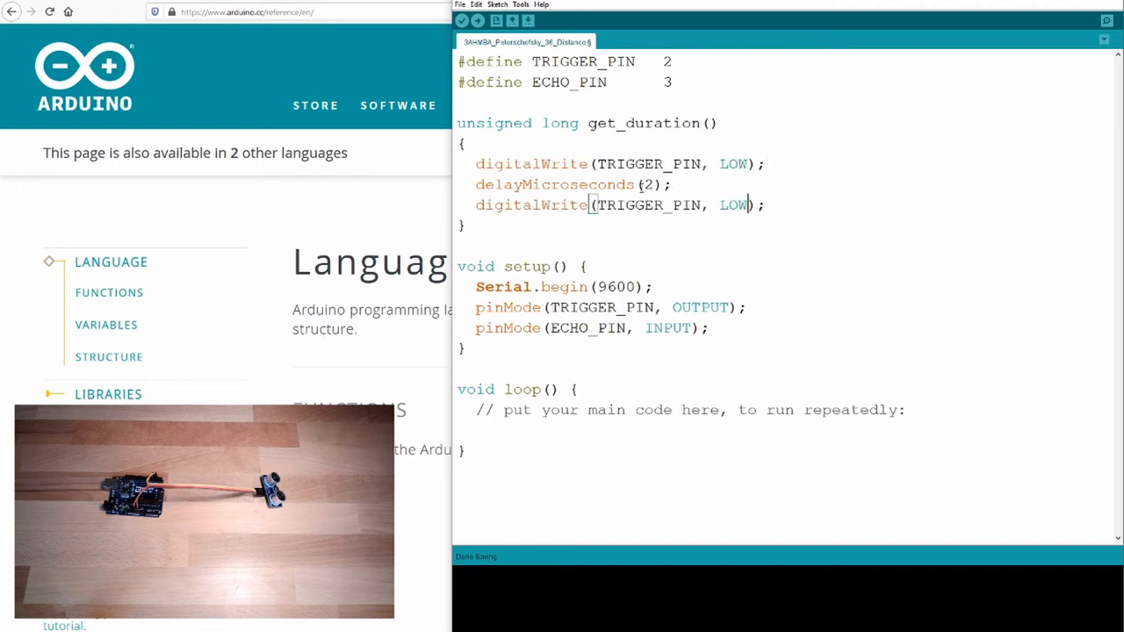
Step: Change the copied line to HIGH with a 10-microsecond delay, then copy the low-write lines
{"action": "double_click", "coordinate": [732, 204]}
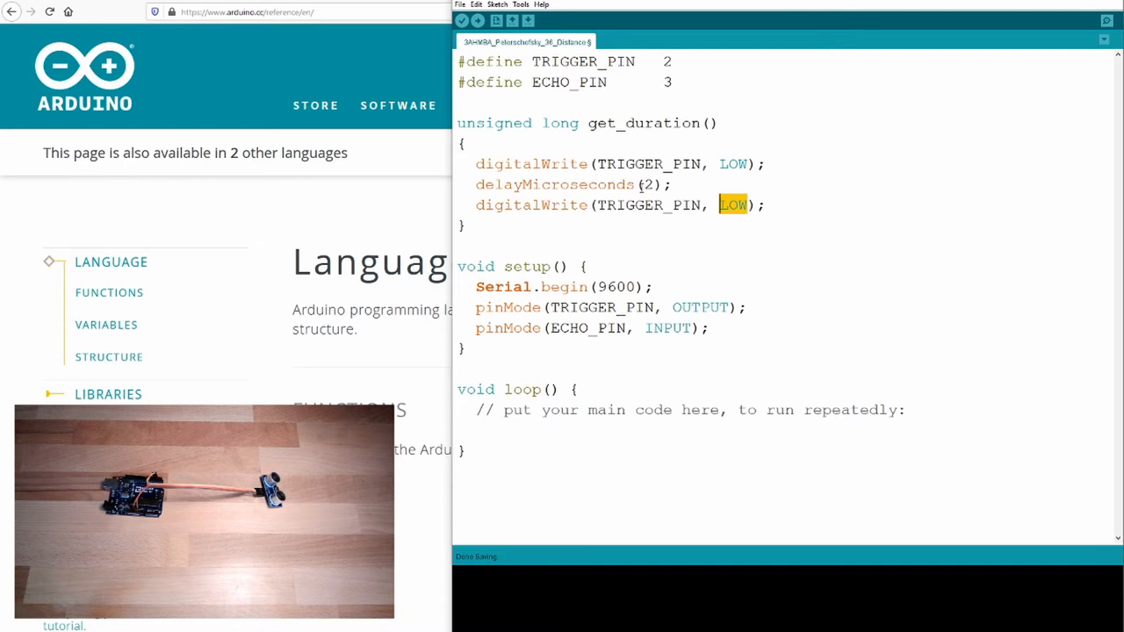
{"action": "type", "text": "HIGH"}
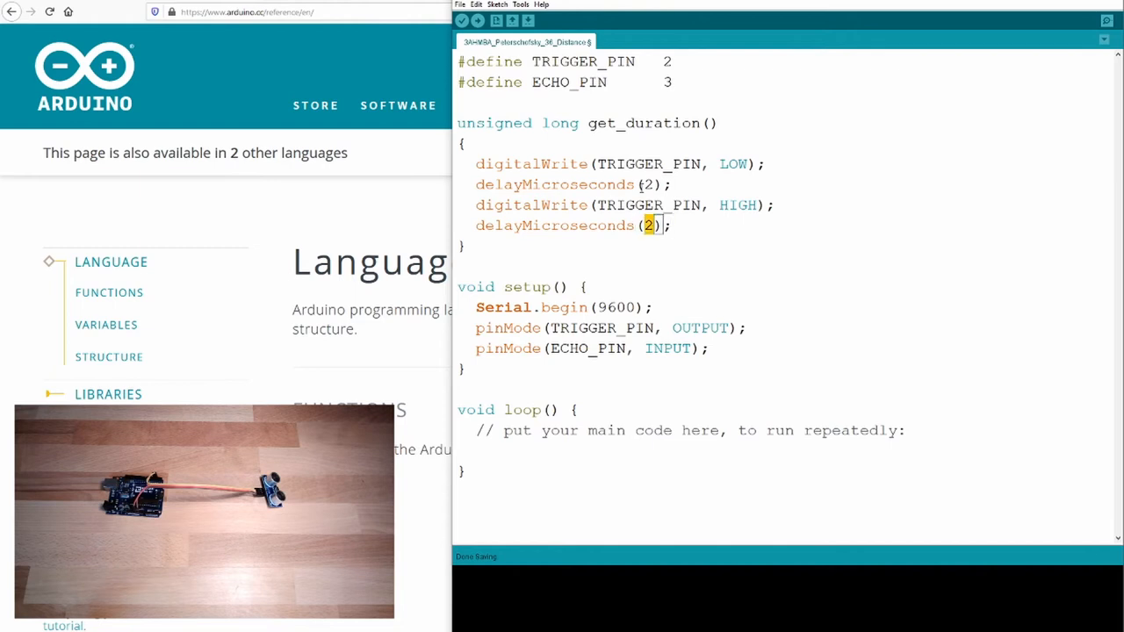
{"action": "type", "text": "10"}
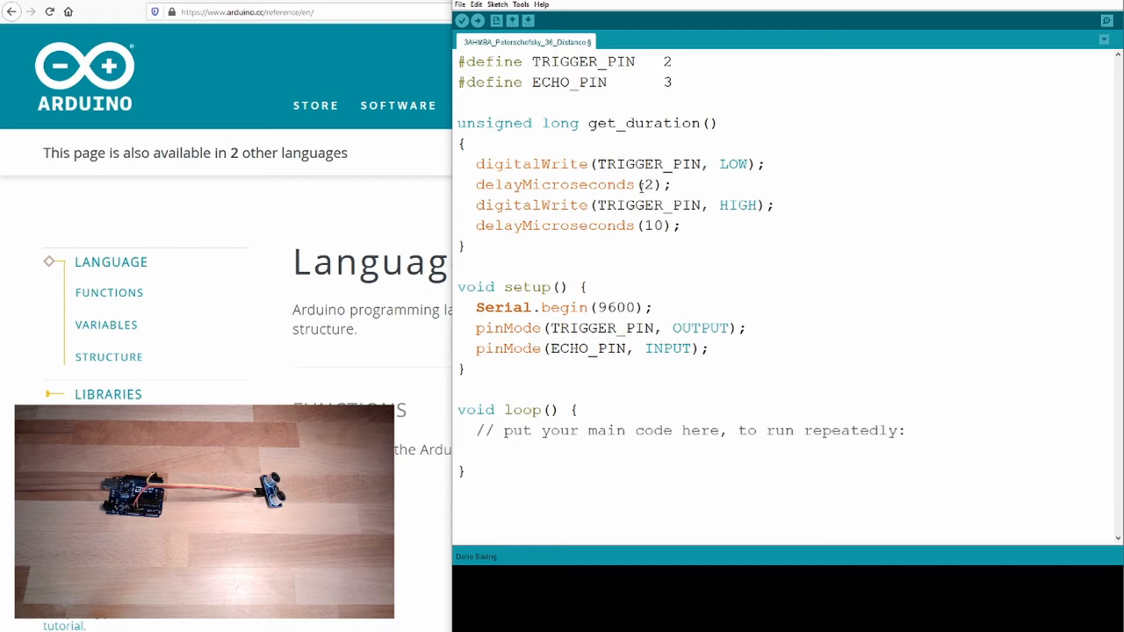
{"action": "left_click_drag", "start_coordinate": [475, 164], "coordinate": [670, 185]}
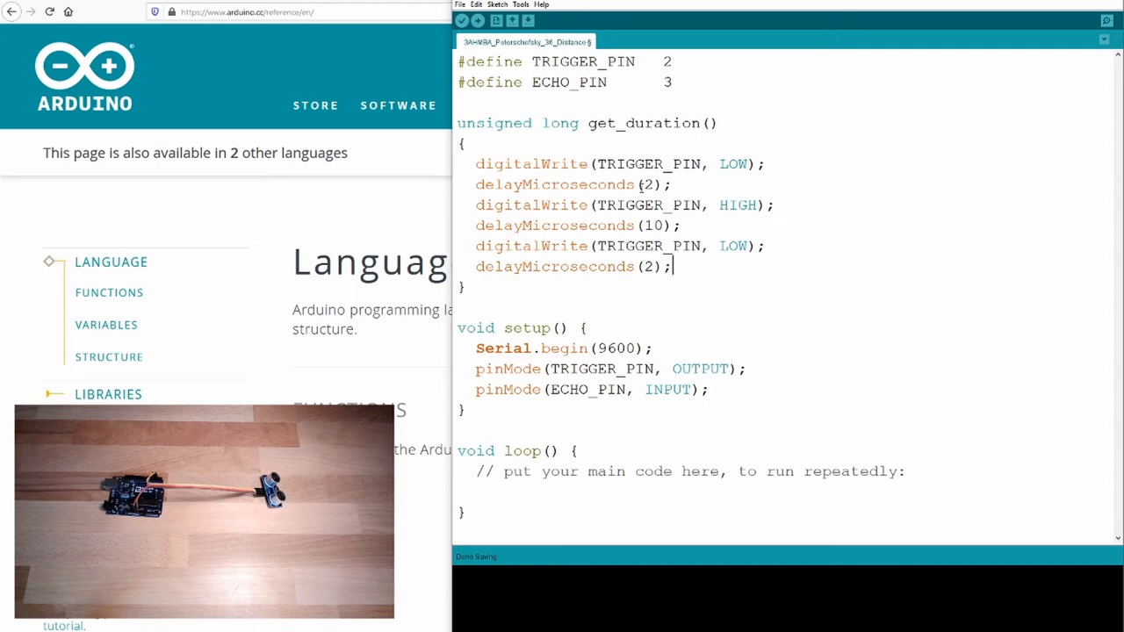
Step: Begin the 'return pulseIn' statement at the end of get_duration
{"action": "type", "text": "ret"}
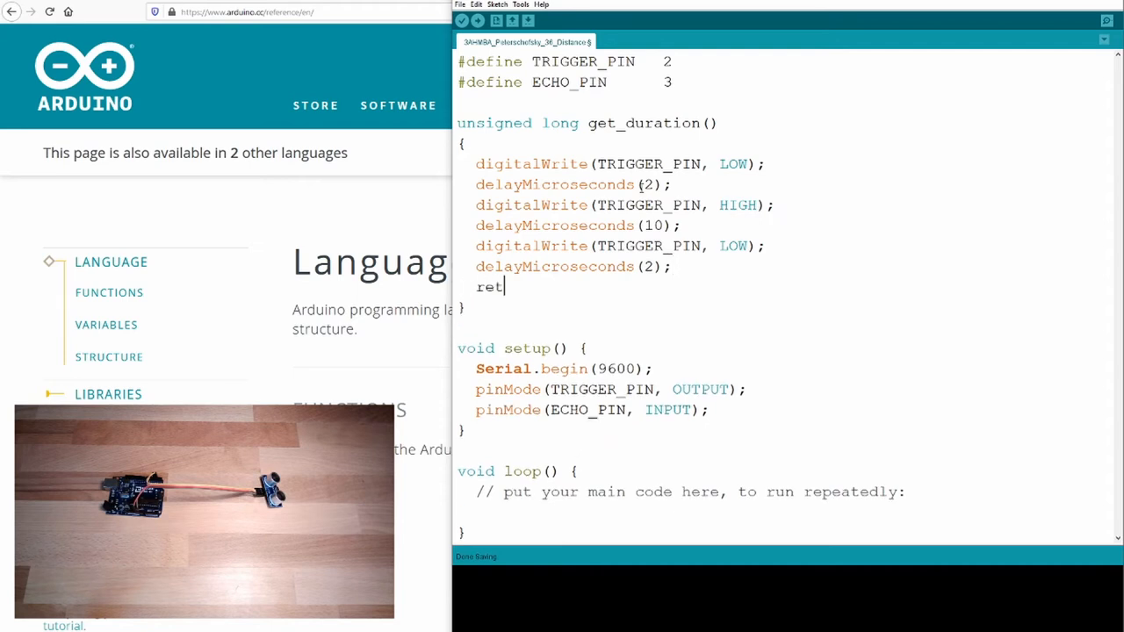
{"action": "type", "text": "urn"}
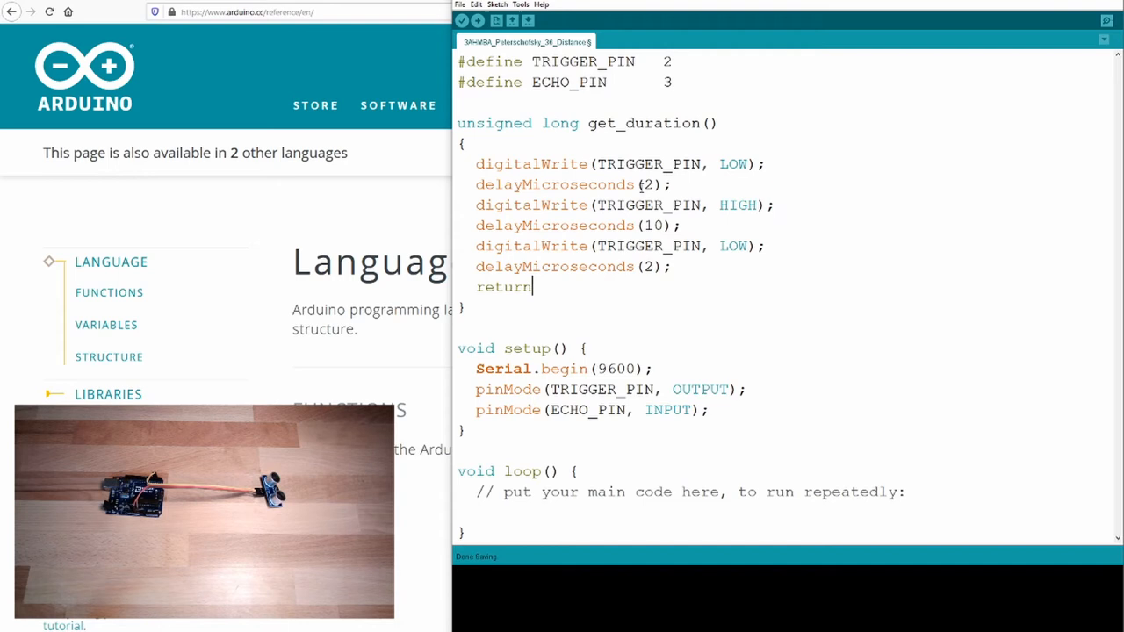
{"action": "type", "text": "pulse"}
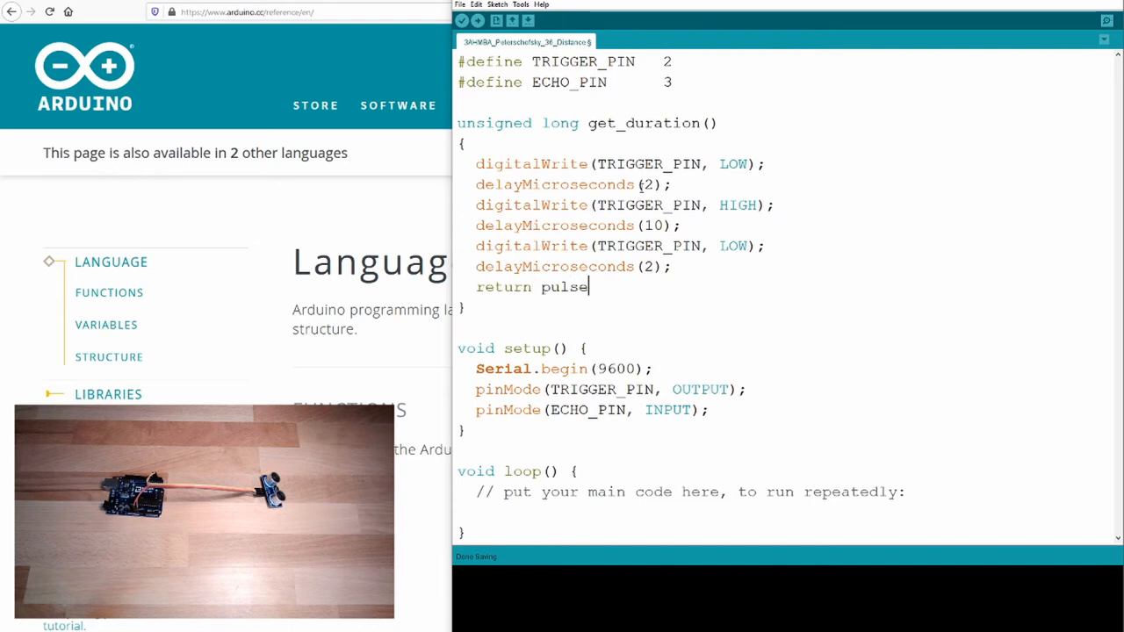
{"action": "type", "text": "In"}
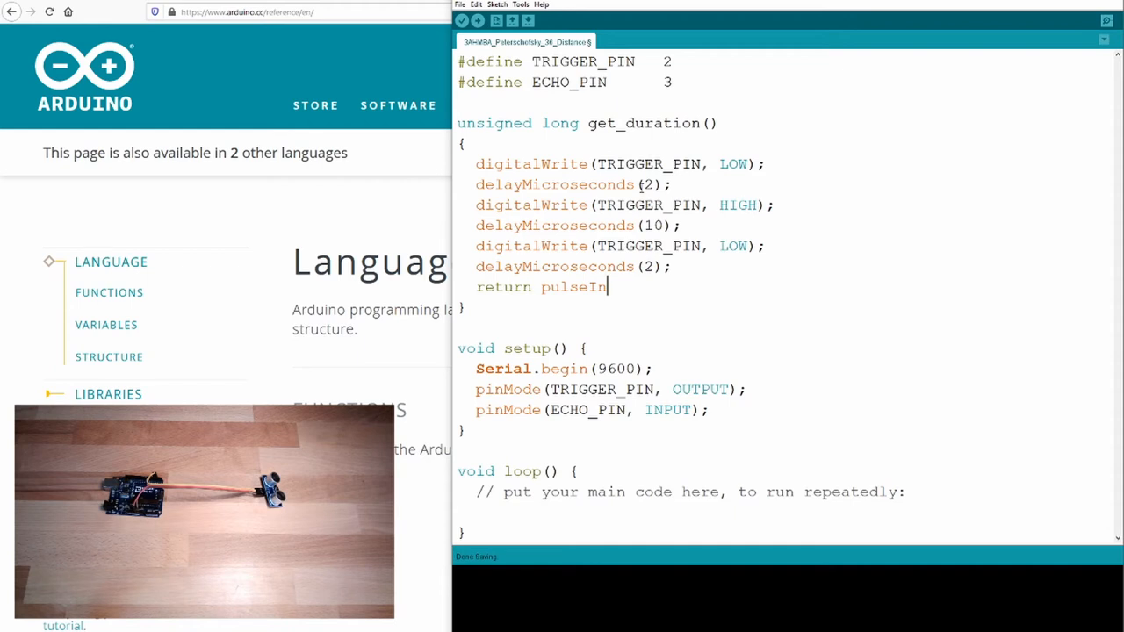
Step: Complete the return line as pulseIn(ECHO_PIN, HIGH, 1000L)
{"action": "type", "text": "("}
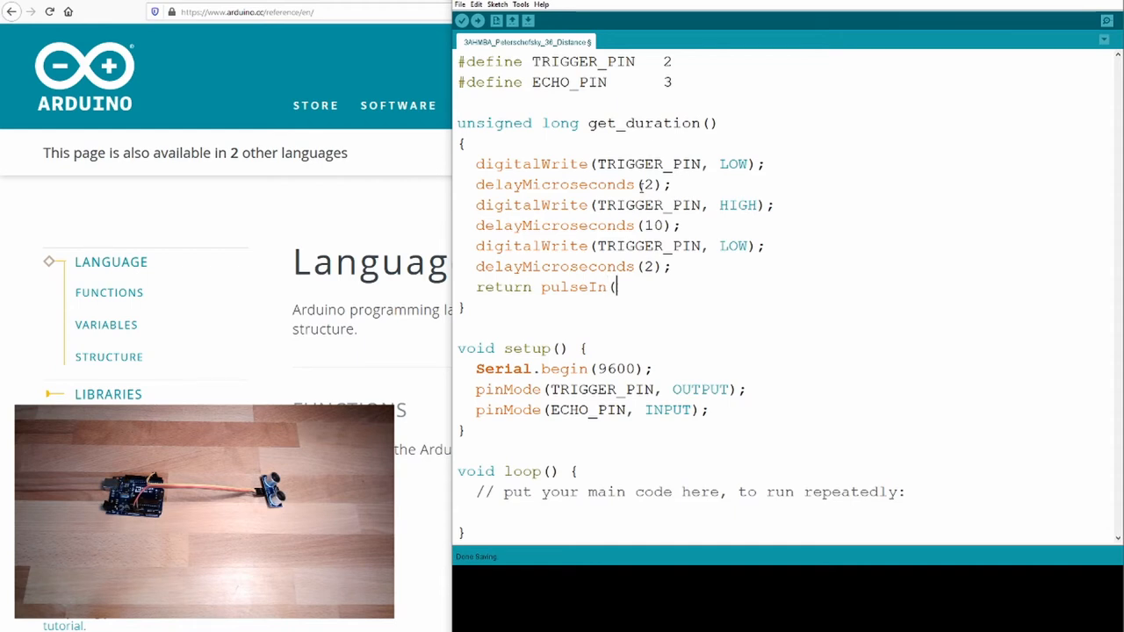
{"action": "double_click", "coordinate": [569, 82]}
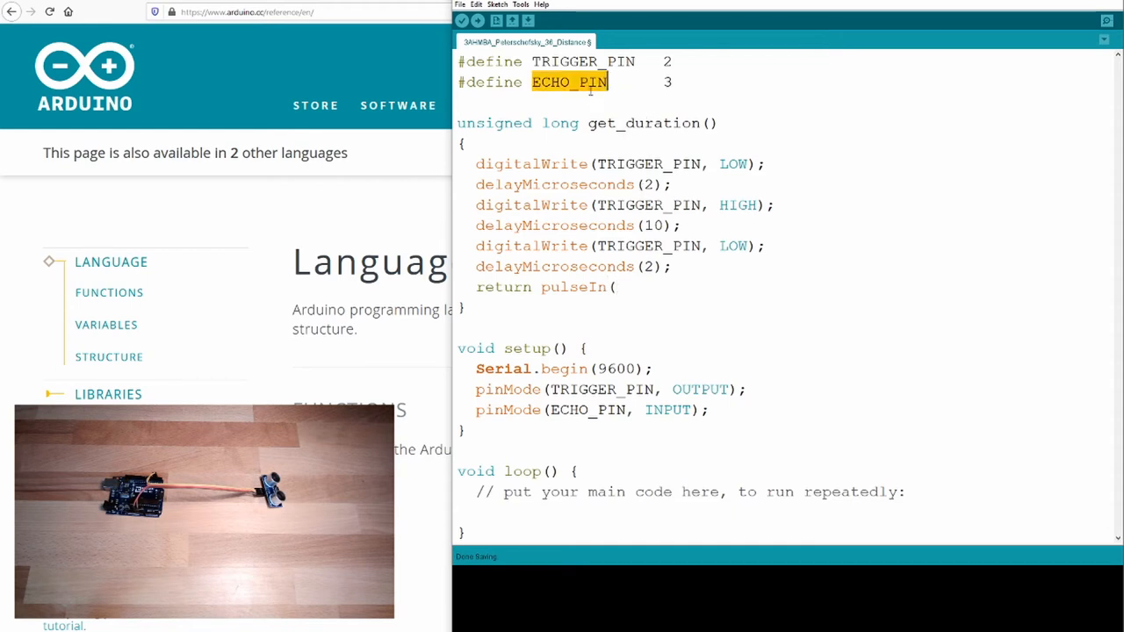
{"action": "type", "text": "ECHO_PIN"}
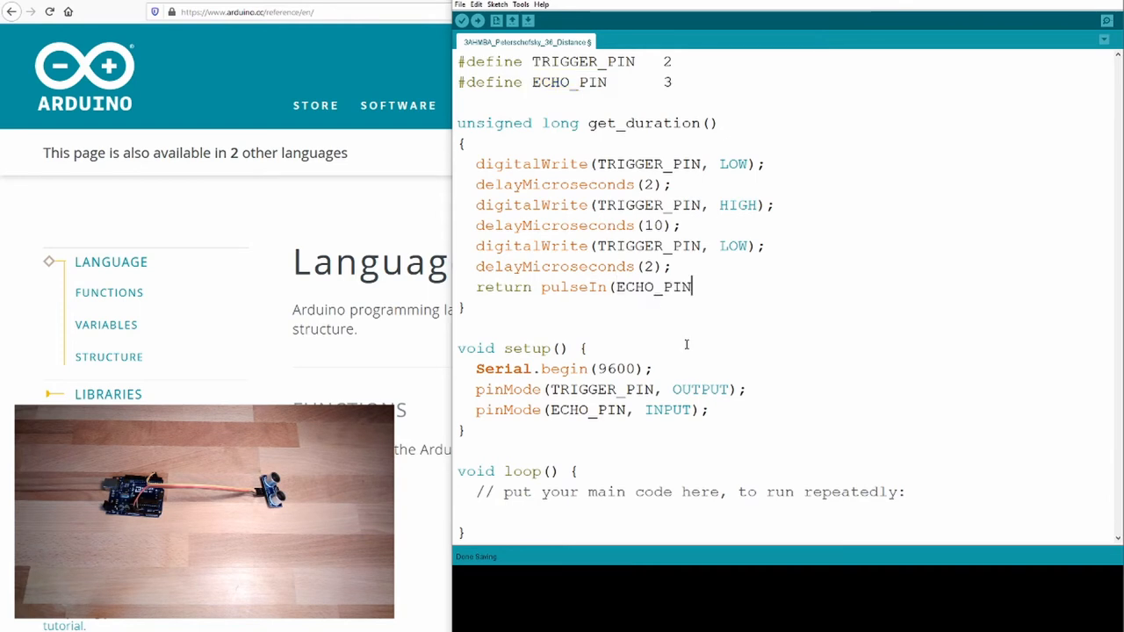
{"action": "type", "text": ", HI"}
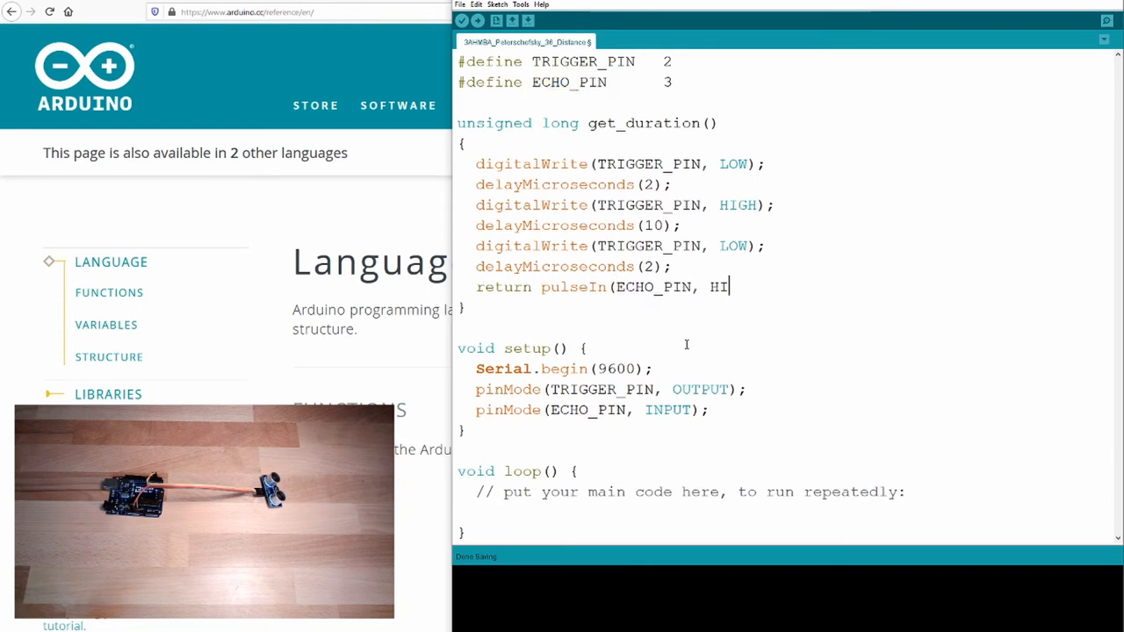
{"action": "type", "text": "GH,"}
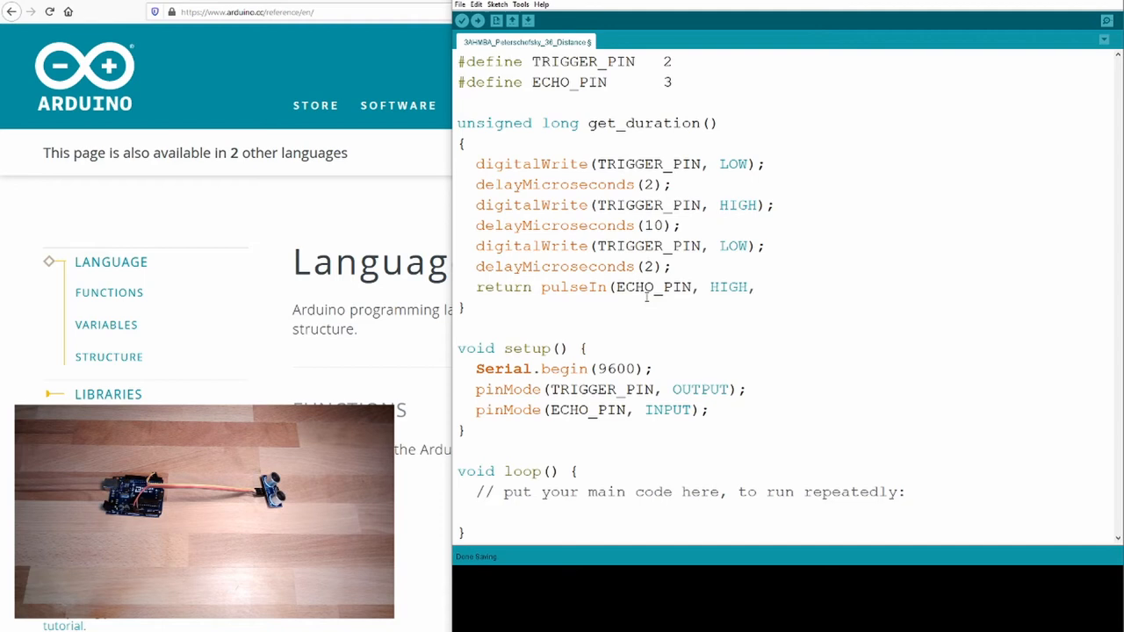
{"action": "left_click", "coordinate": [755, 288]}
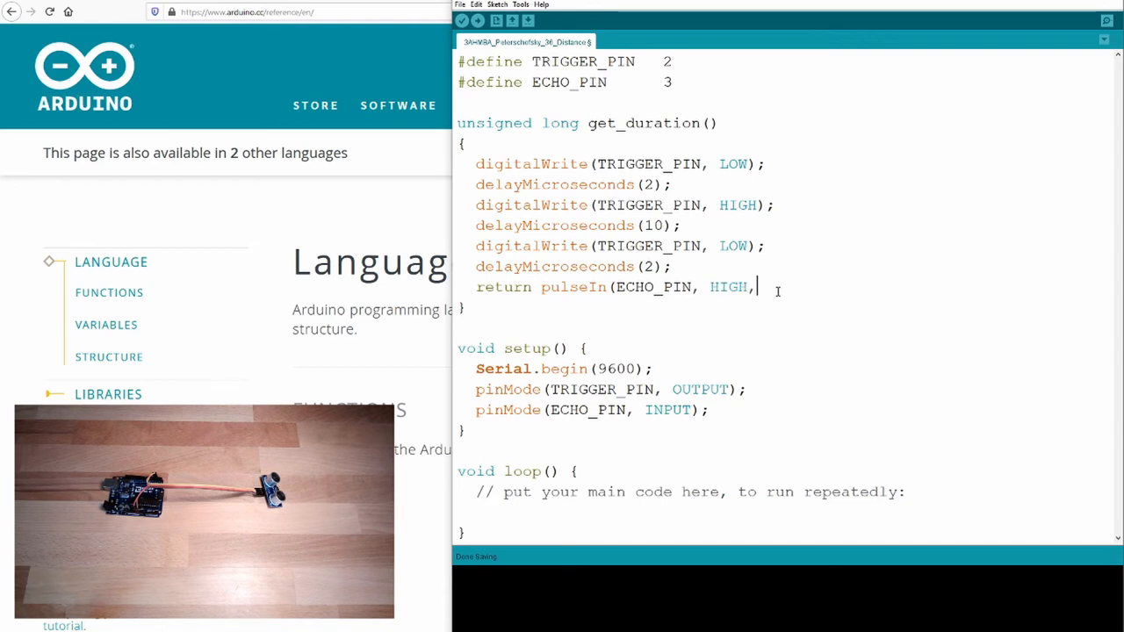
{"action": "type", "text": "1000L);"}
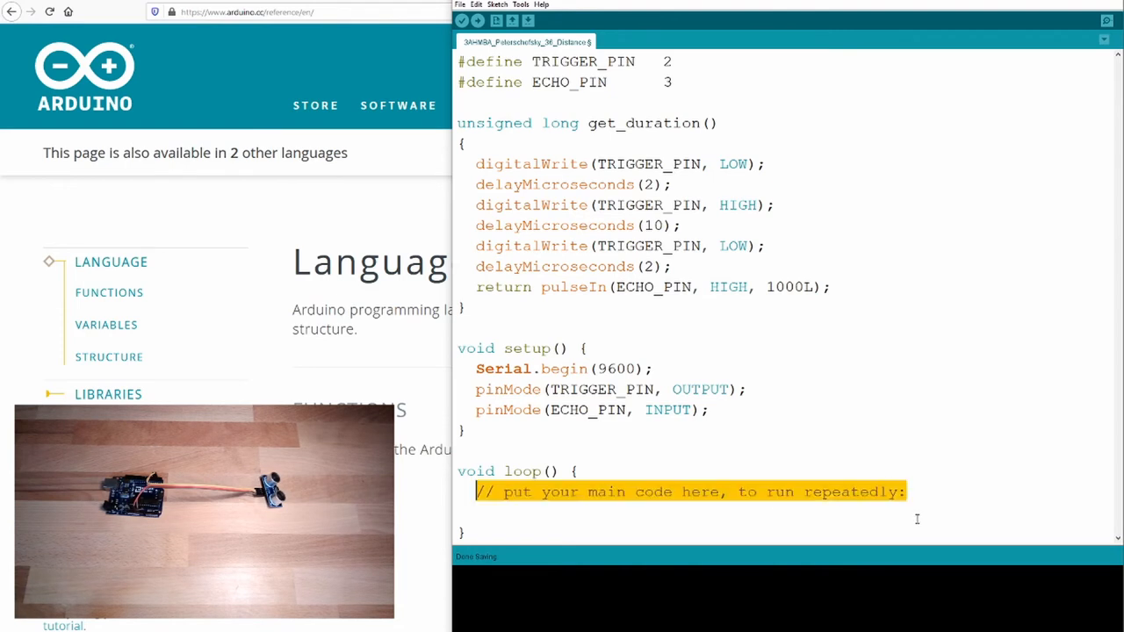
Step: Store get_duration() in 'unsigned long duration' and open an 'if (duration != 0)' block
{"action": "type", "text": "unsig"}
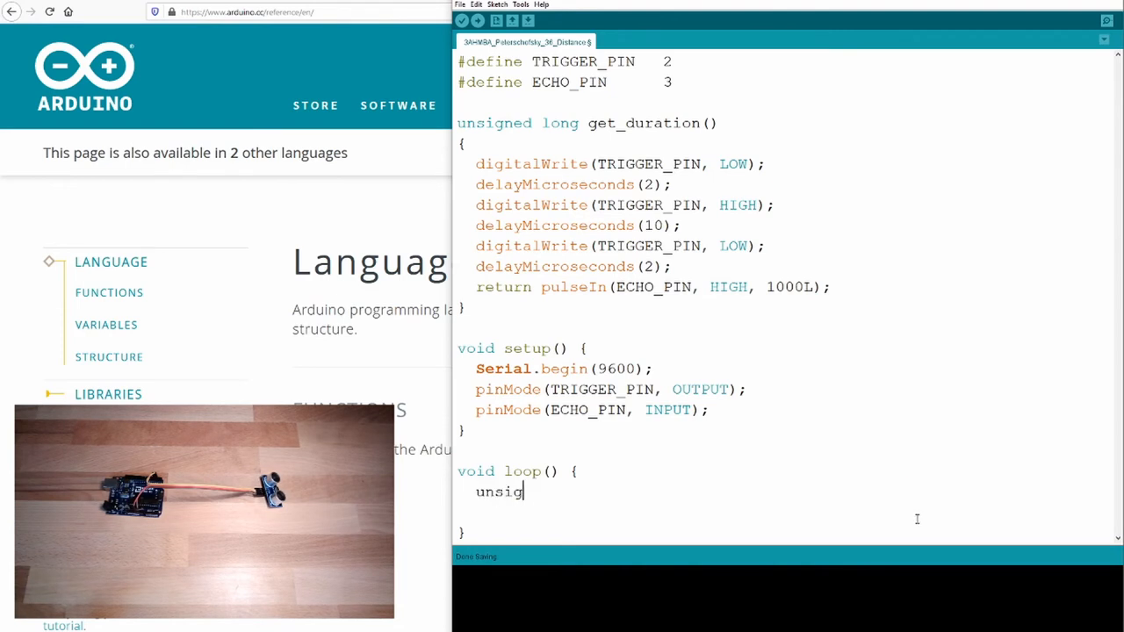
{"action": "type", "text": "n"}
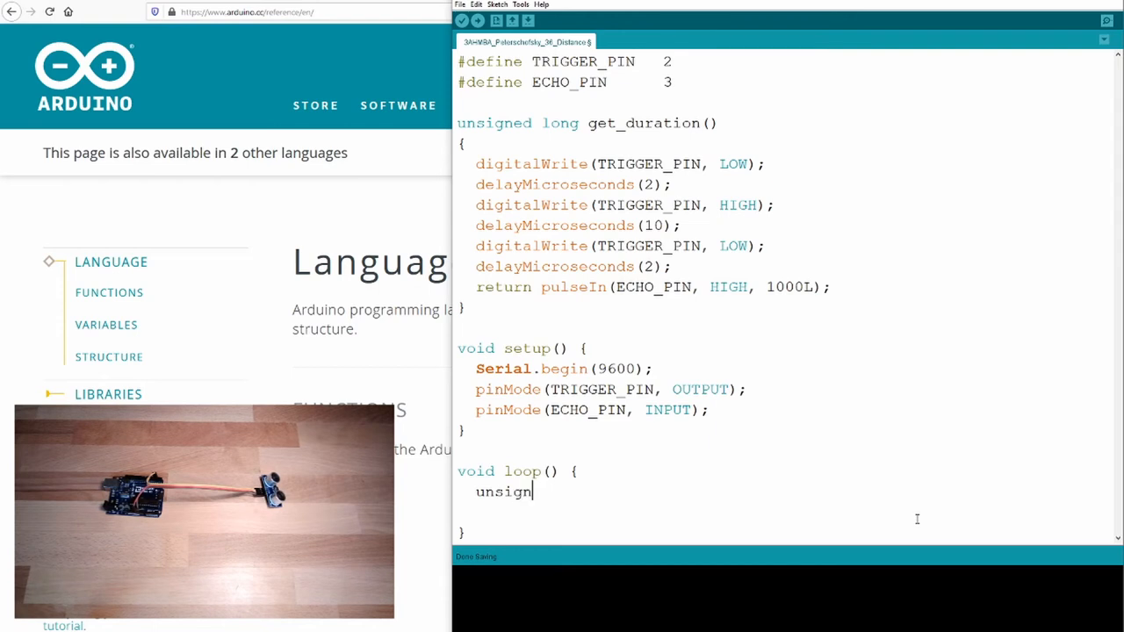
{"action": "type", "text": "ed long"}
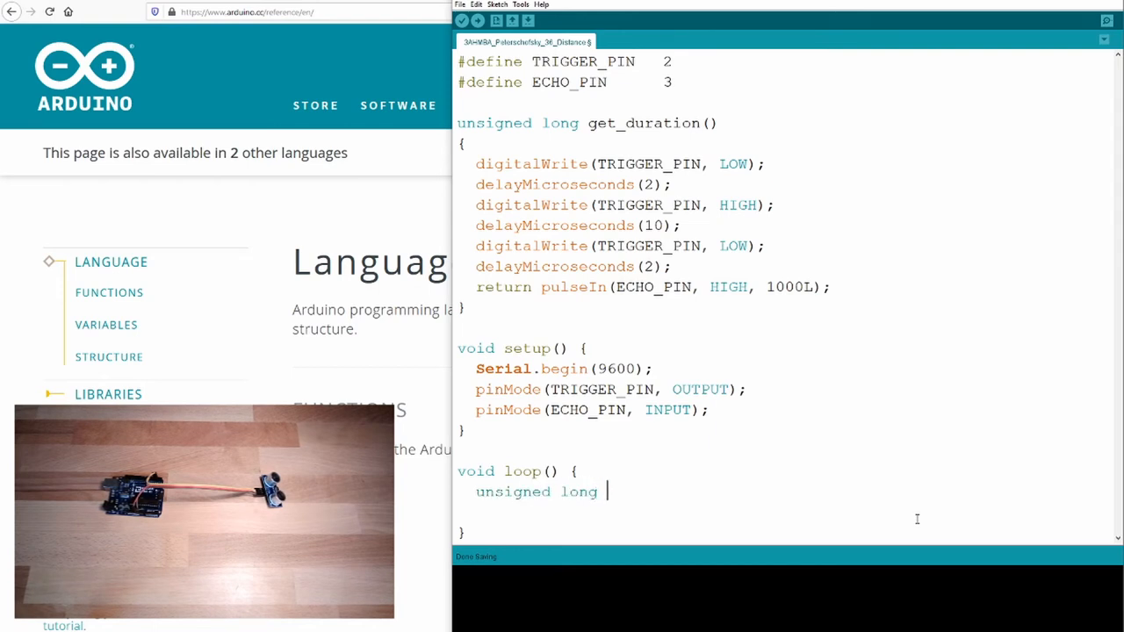
{"action": "type", "text": "duration"}
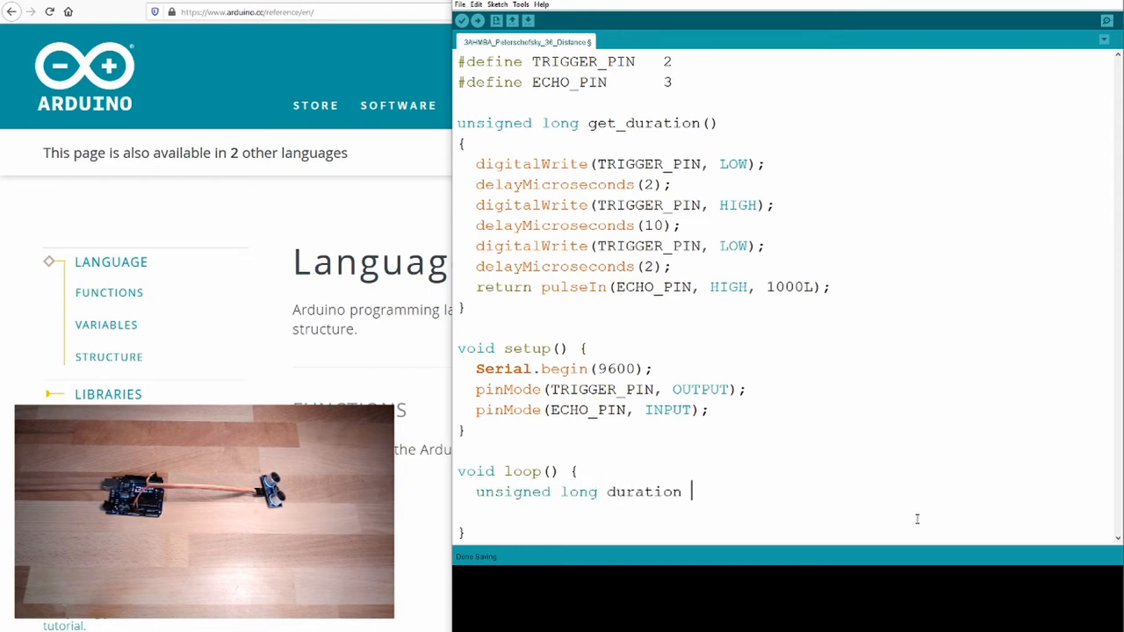
{"action": "type", "text": "="}
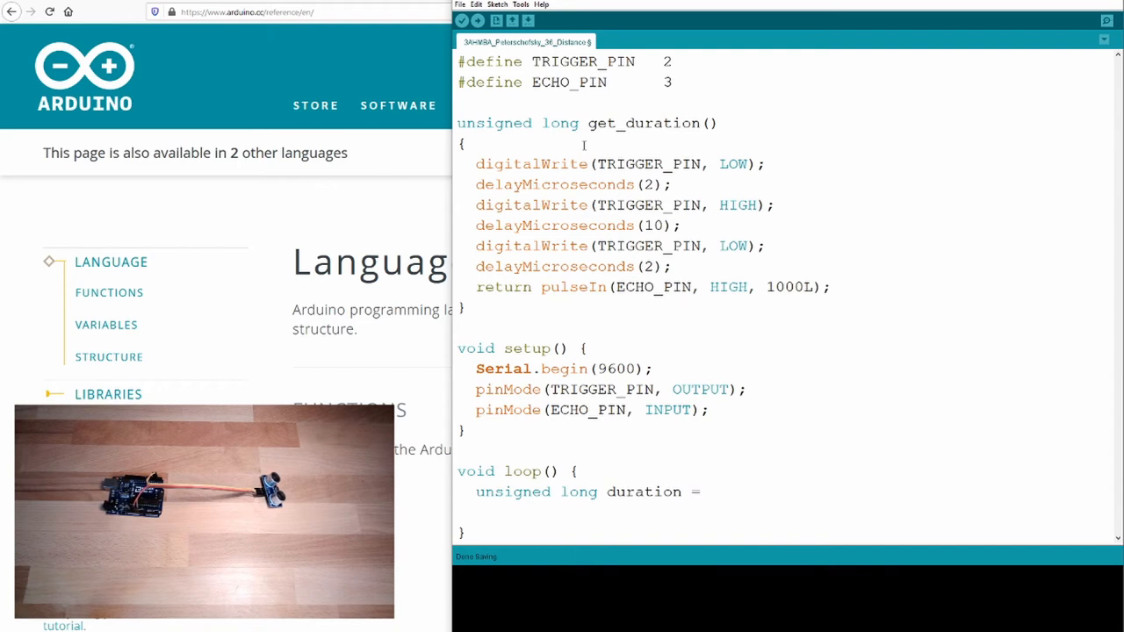
{"action": "double_click", "coordinate": [629, 123]}
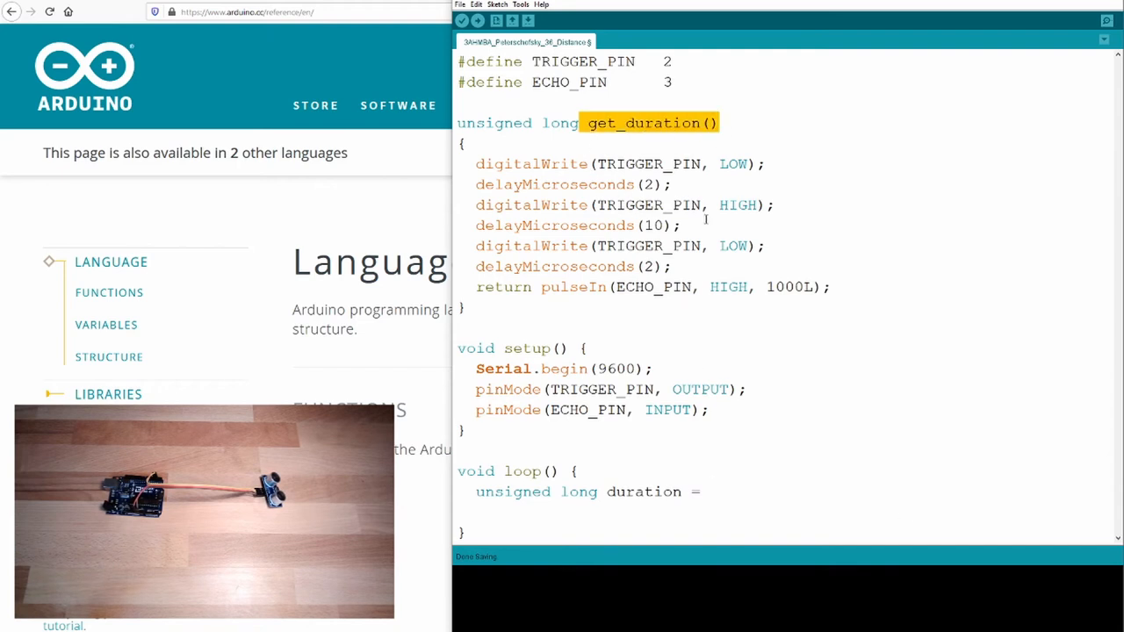
{"action": "type", "text": "get_duration();"}
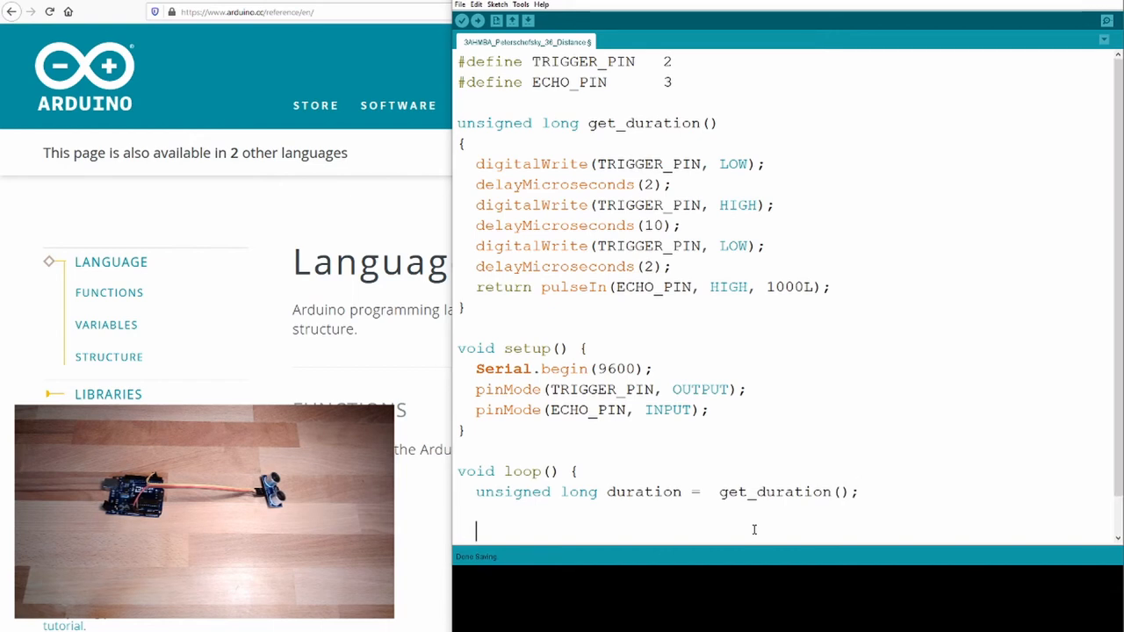
{"action": "type", "text": "if (dura"}
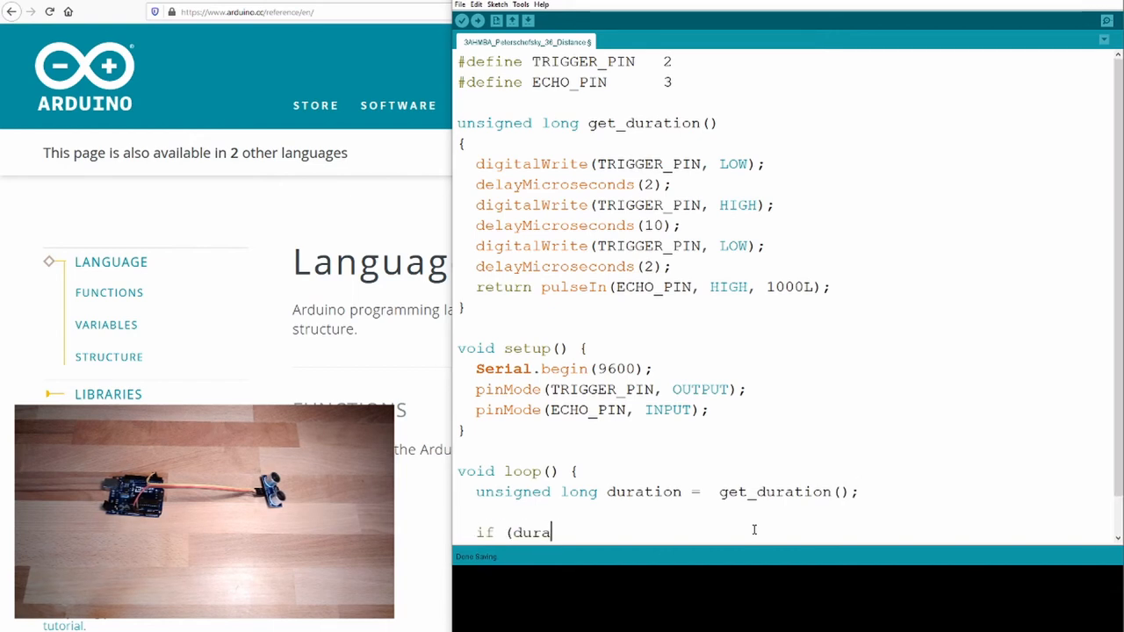
{"action": "type", "text": "tion != 0) {"}
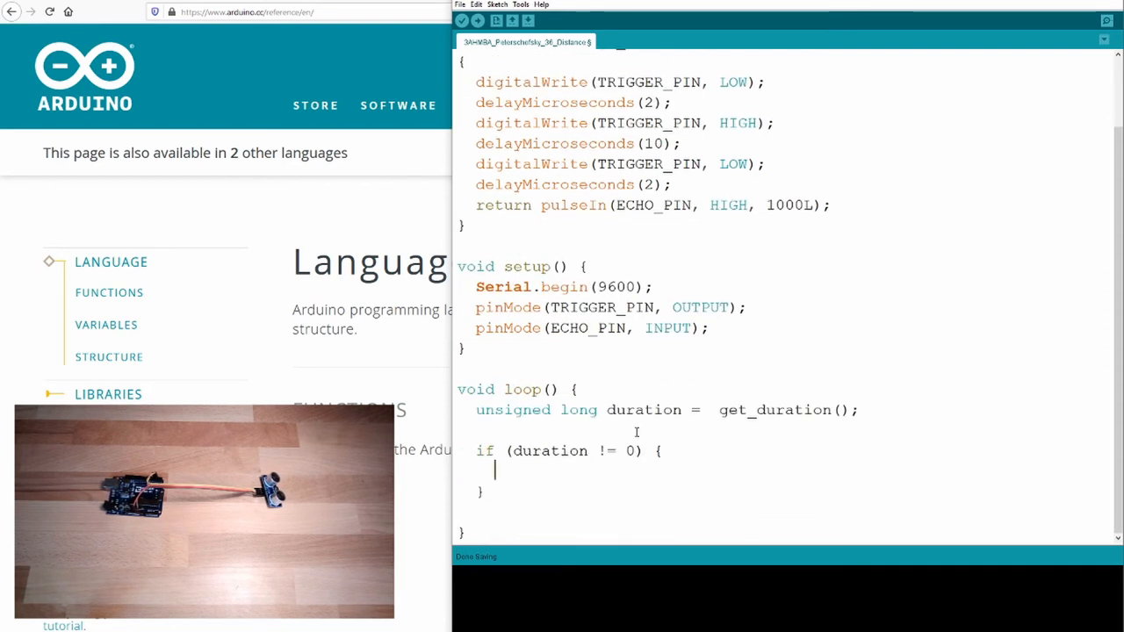
Step: Print "Measured duration: " with Serial.print in the if block
{"action": "type", "text": "Se"}
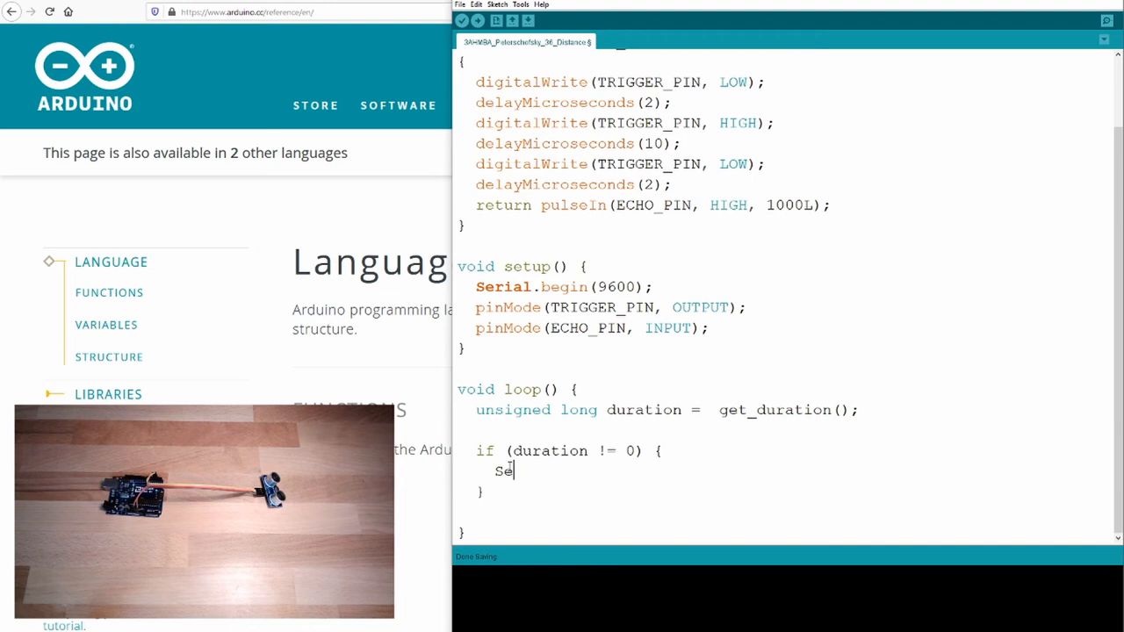
{"action": "type", "text": "ral.print"}
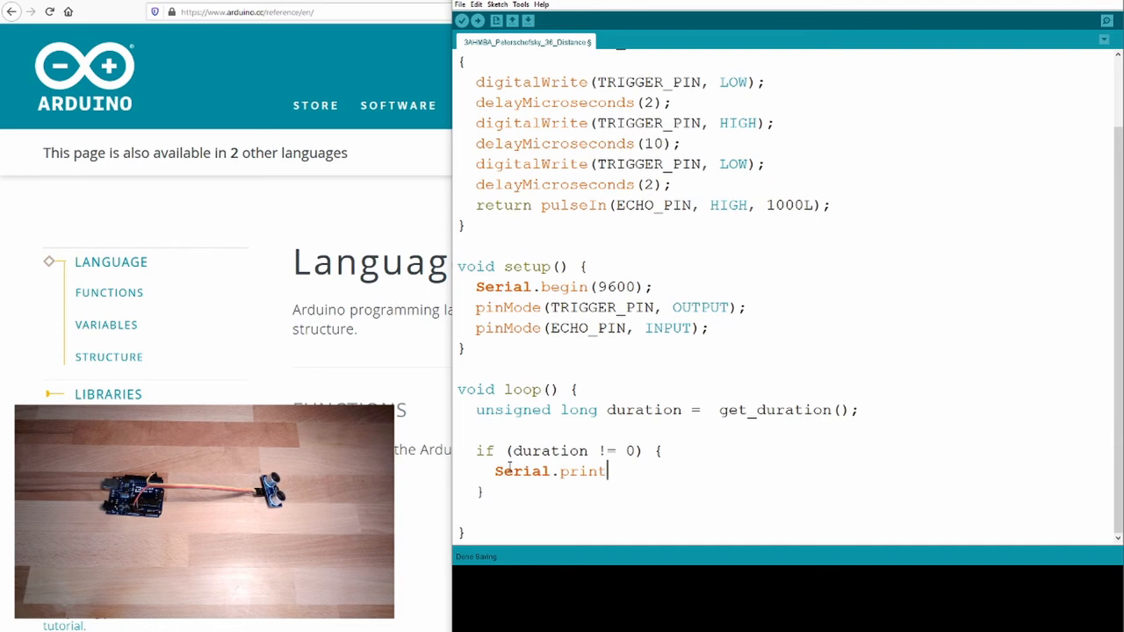
{"action": "type", "text": "(\"Me"}
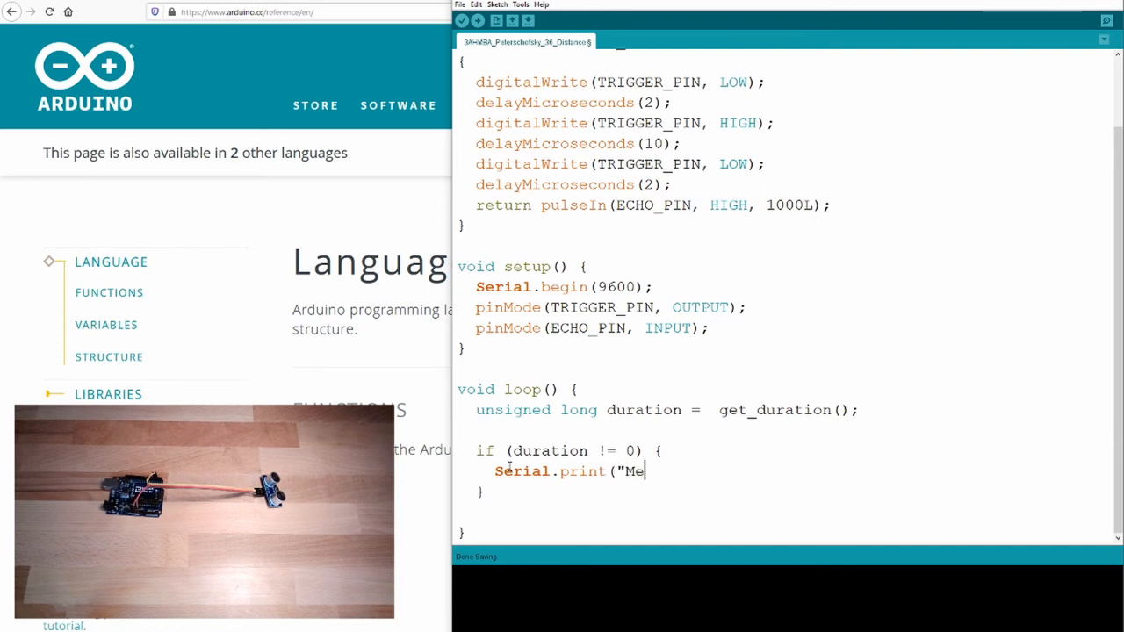
{"action": "type", "text": "asuered durat"}
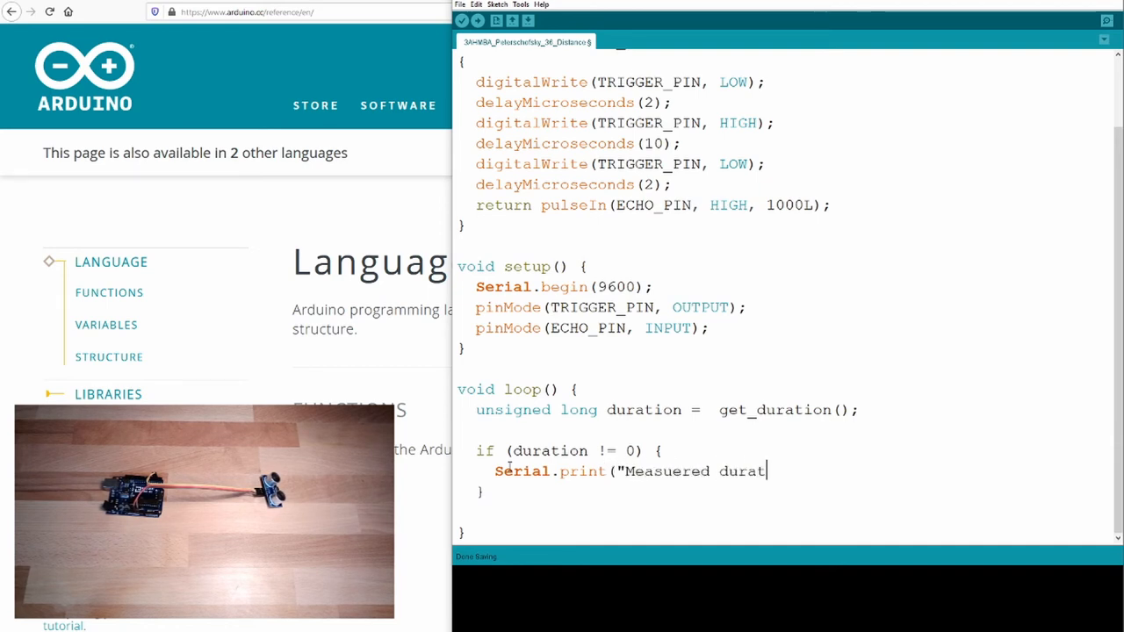
{"action": "type", "text": "ion: \");"}
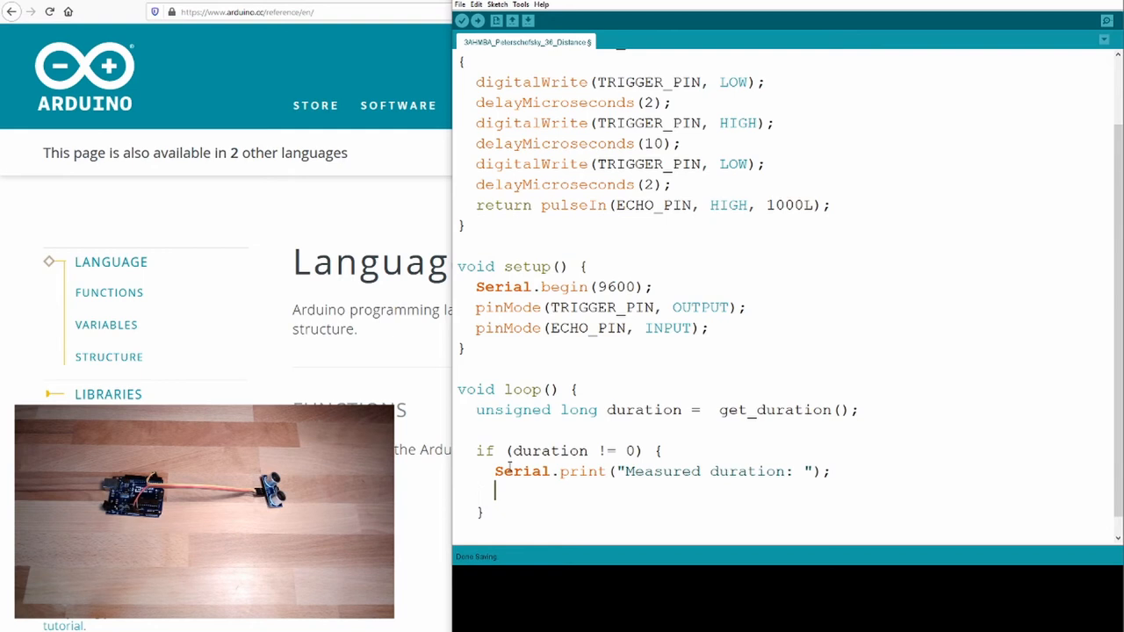
Step: Print the duration value with Serial.print(duration)
{"action": "type", "text": "Serial"}
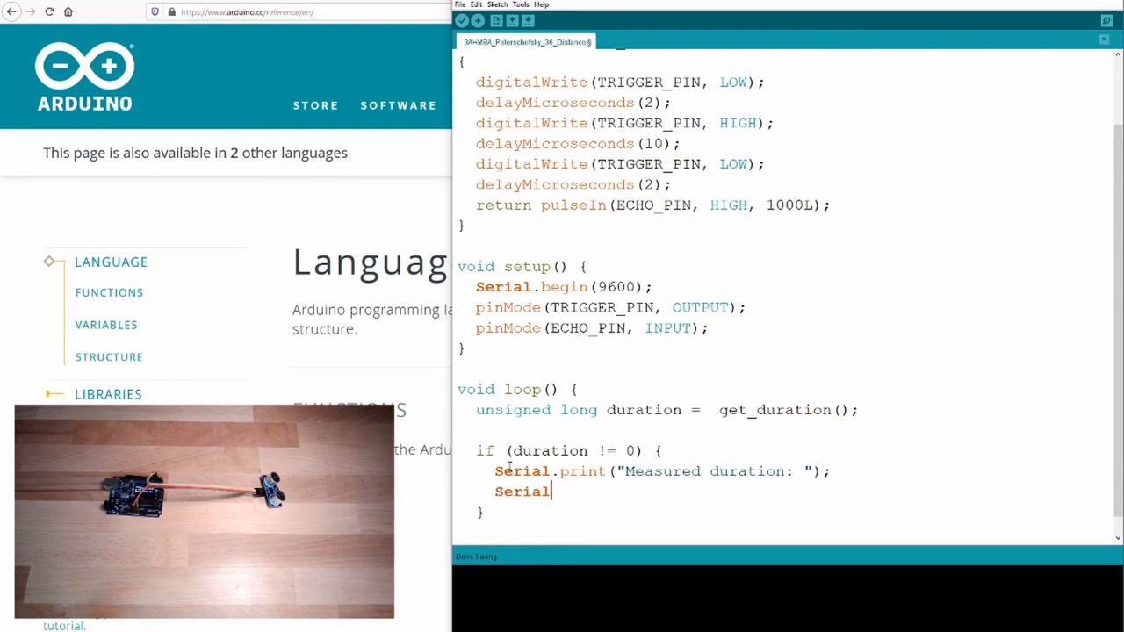
{"action": "type", "text": ".print"}
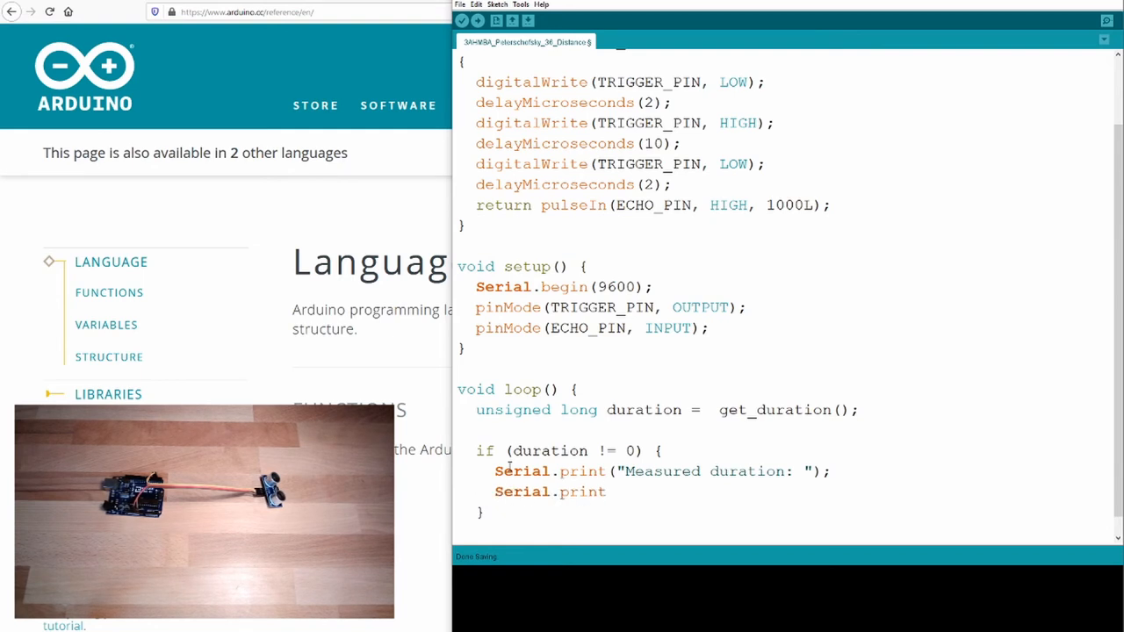
{"action": "type", "text": "(dura"}
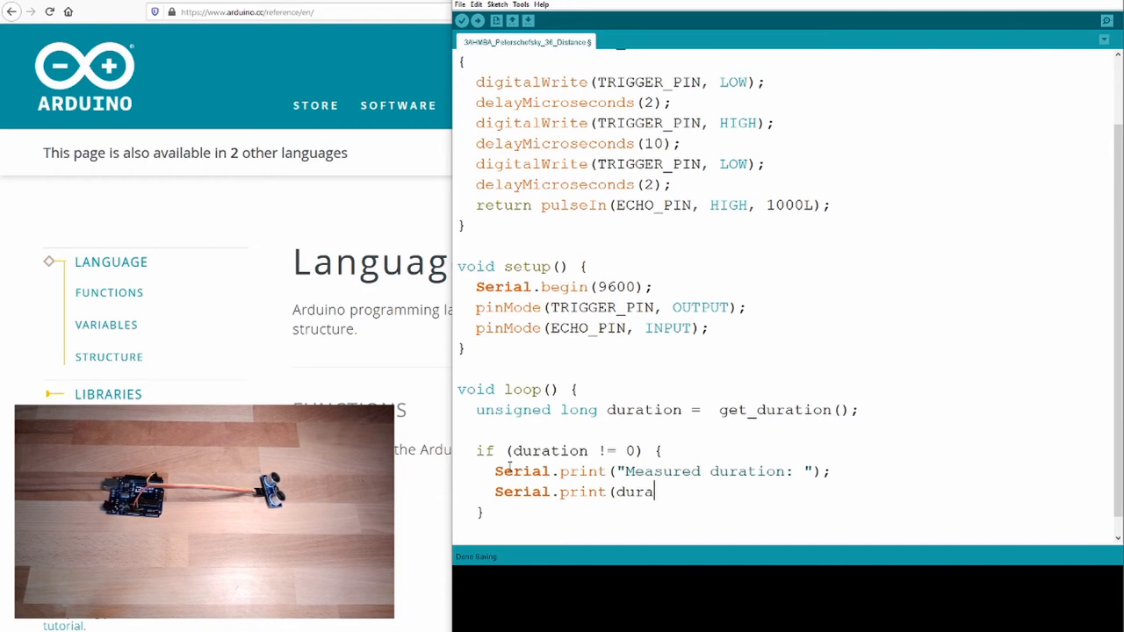
{"action": "type", "text": "tion)"}
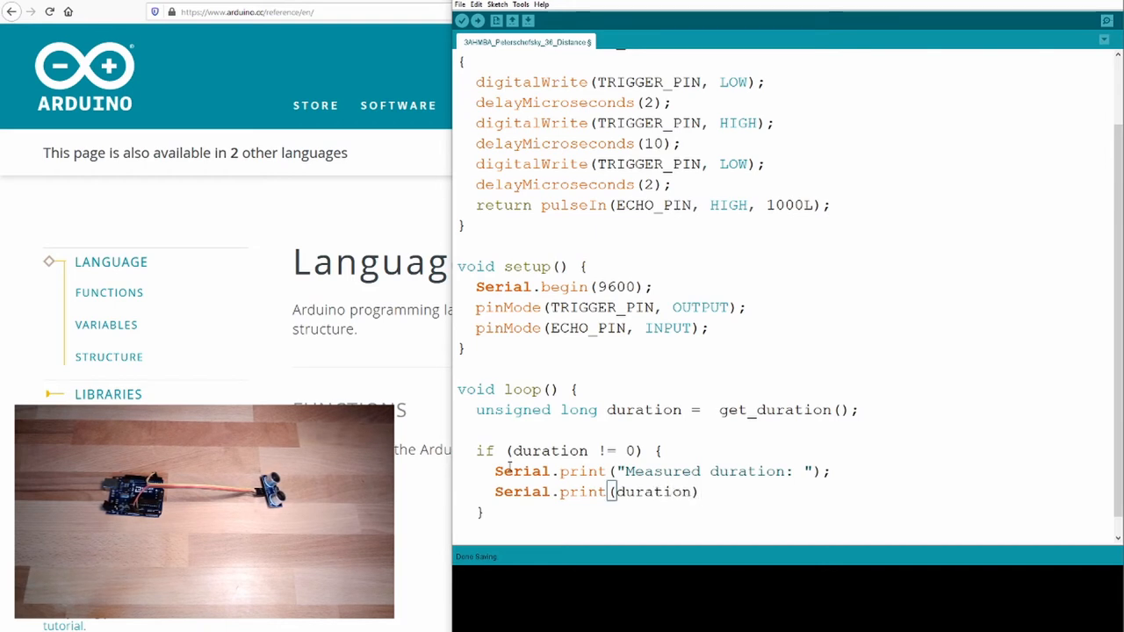
Step: Print " micros" and add an else branch after the if block
{"action": "type", "text": "S"}
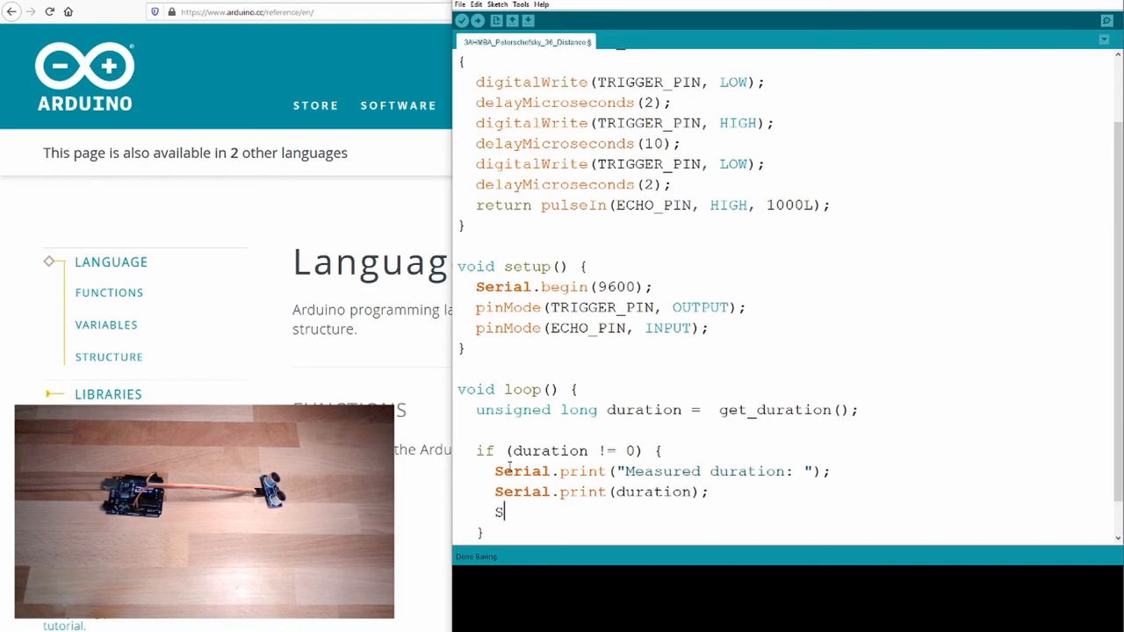
{"action": "type", "text": "erial.print"}
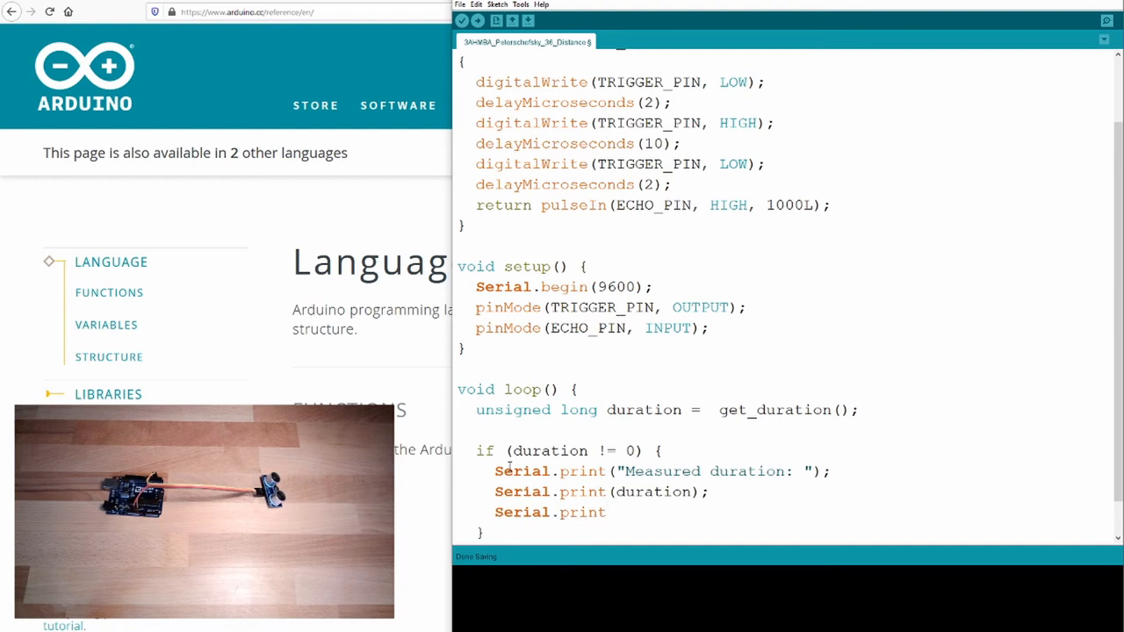
{"action": "type", "text": "(\""}
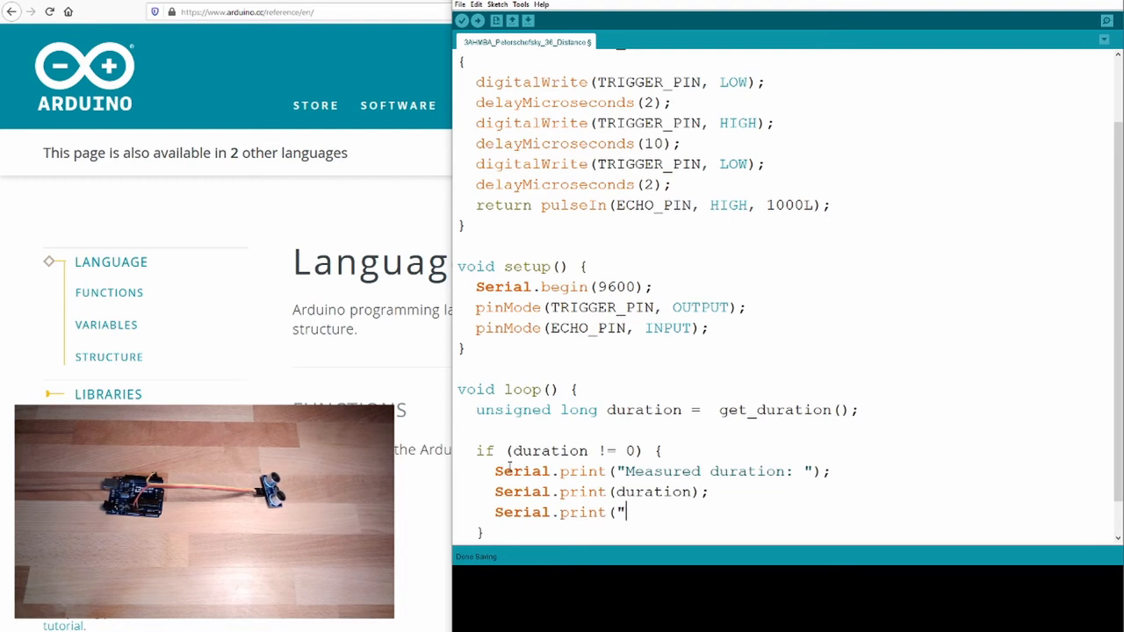
{"action": "type", "text": "mi"}
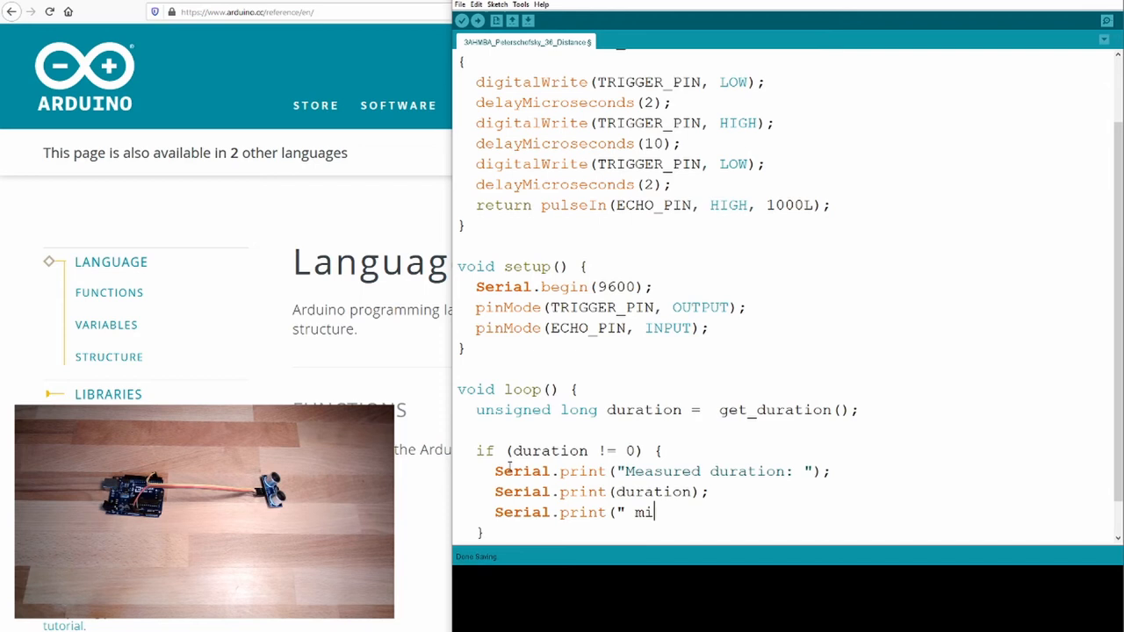
{"action": "type", "text": "cro"}
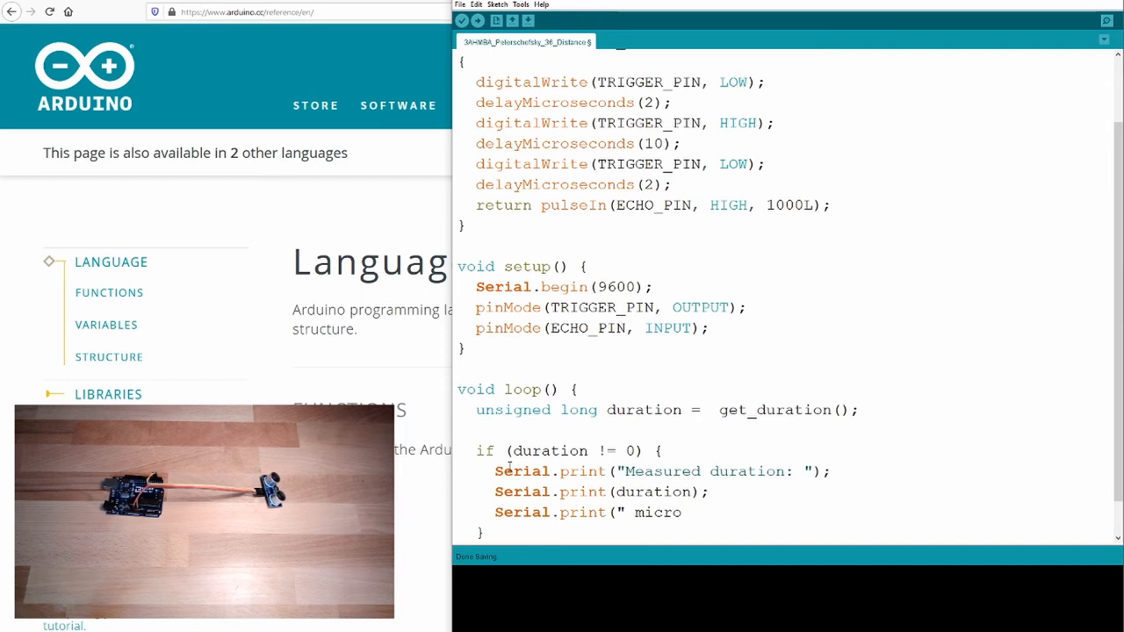
{"action": "type", "text": "s\");"}
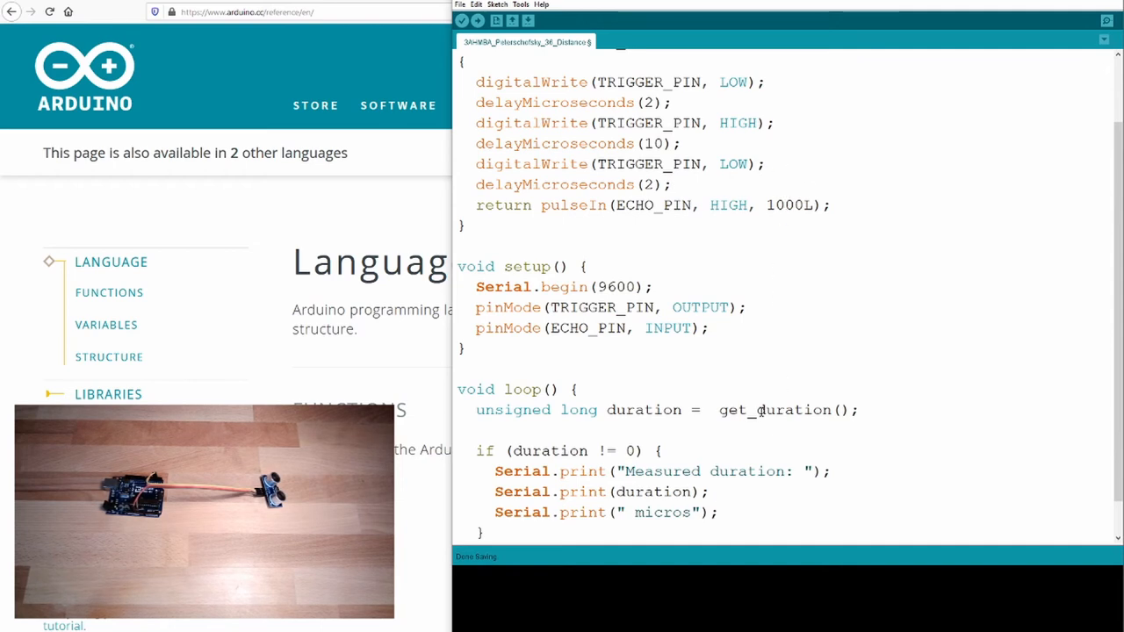
{"action": "scroll", "scroll_direction": "down", "scroll_amount": 3}
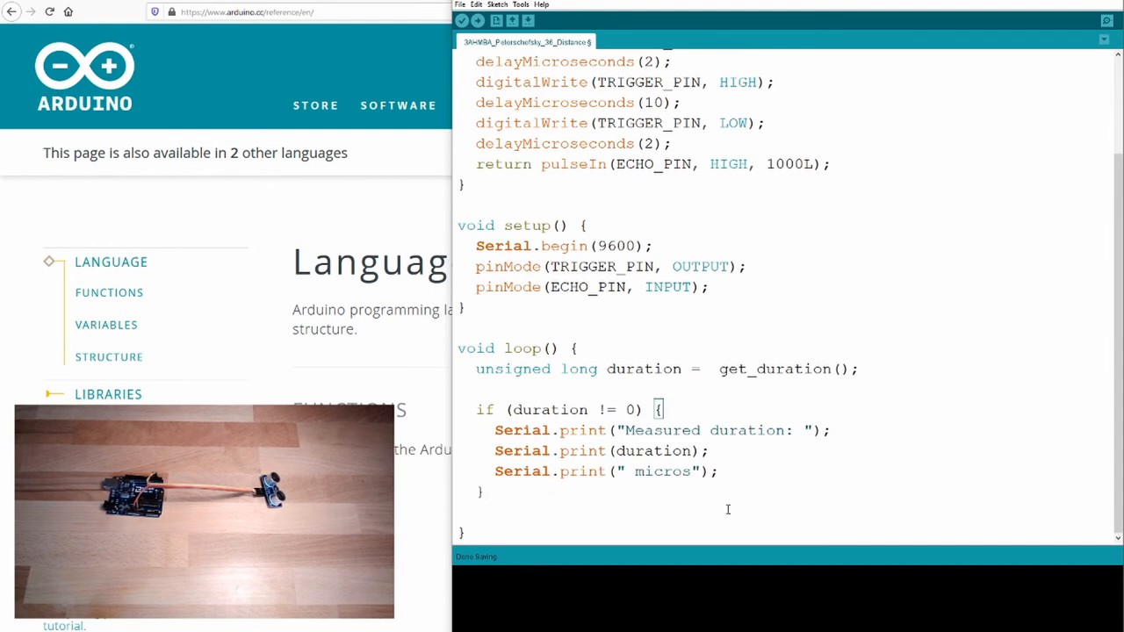
{"action": "type", "text": "else {"}
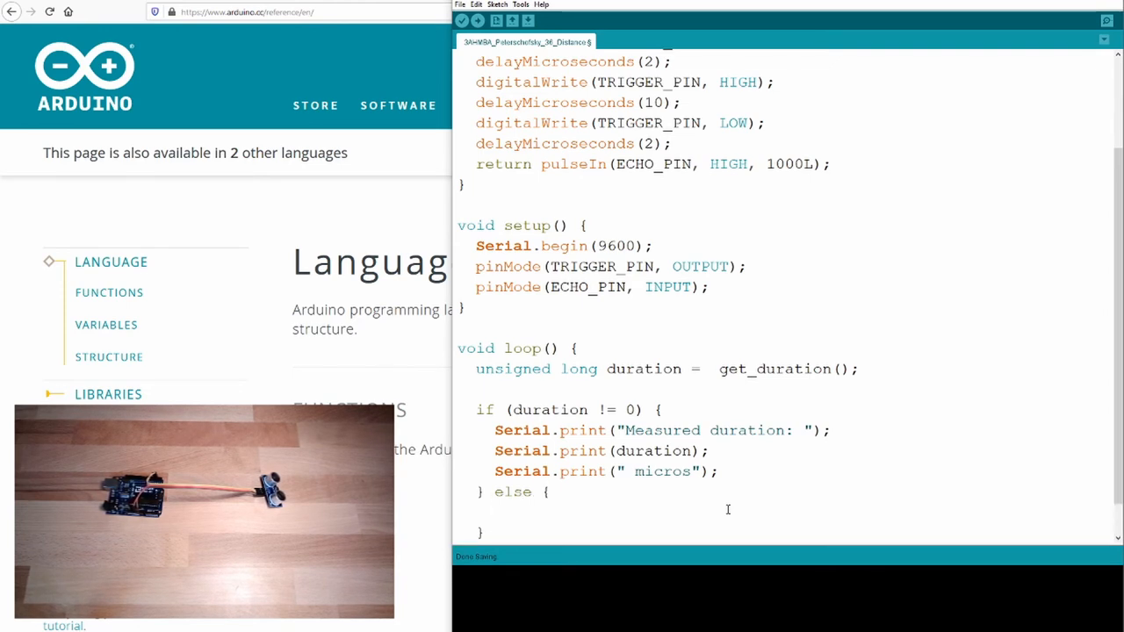
Step: Add Serial.println("No Echo received"); in the else branch and highlight pulseIn's 1000L timeout
{"action": "type", "text": "Serial."}
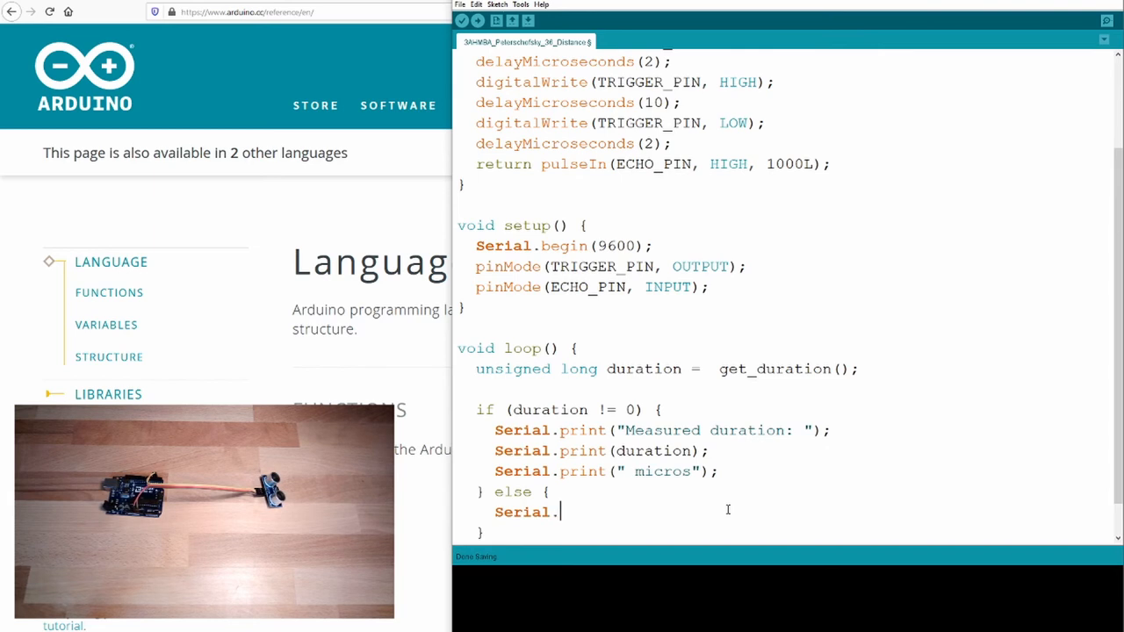
{"action": "type", "text": "println("}
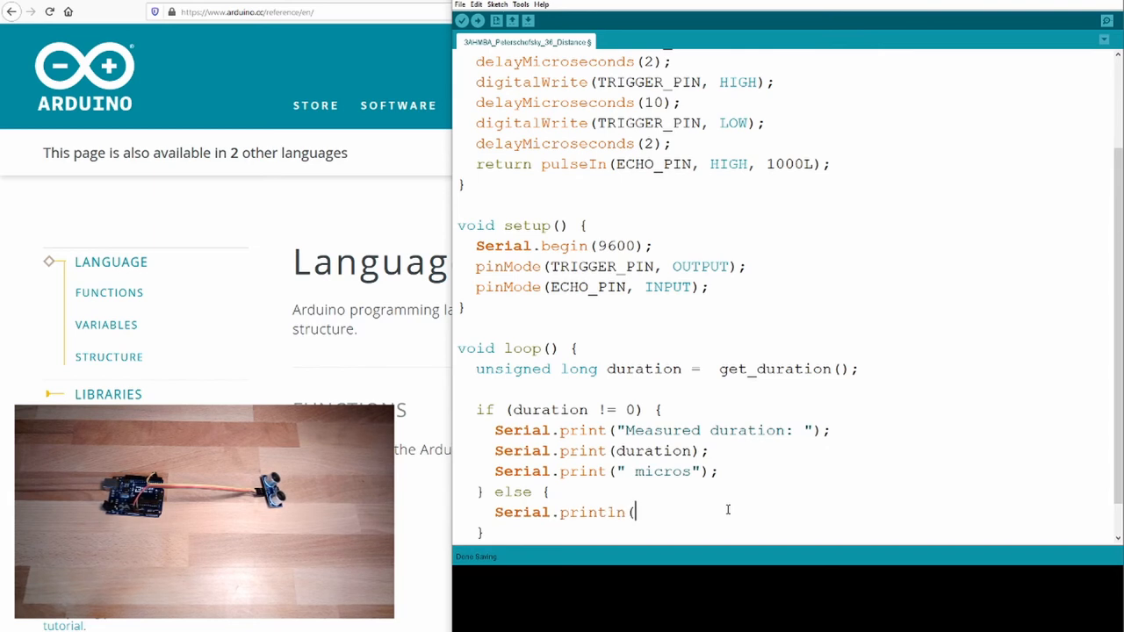
{"action": "type", "text": "\"No Echo received\");"}
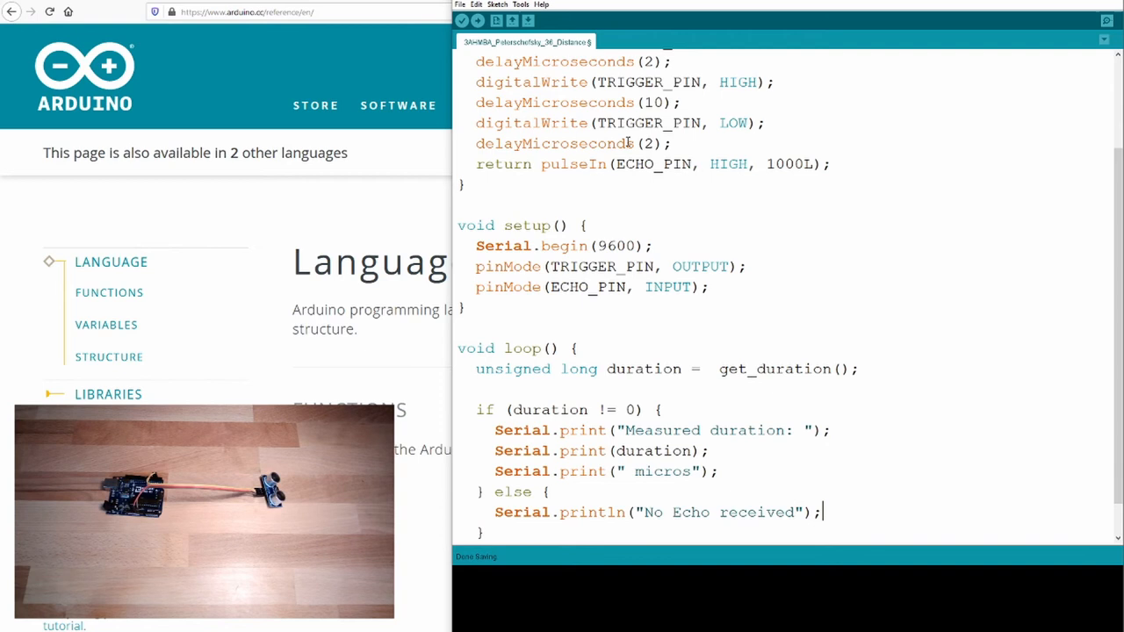
{"action": "double_click", "coordinate": [787, 163]}
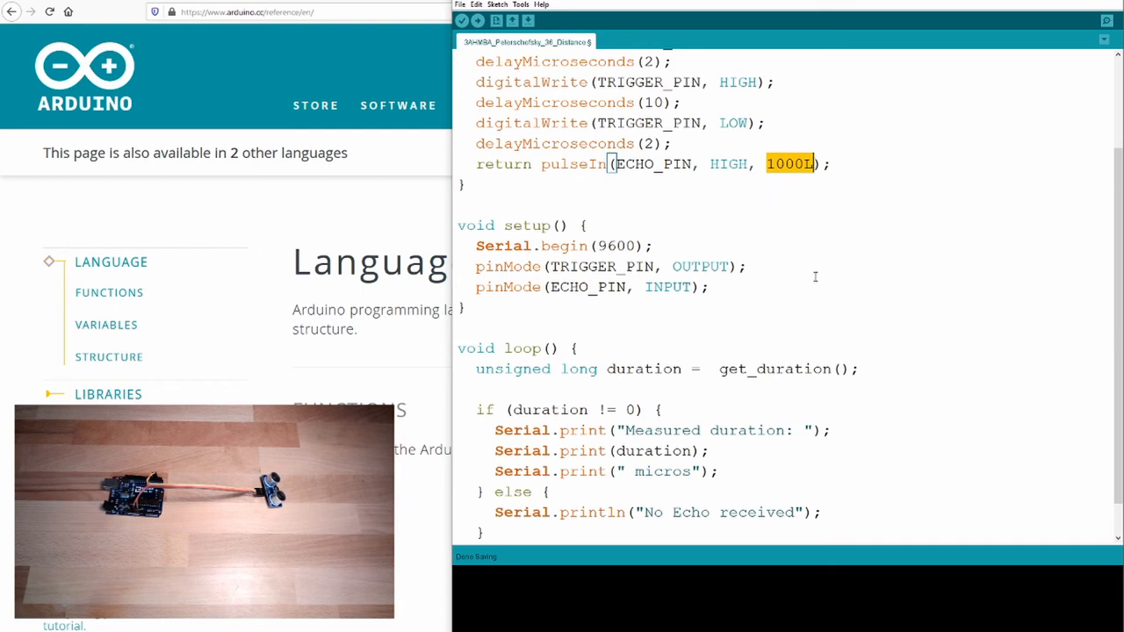
{"action": "scroll", "scroll_direction": "down", "scroll_amount": 3}
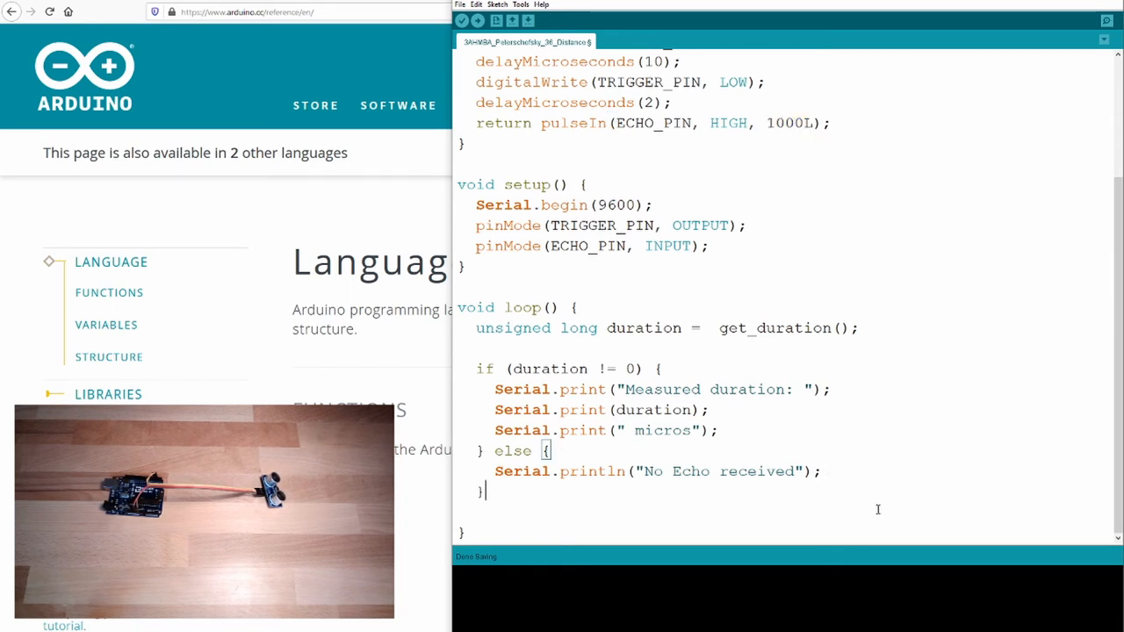
Step: End loop() with delay(500); after the if/else block
{"action": "type", "text": "dela"}
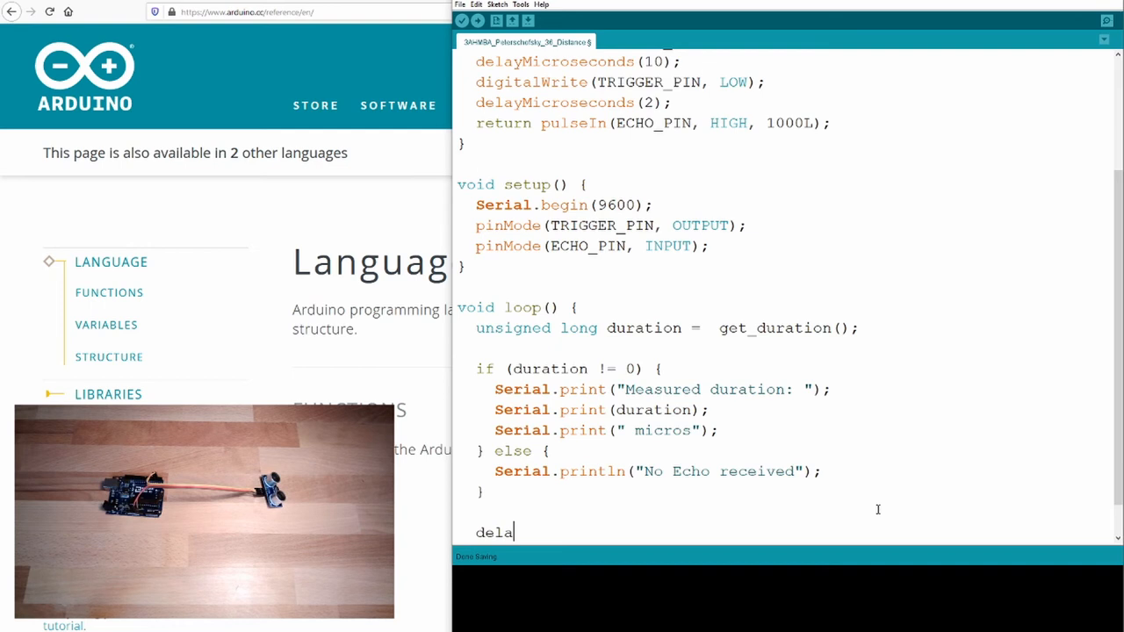
{"action": "type", "text": "y(500"}
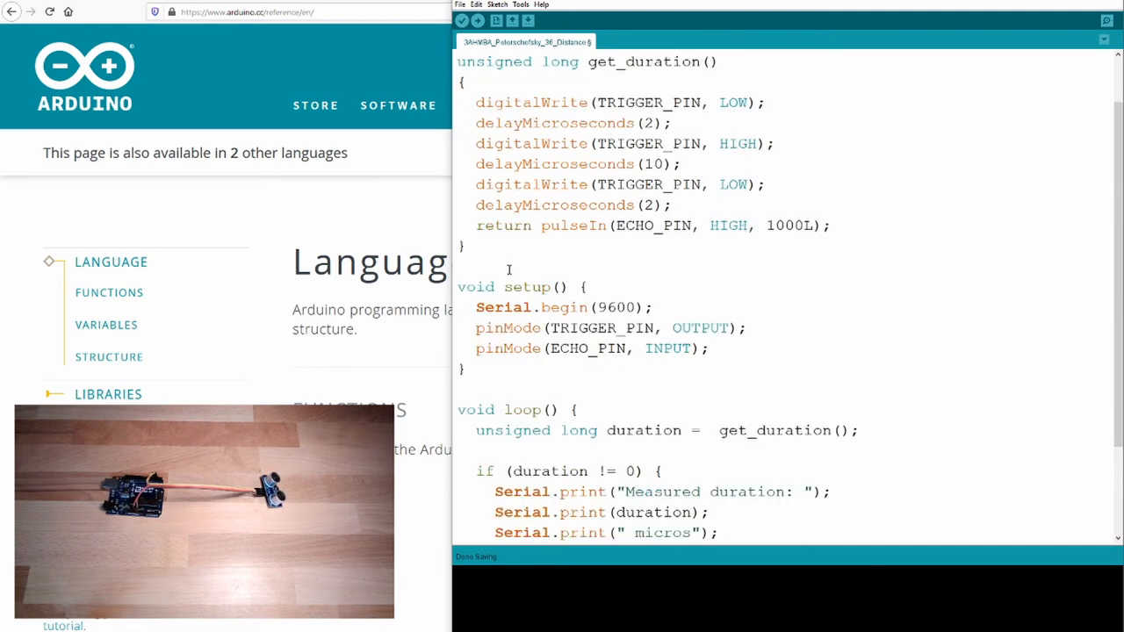
{"action": "scroll", "scroll_direction": "down", "scroll_amount": 3}
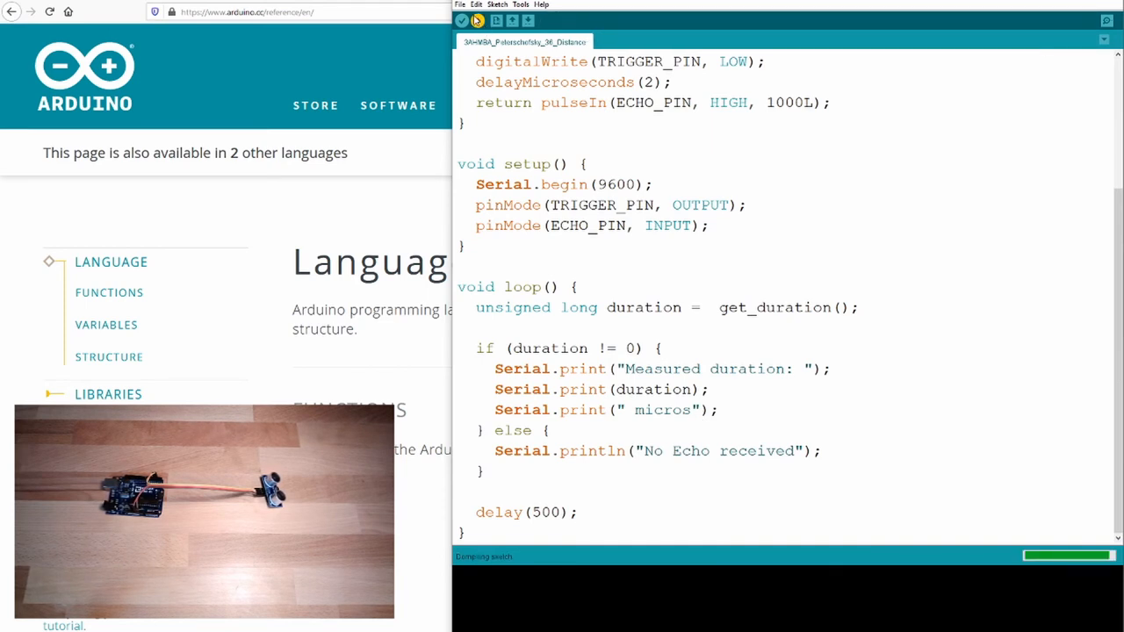
Step: Upload the sketch, retrying after connecting the board until 2470 bytes upload successfully
{"action": "left_click", "coordinate": [477, 20]}
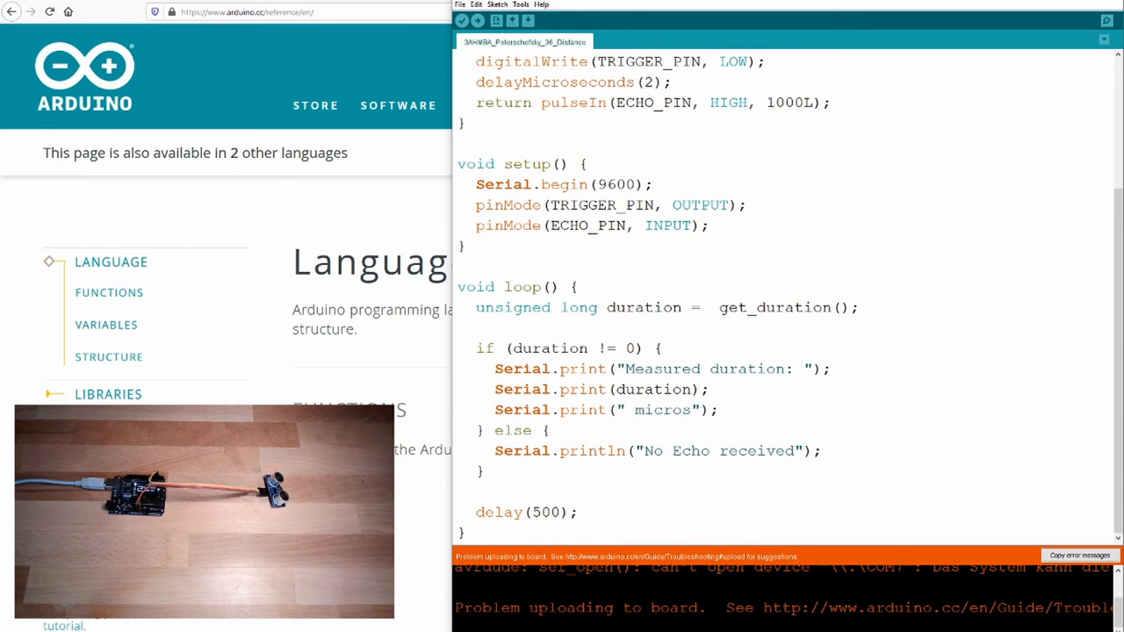
{"action": "left_click", "coordinate": [477, 20]}
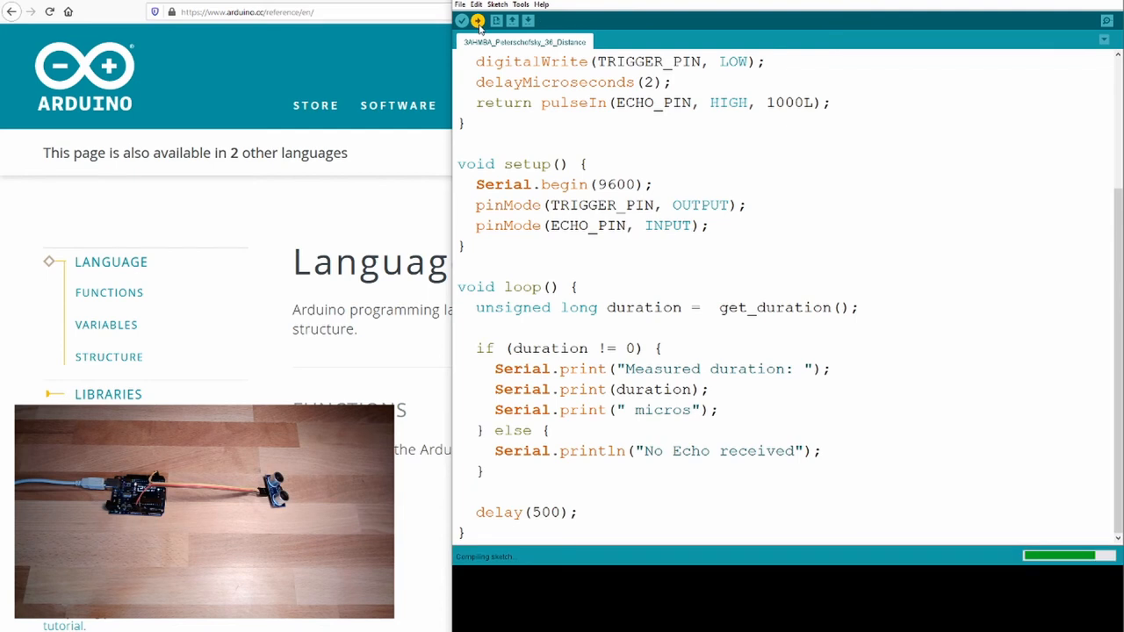
{"action": "left_click", "coordinate": [476, 20]}
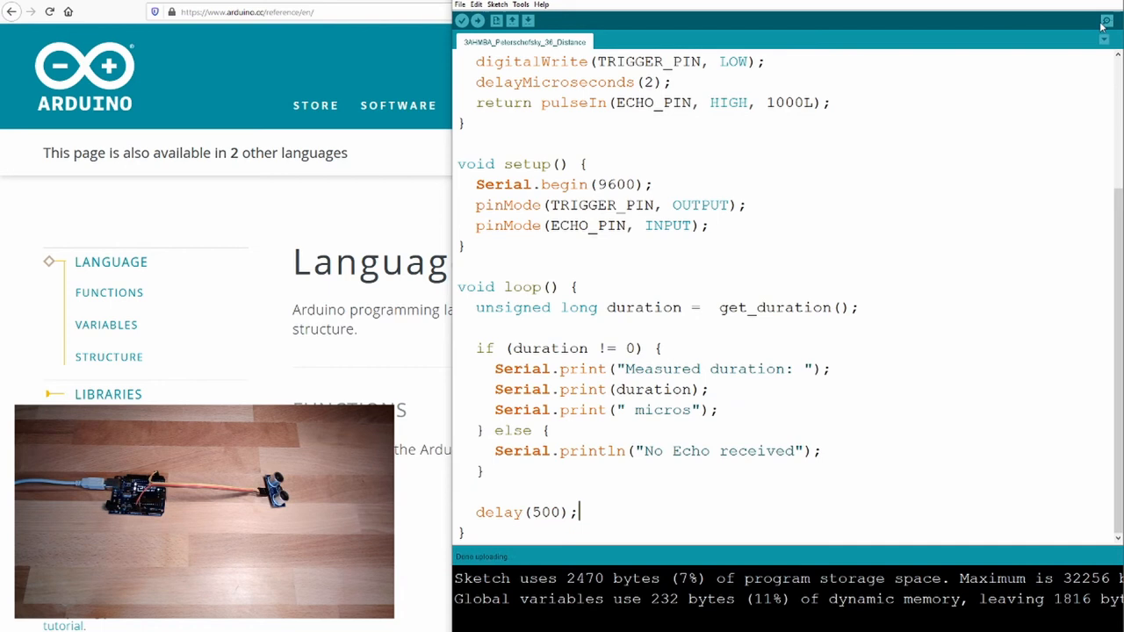
Step: Watch 'No Echo received' readings in Serial Monitor, change the micros print to println, and re-upload
{"action": "left_click", "coordinate": [1106, 20]}
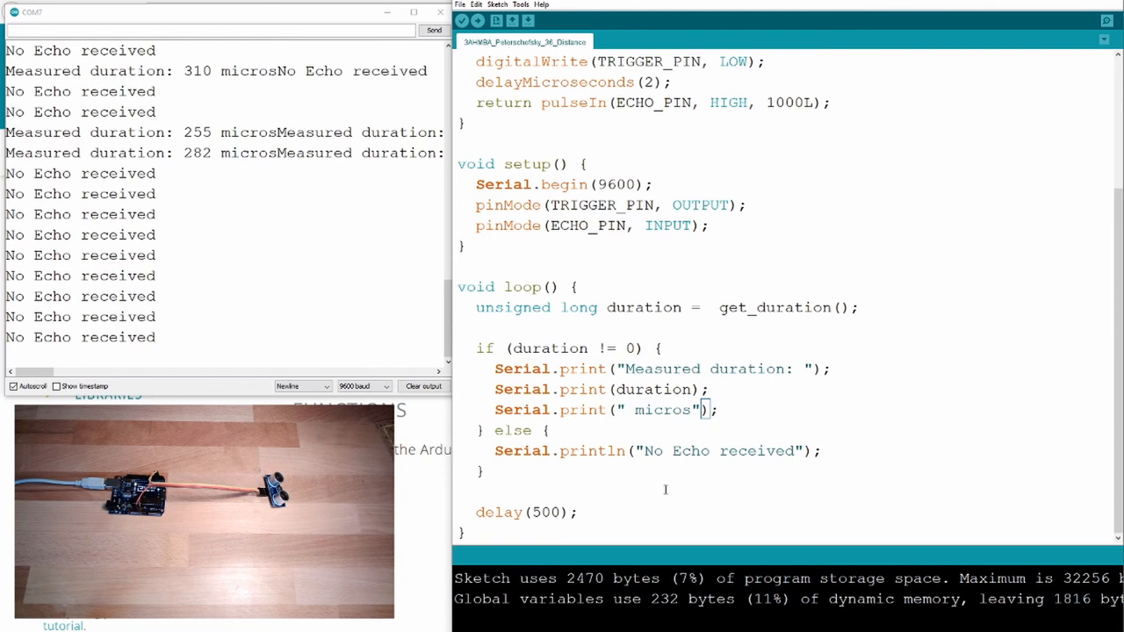
{"action": "type", "text": "ln"}
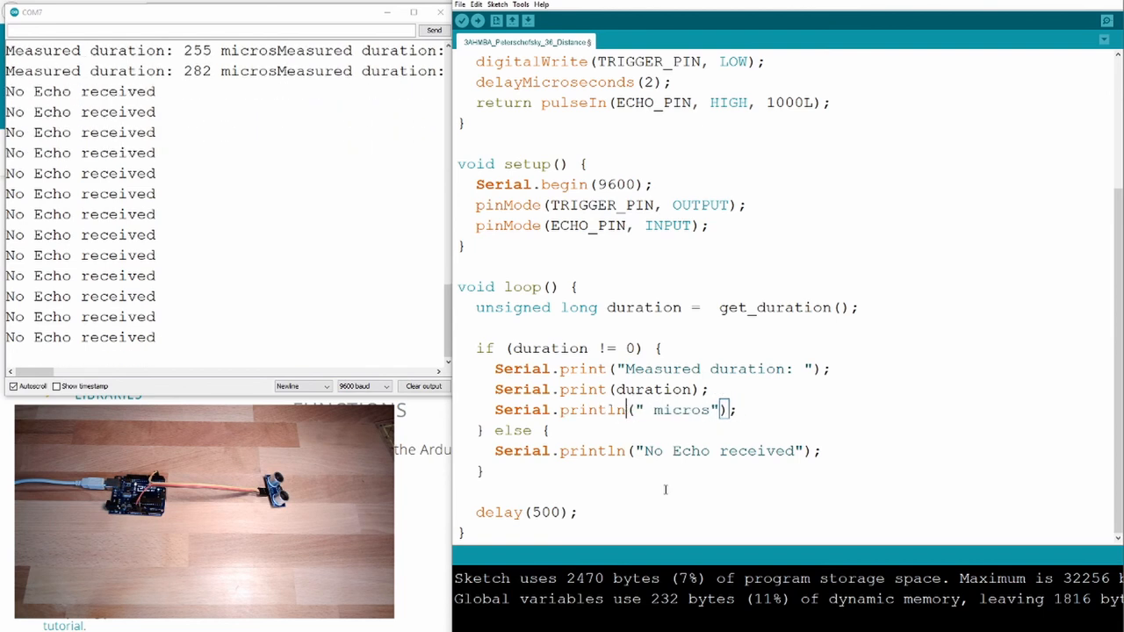
{"action": "left_click", "coordinate": [460, 20]}
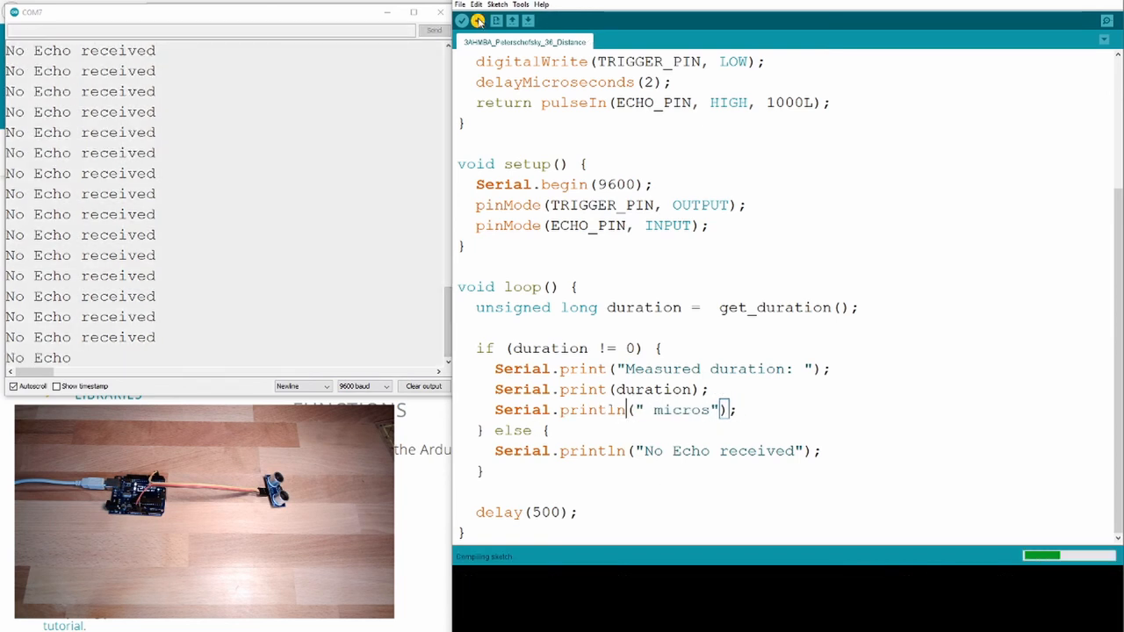